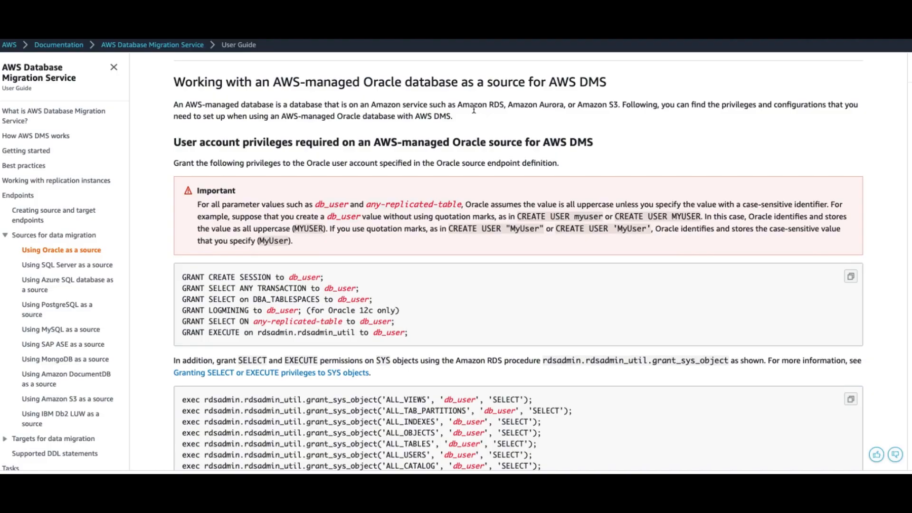
mouse_move(298, 115)
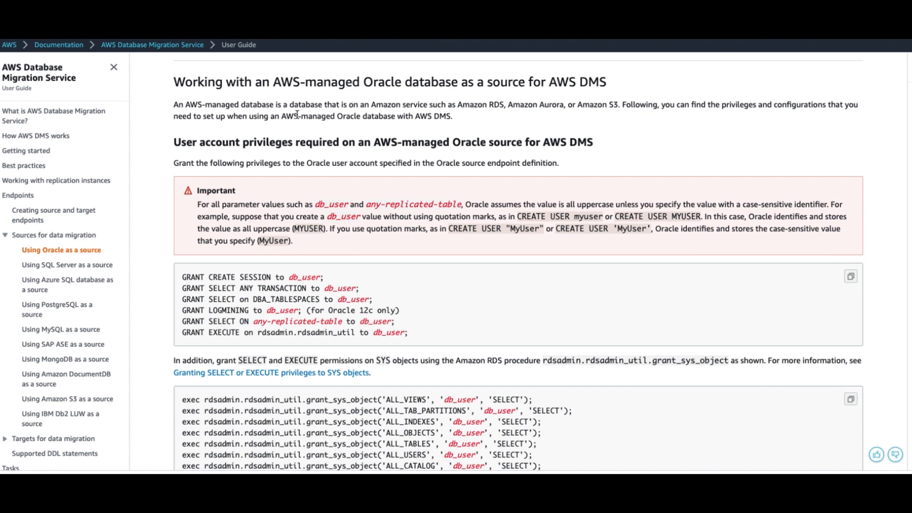
mouse_move(302, 114)
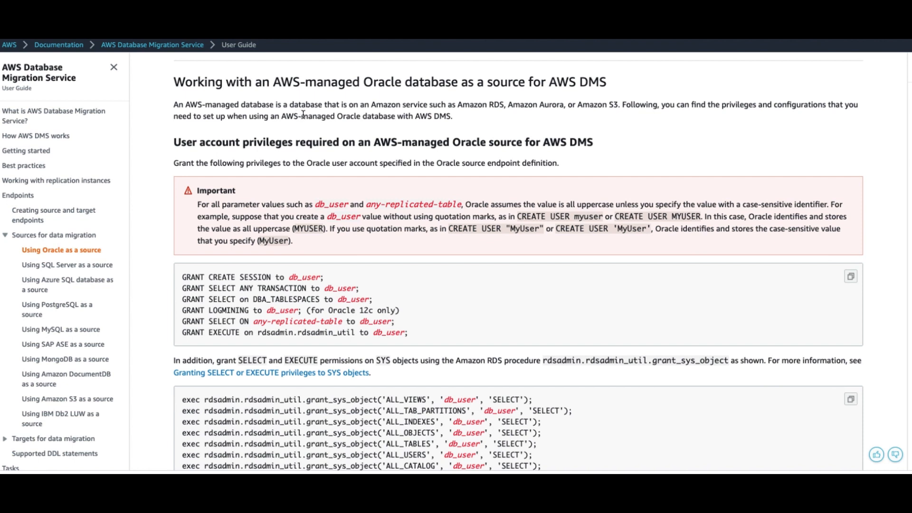
mouse_move(268, 114)
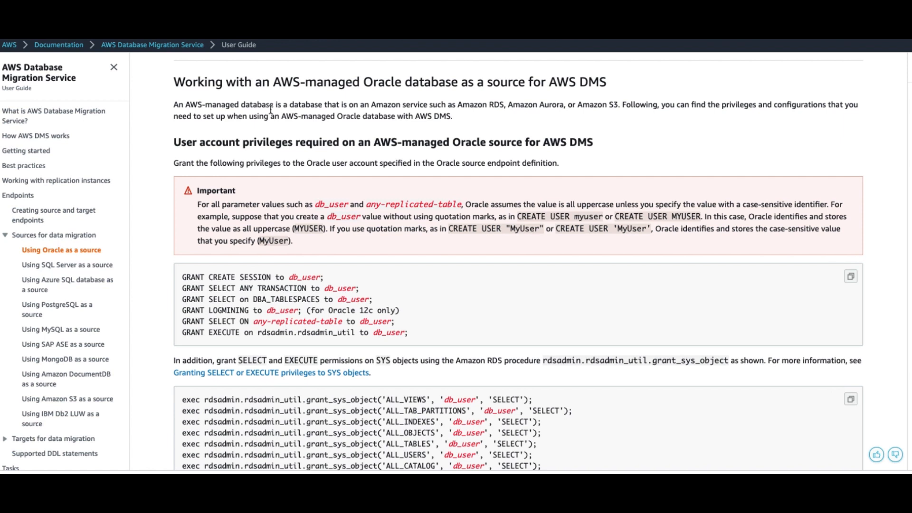
mouse_move(308, 101)
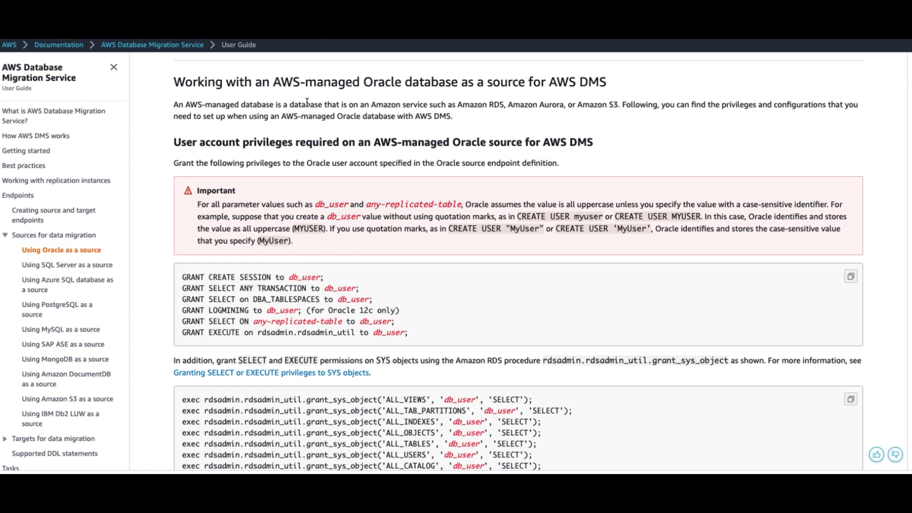
mouse_move(267, 214)
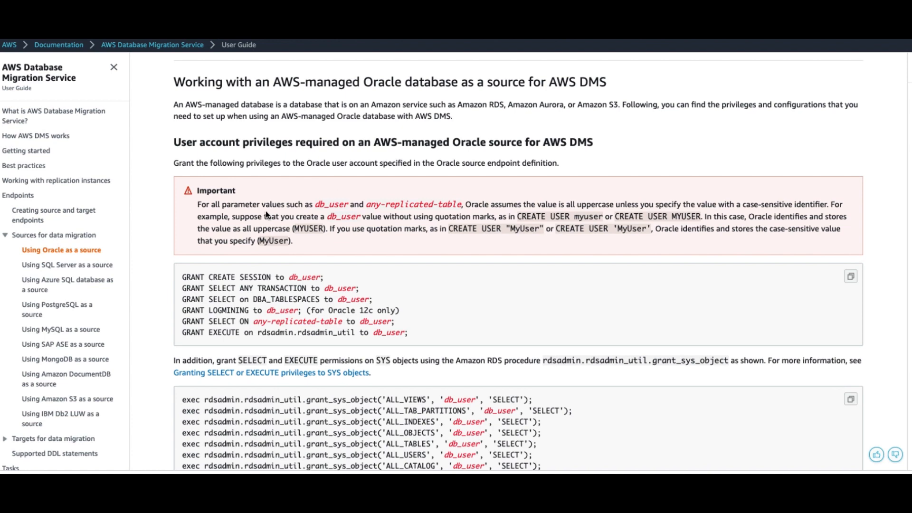
Step: Scroll through the RDS for Oracle archiving and supplemental logging commands down to the Binary Reader CDC section
scroll("down", 3)
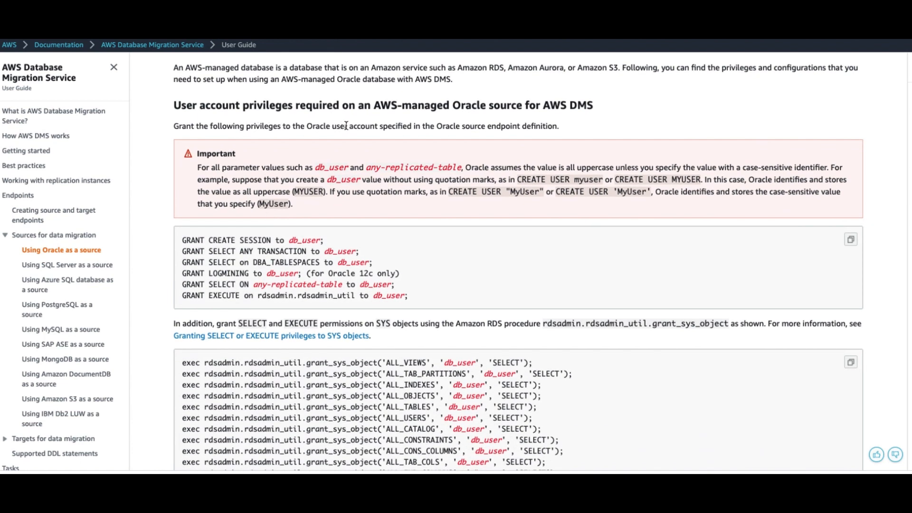
scroll("down", 3)
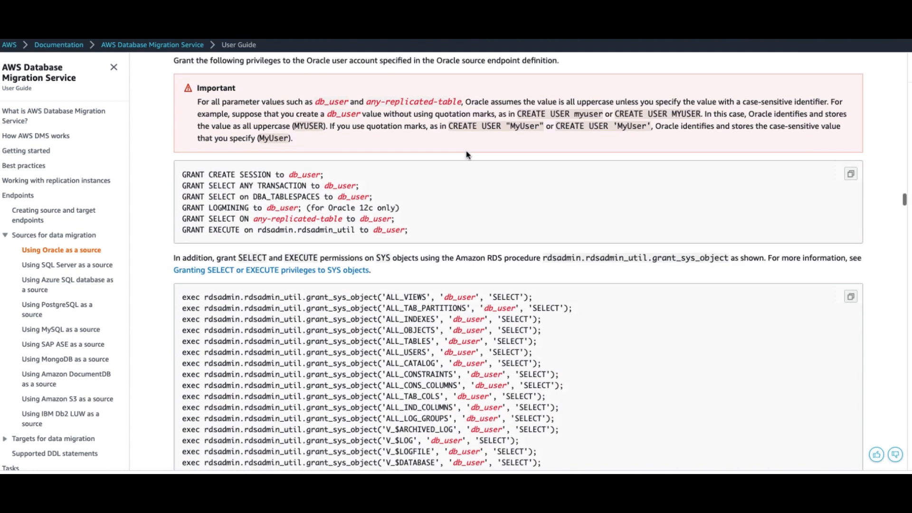
scroll("down", 3)
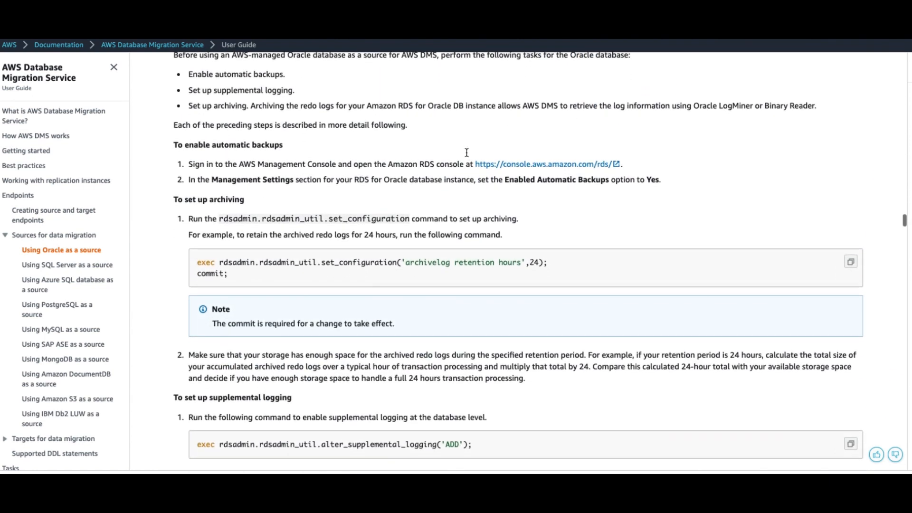
mouse_move(328, 230)
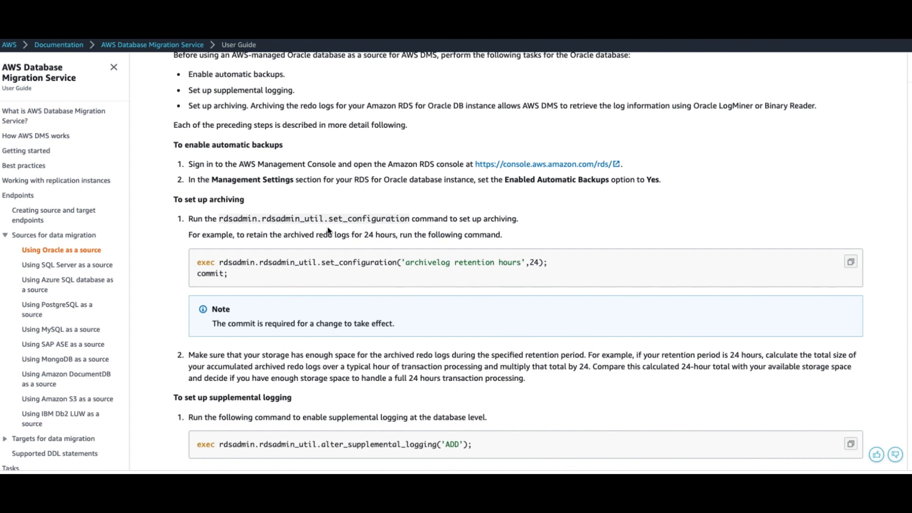
mouse_move(352, 229)
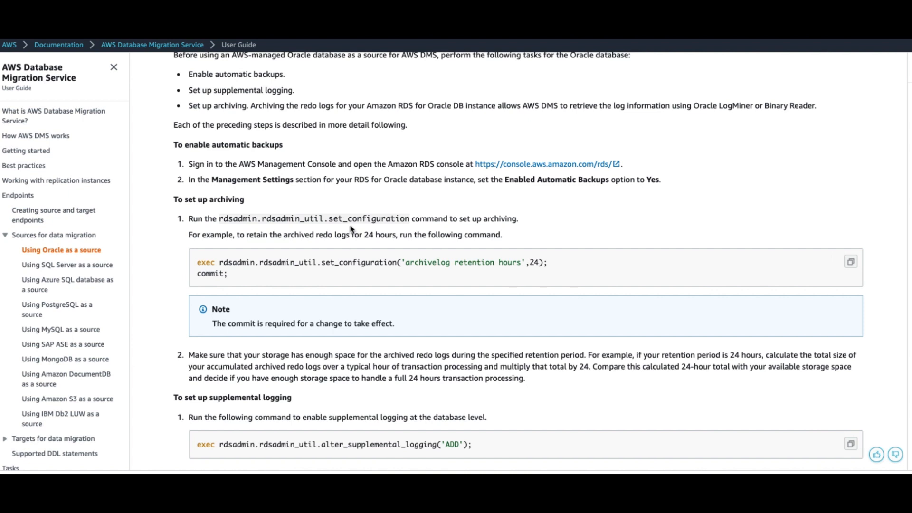
mouse_move(352, 281)
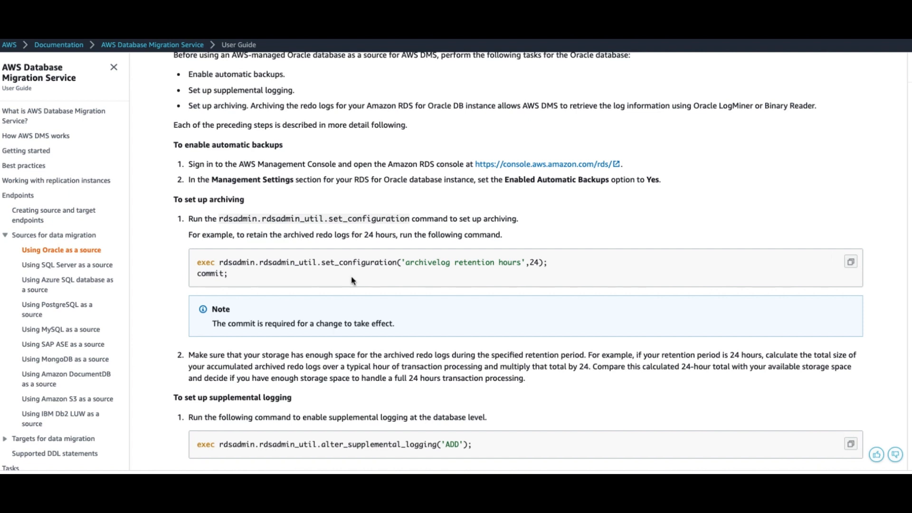
mouse_move(408, 281)
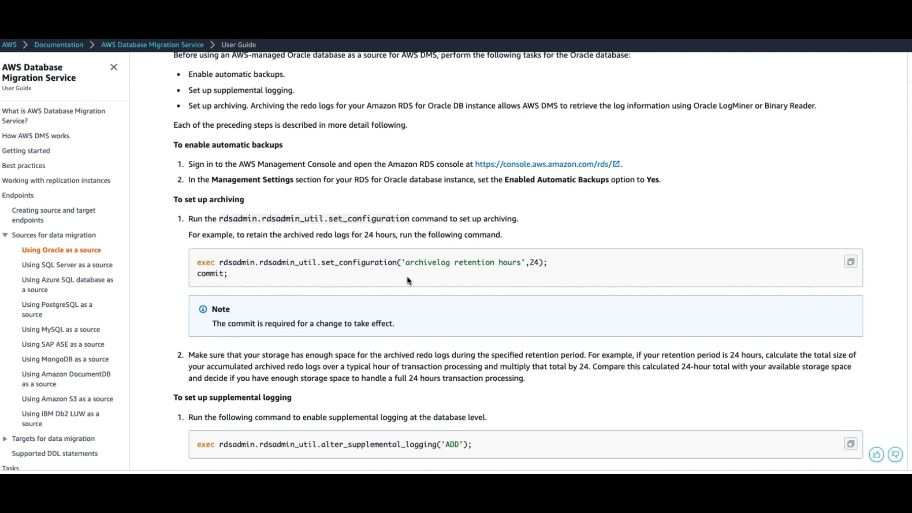
mouse_move(475, 279)
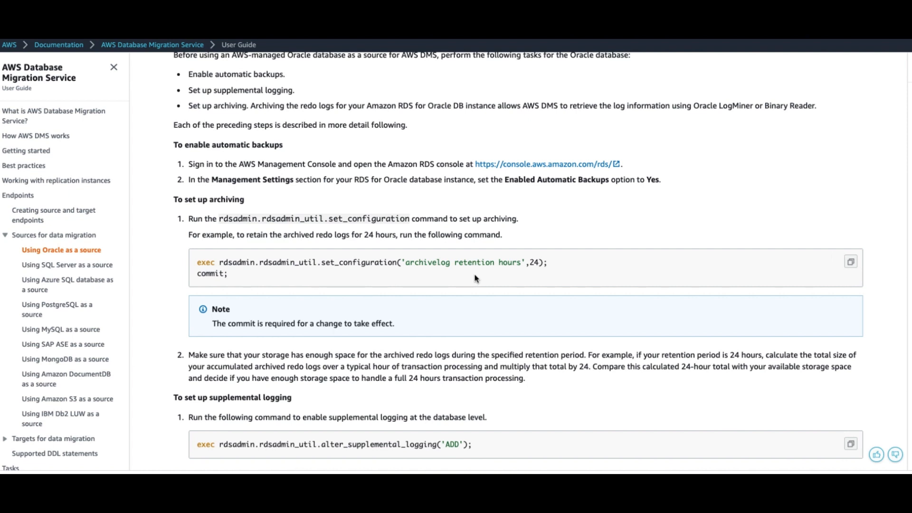
mouse_move(535, 281)
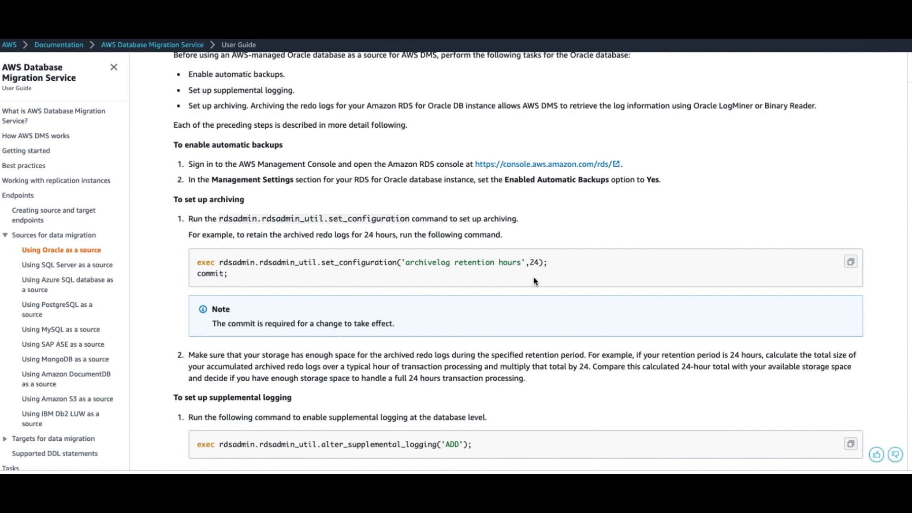
scroll("down", 3)
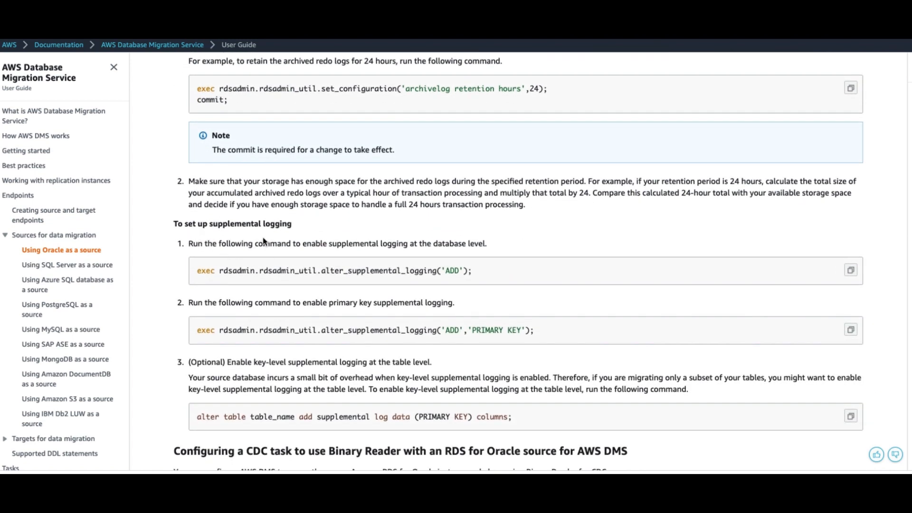
scroll("down", 3)
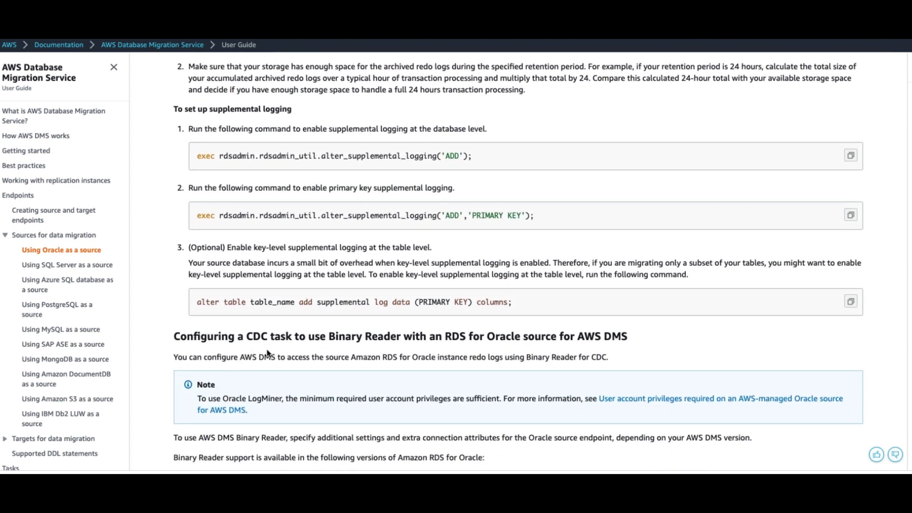
mouse_move(335, 350)
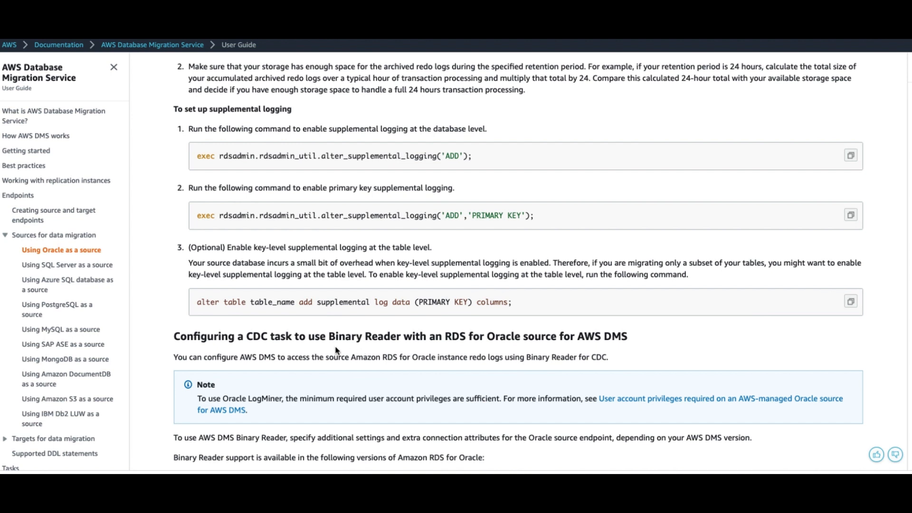
mouse_move(302, 360)
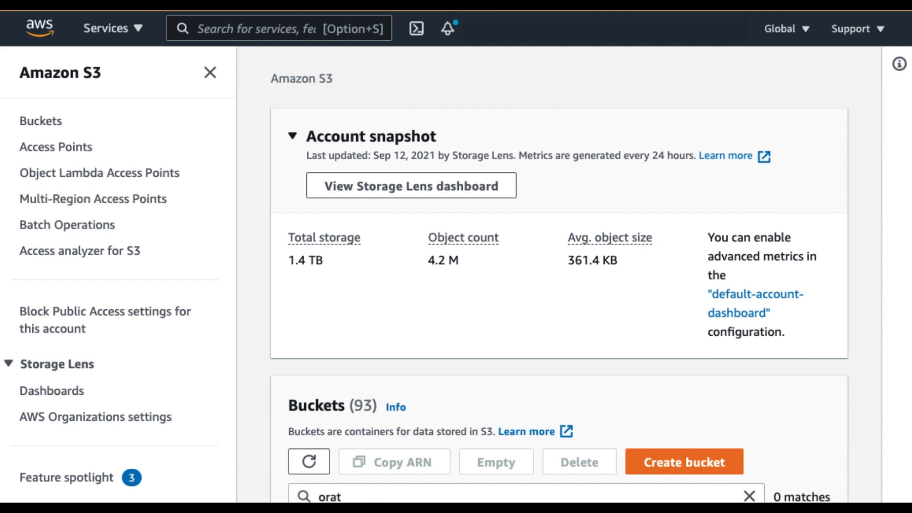
Step: Create a new S3 bucket named oratos3demo with default settings
left_click(684, 462)
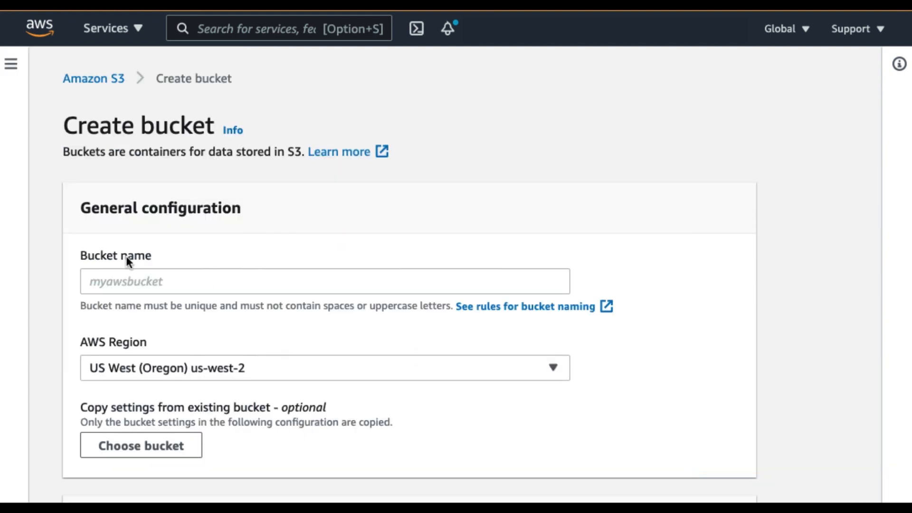
type("oratos3")
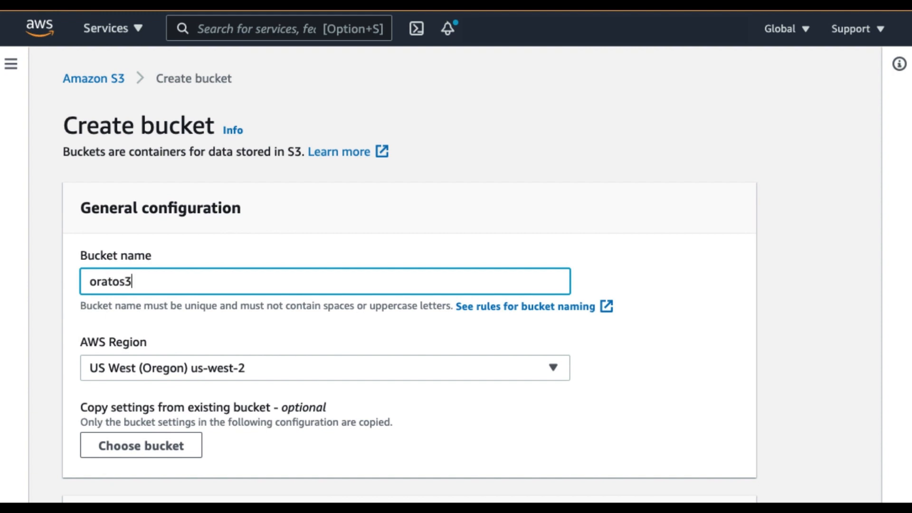
type("demo")
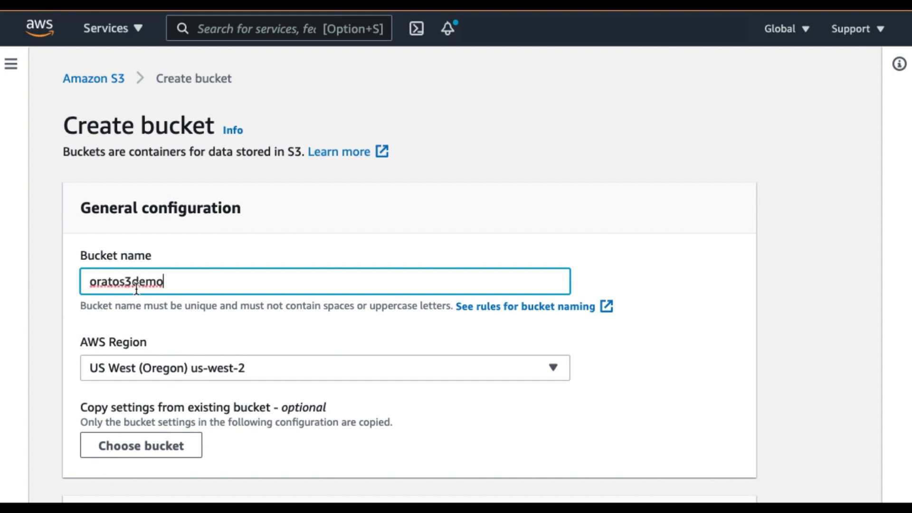
mouse_move(95, 384)
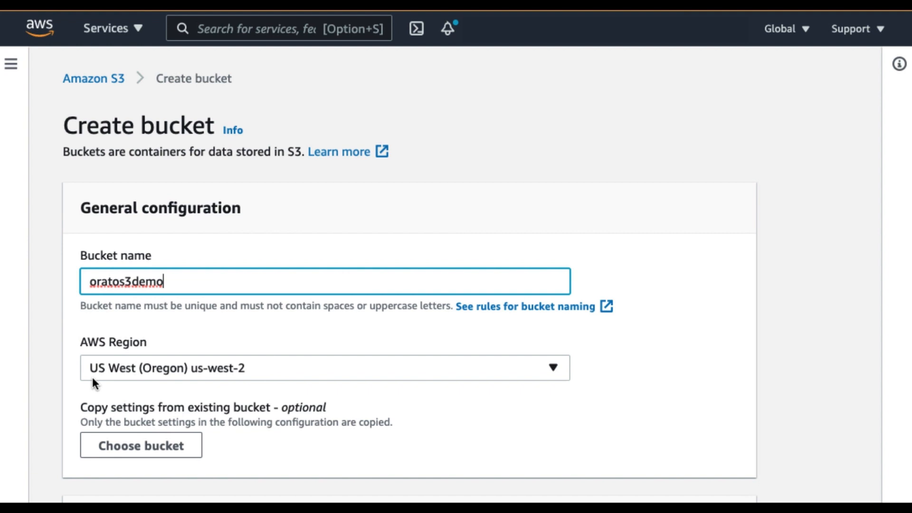
mouse_move(221, 382)
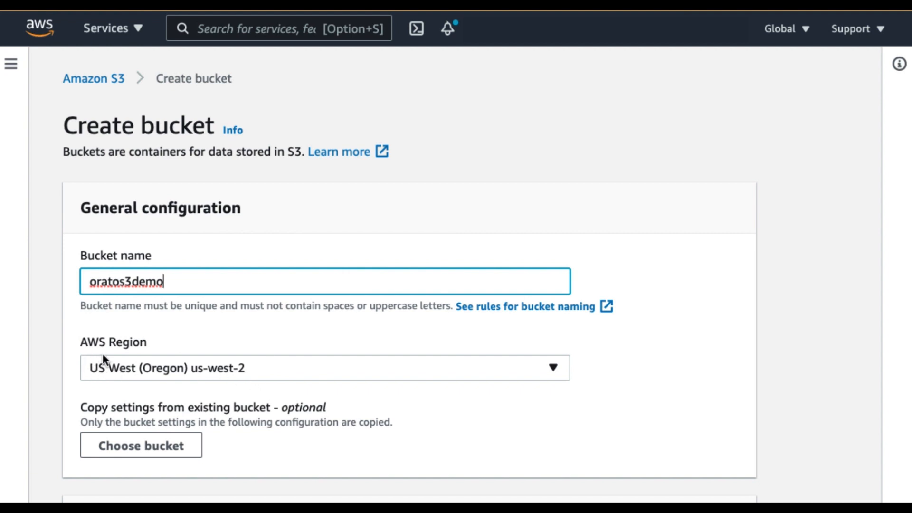
mouse_move(163, 349)
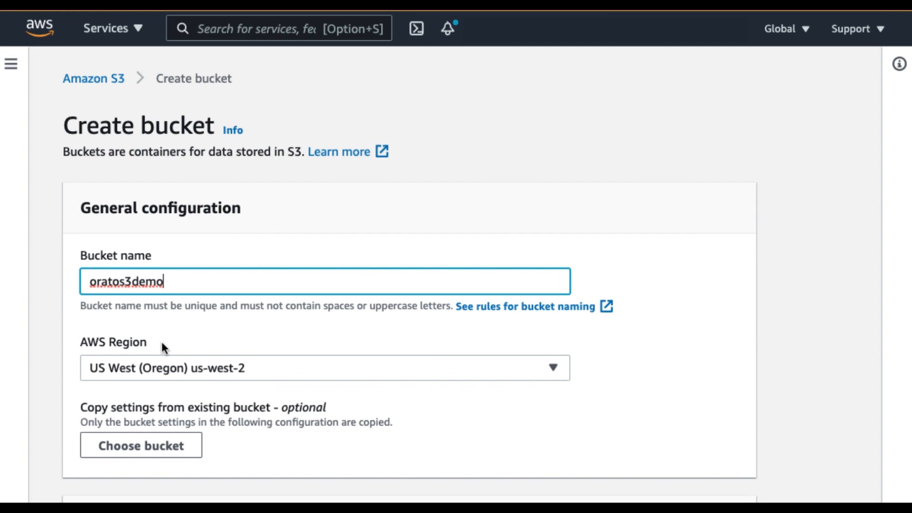
mouse_move(405, 420)
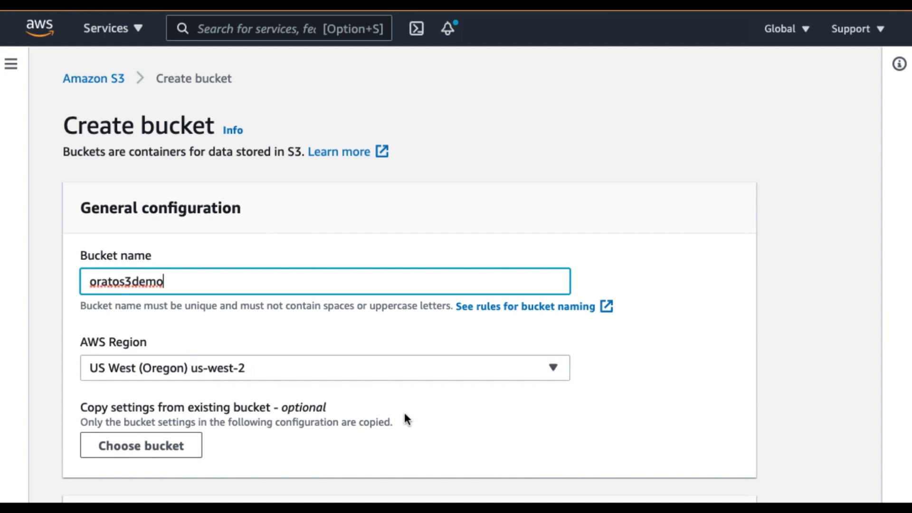
scroll("down", 3)
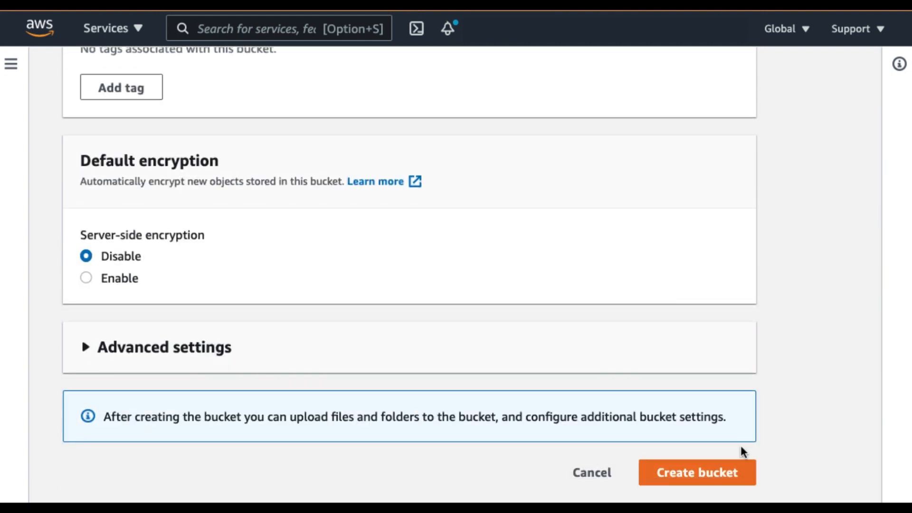
left_click(697, 486)
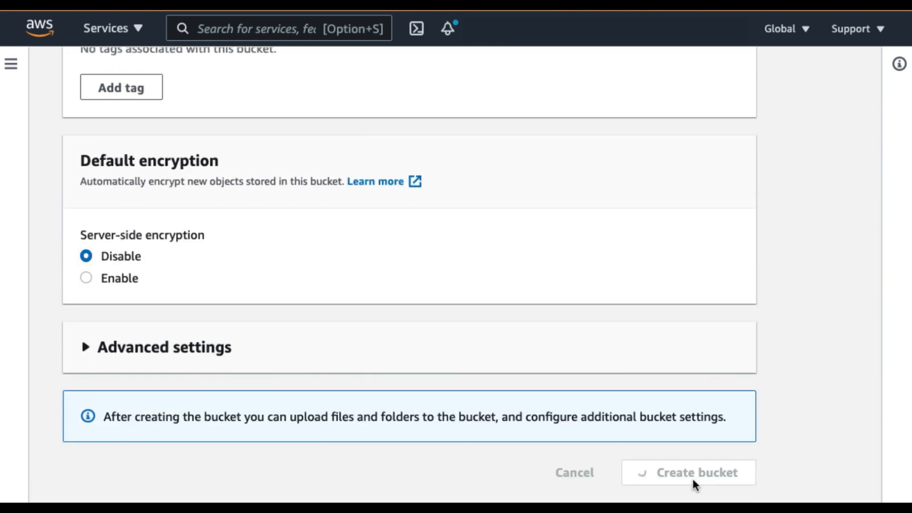
left_click(689, 487)
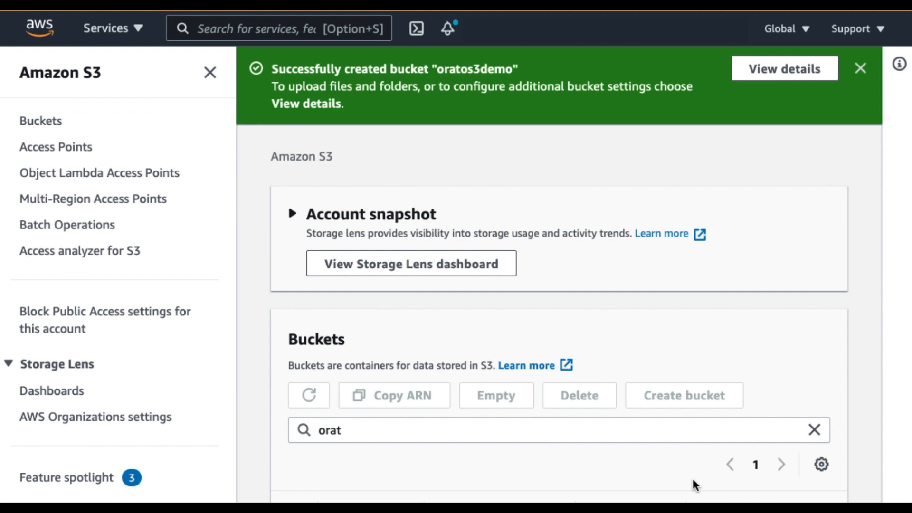
left_click(292, 214)
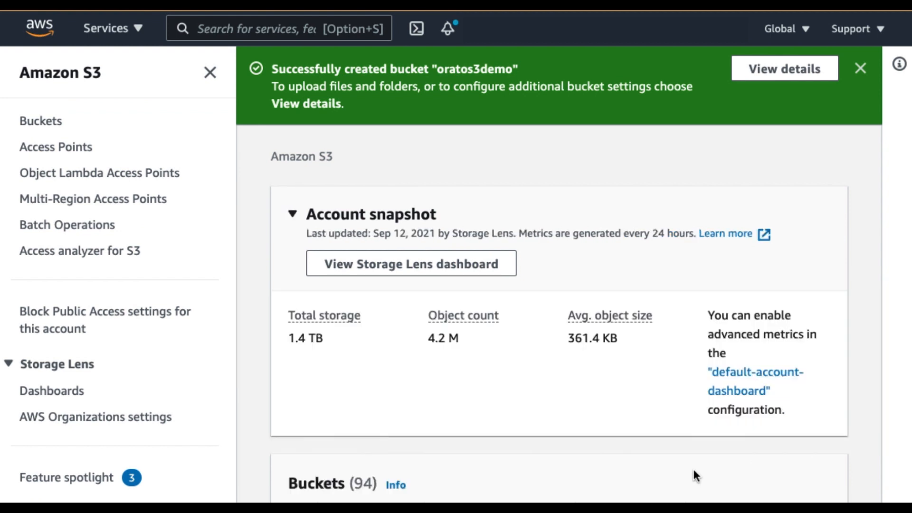
mouse_move(343, 93)
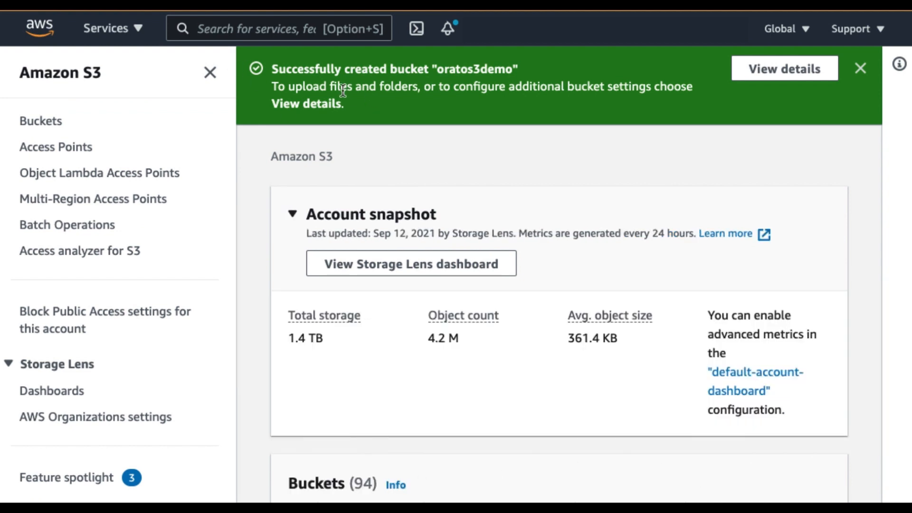
mouse_move(461, 82)
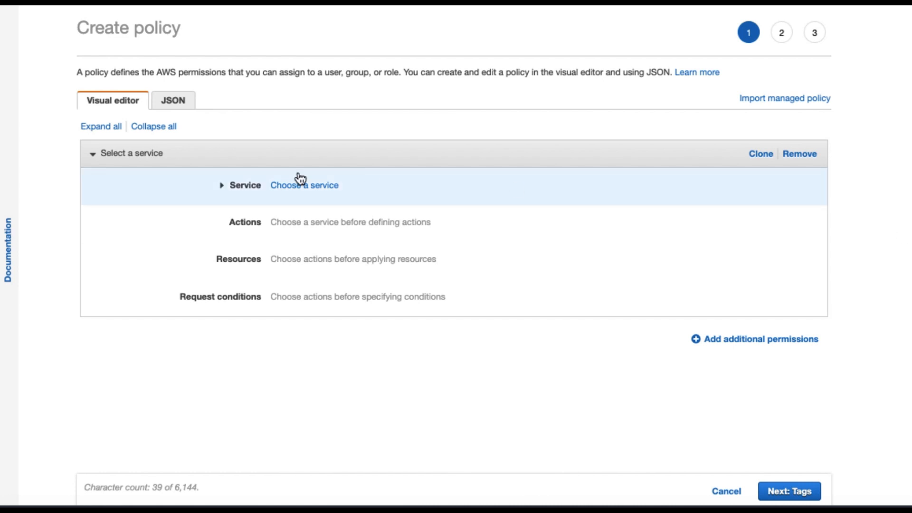
Step: Define the policy as JSON granting put, delete, tagging and list on oratos3demo, name it oratos3 and create it
left_click(173, 101)
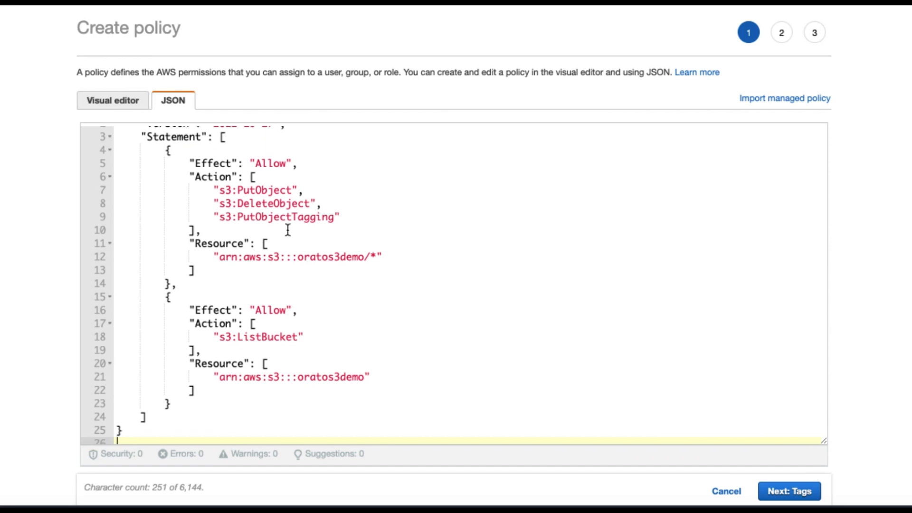
mouse_move(210, 190)
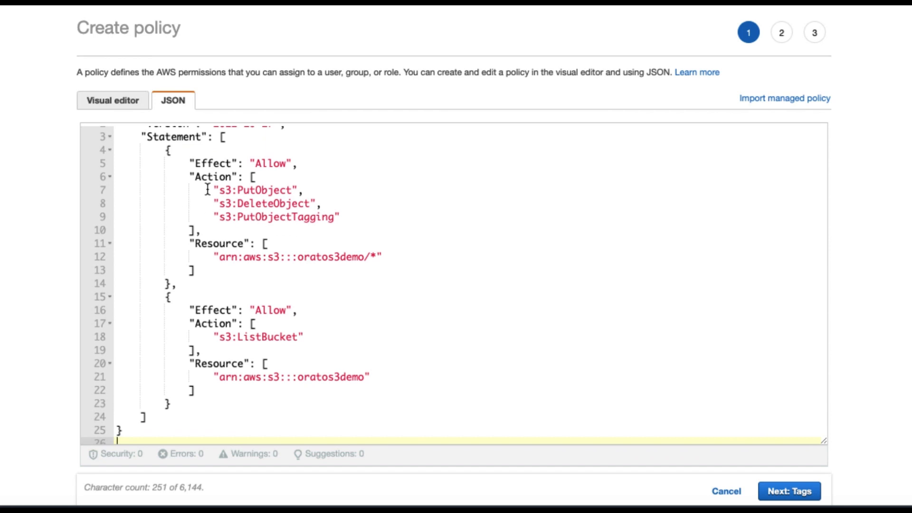
mouse_move(234, 217)
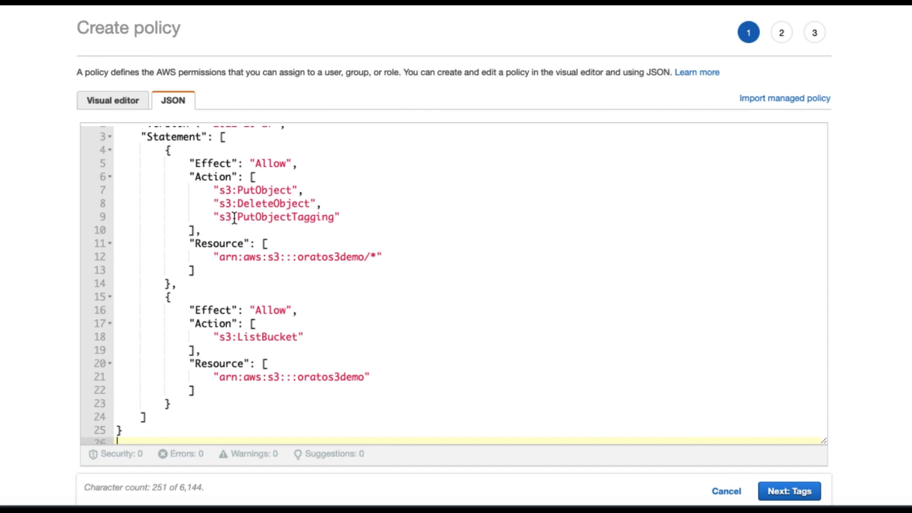
mouse_move(343, 272)
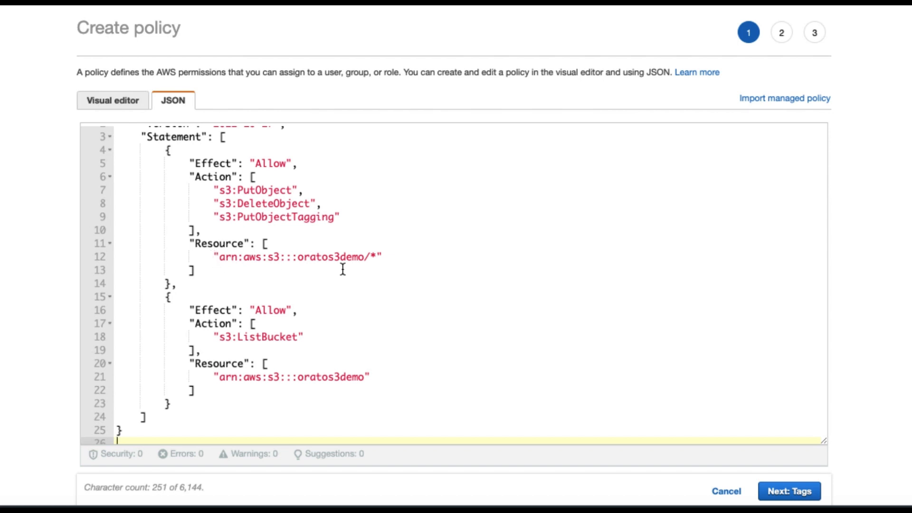
mouse_move(364, 265)
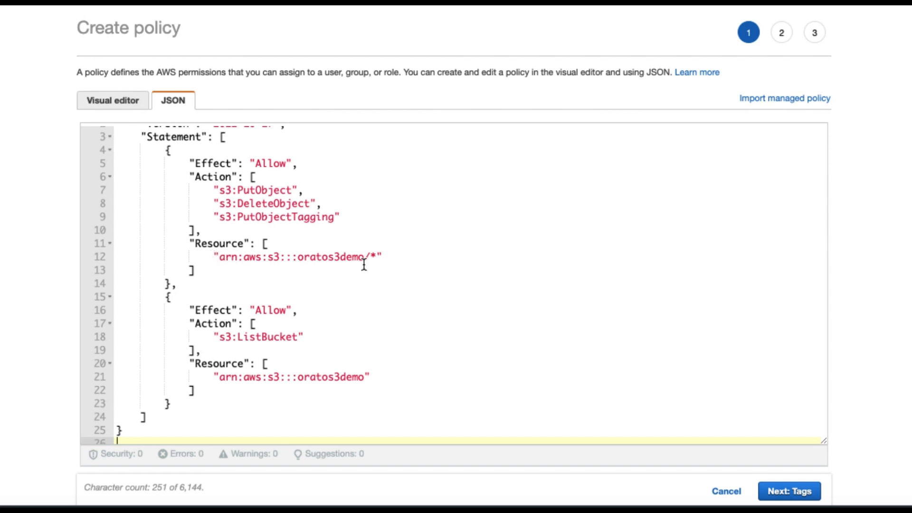
mouse_move(335, 274)
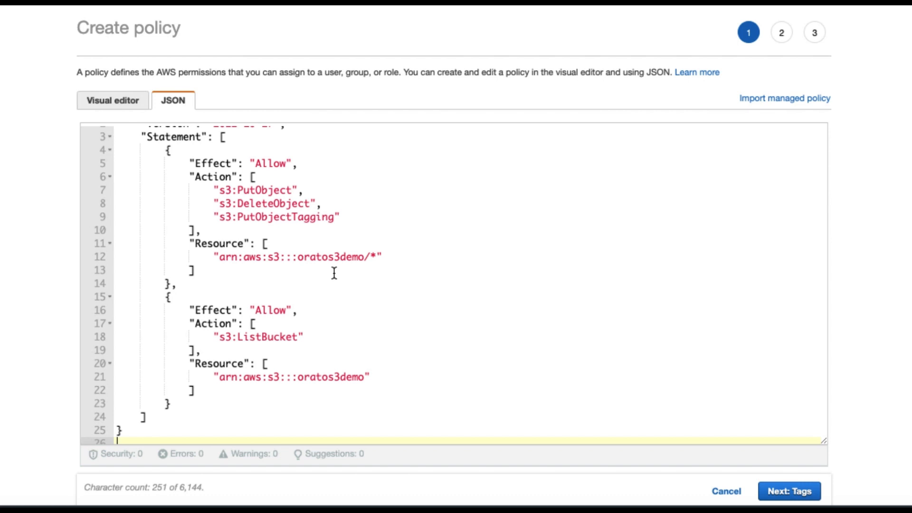
mouse_move(553, 392)
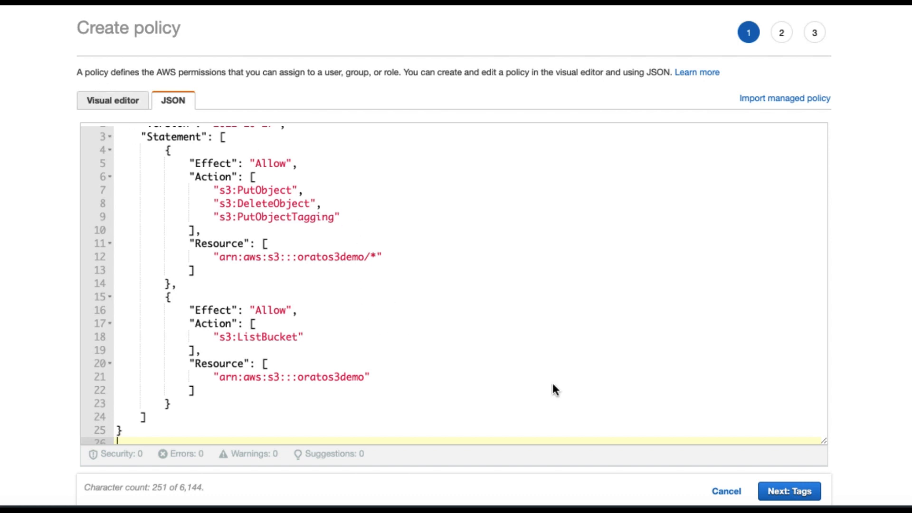
left_click(789, 491)
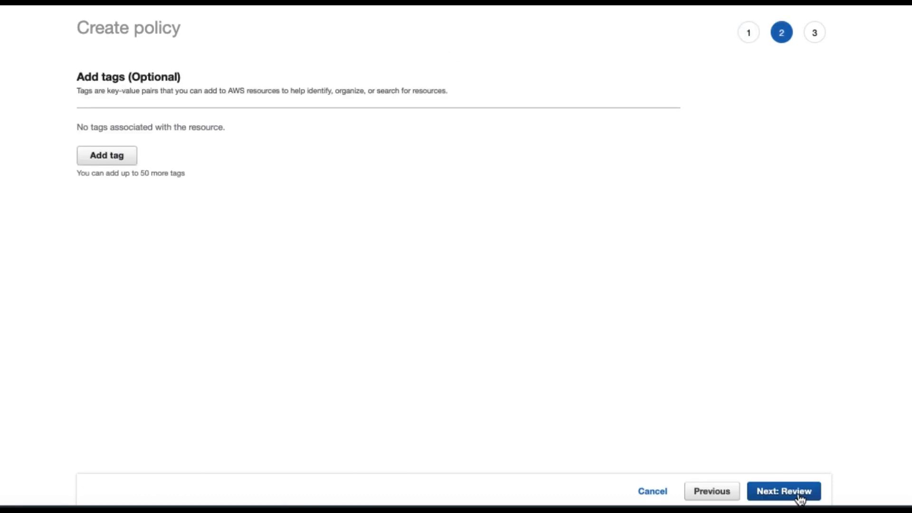
left_click(785, 491)
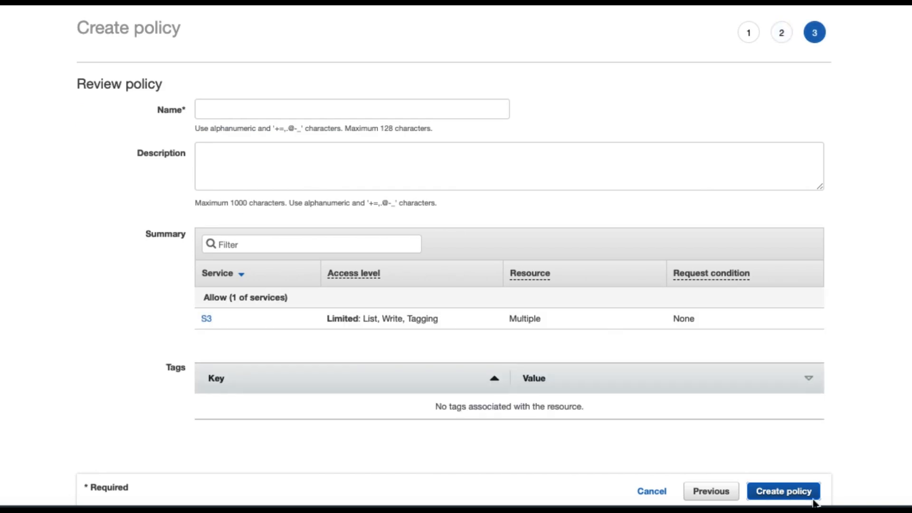
type("oratos3")
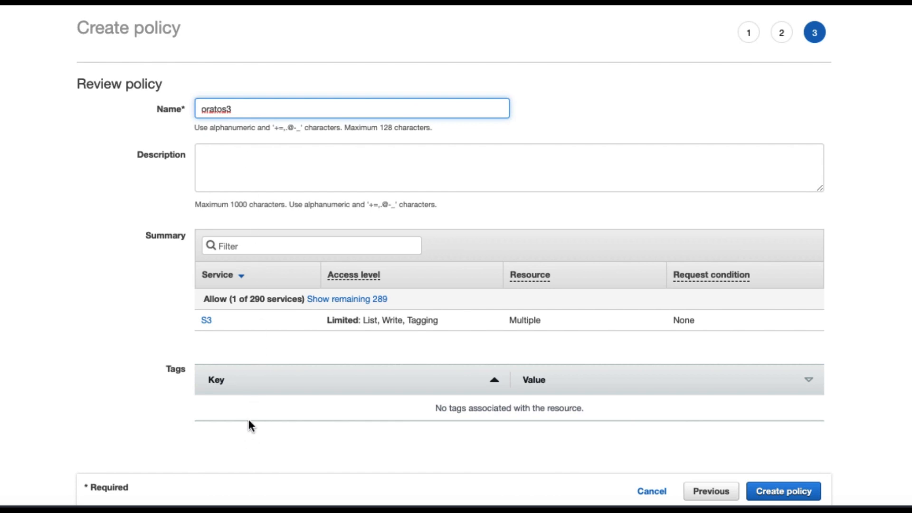
left_click(778, 505)
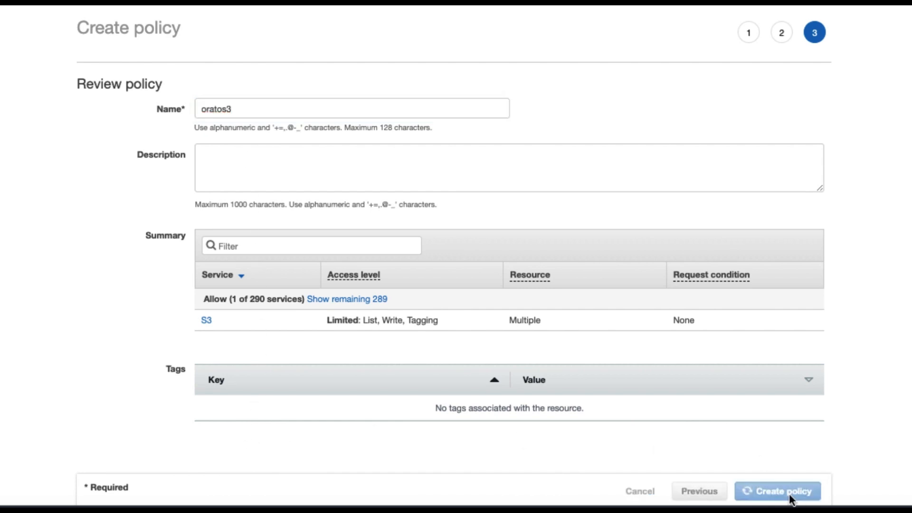
Step: Start a new DMS service role and attach the oratos3 policy to it
left_click(778, 490)
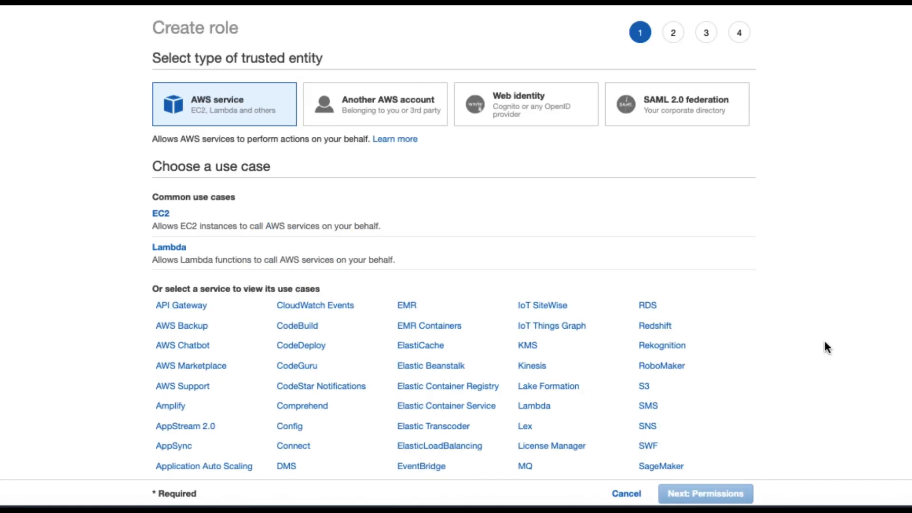
mouse_move(810, 346)
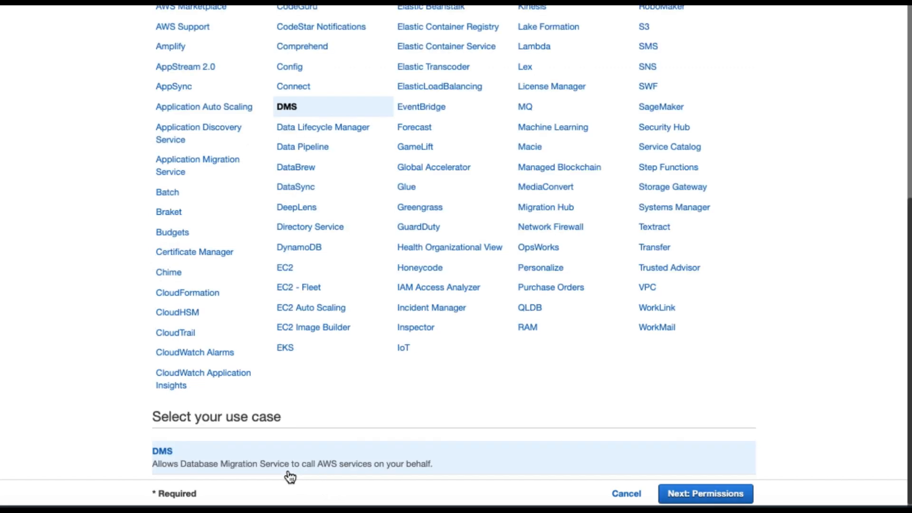
mouse_move(714, 501)
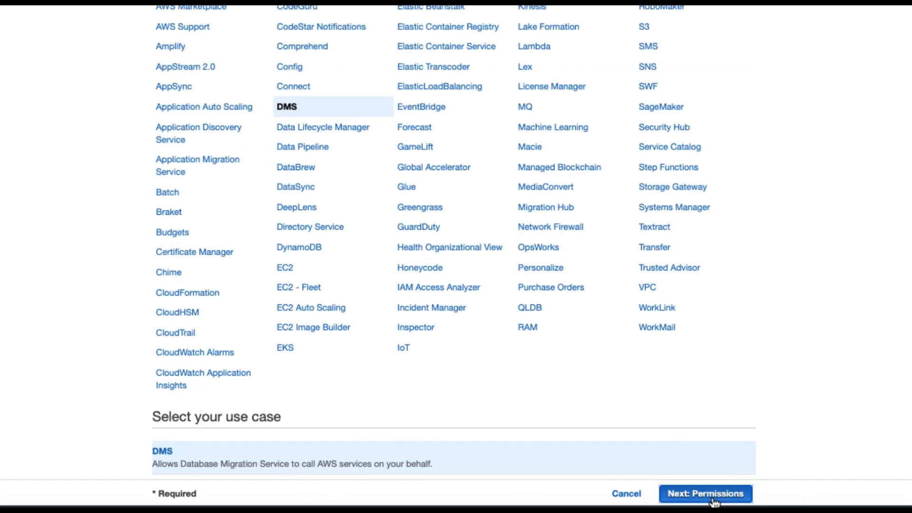
left_click(706, 494)
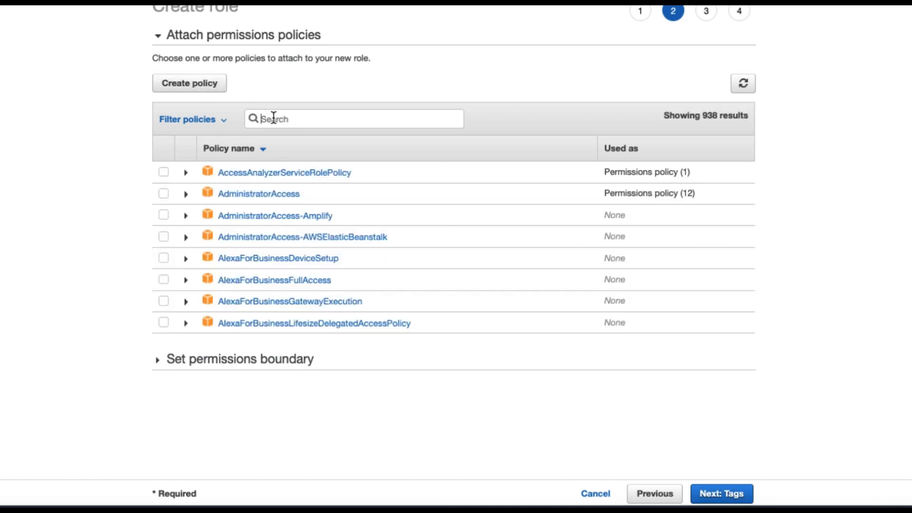
type("oratos3")
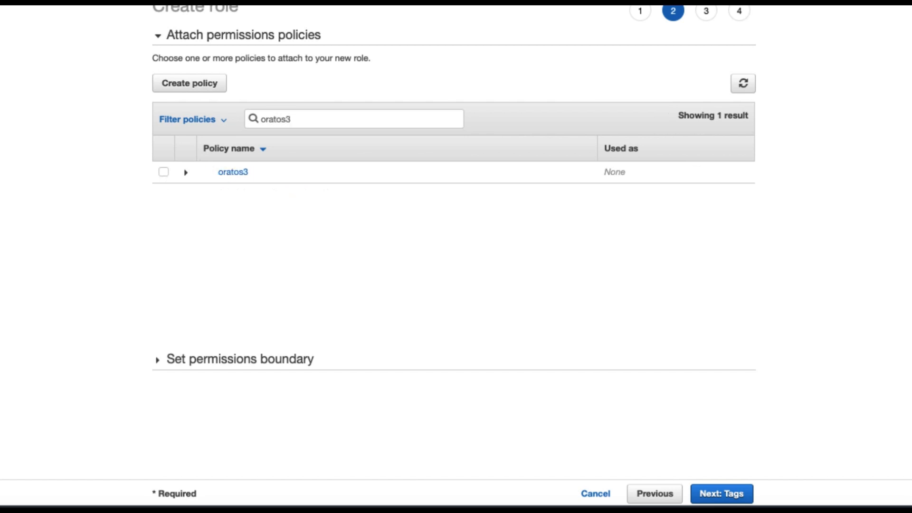
left_click(163, 172)
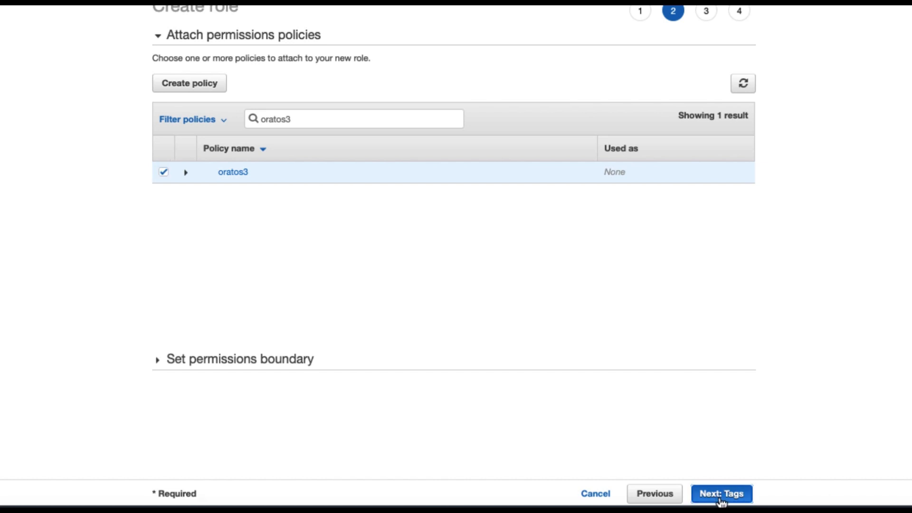
Step: Skip tags, name the role oratos3 and submit its creation
left_click(722, 506)
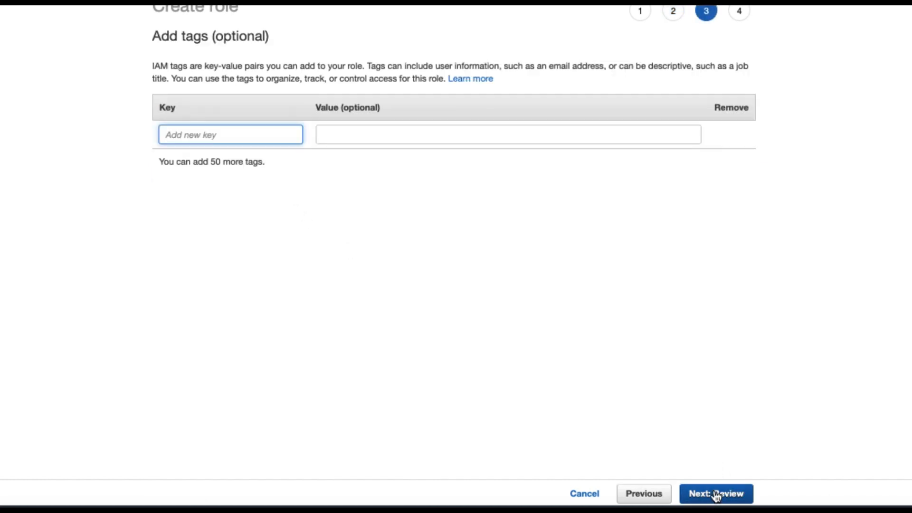
left_click(716, 506)
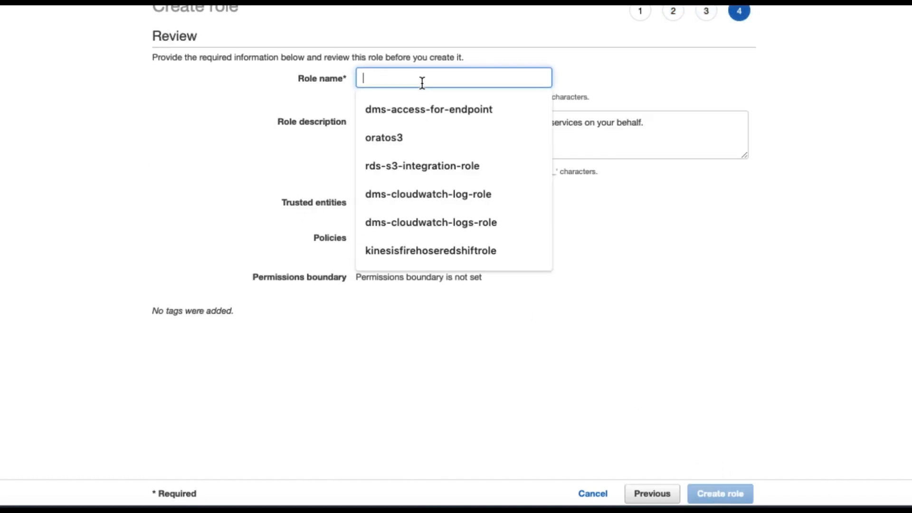
left_click(383, 138)
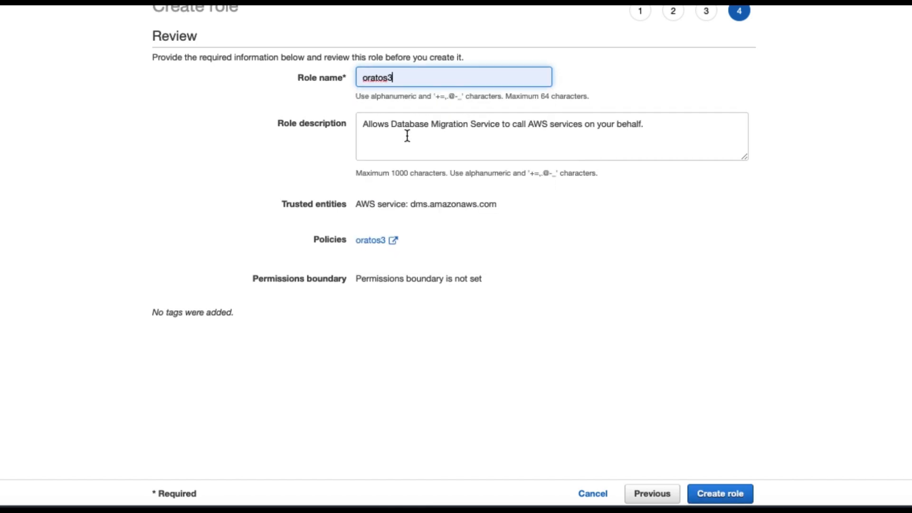
mouse_move(449, 213)
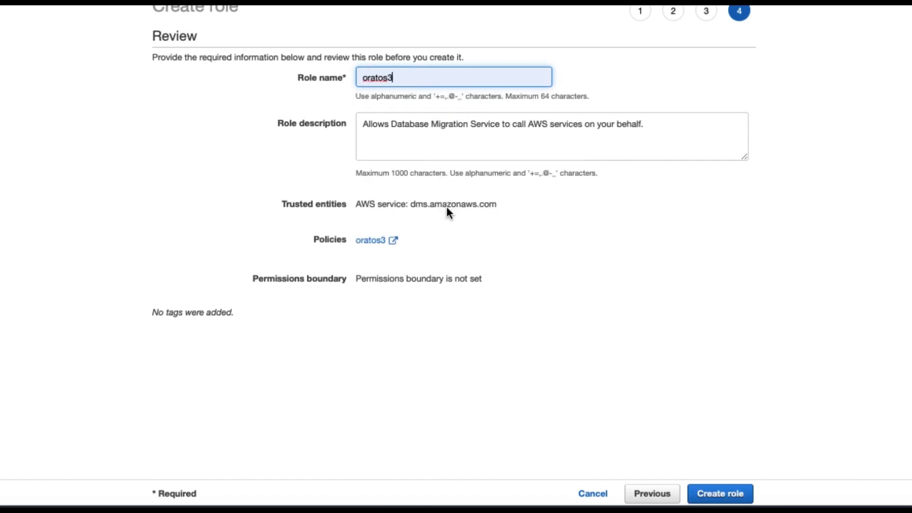
left_click(720, 493)
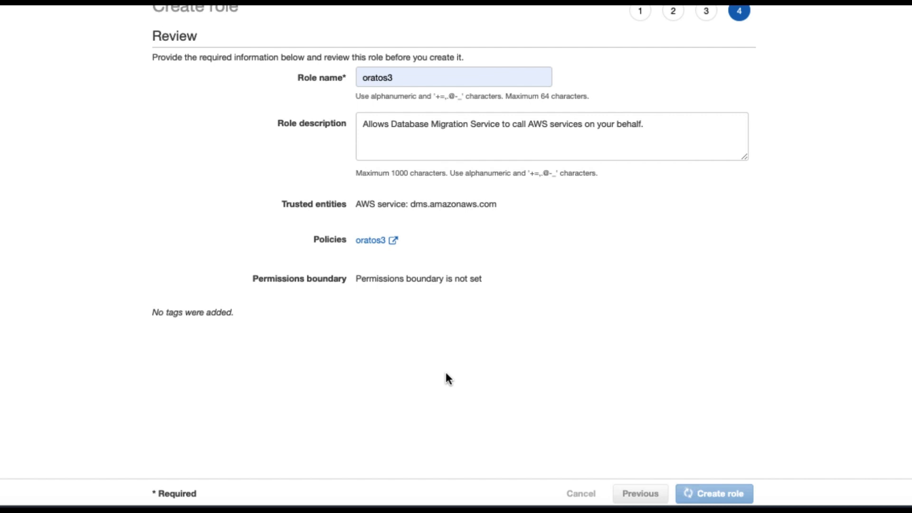
left_click(714, 507)
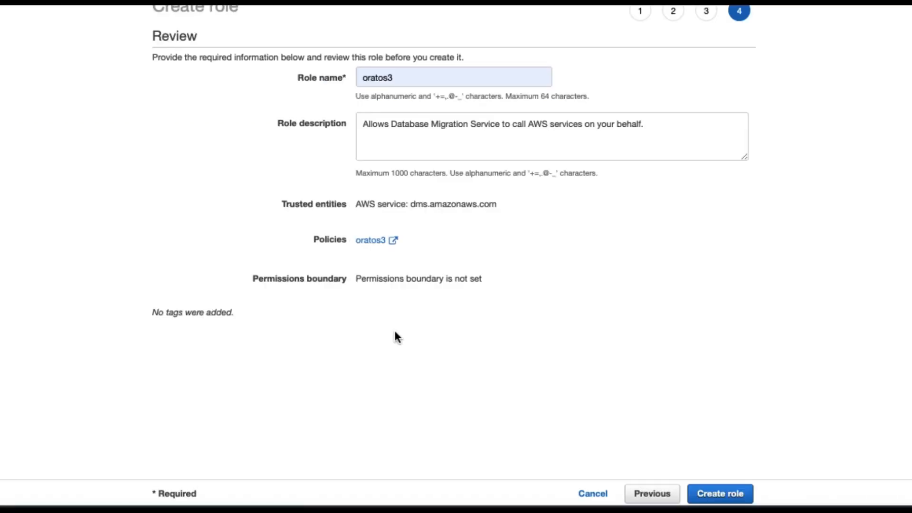
left_click(721, 493)
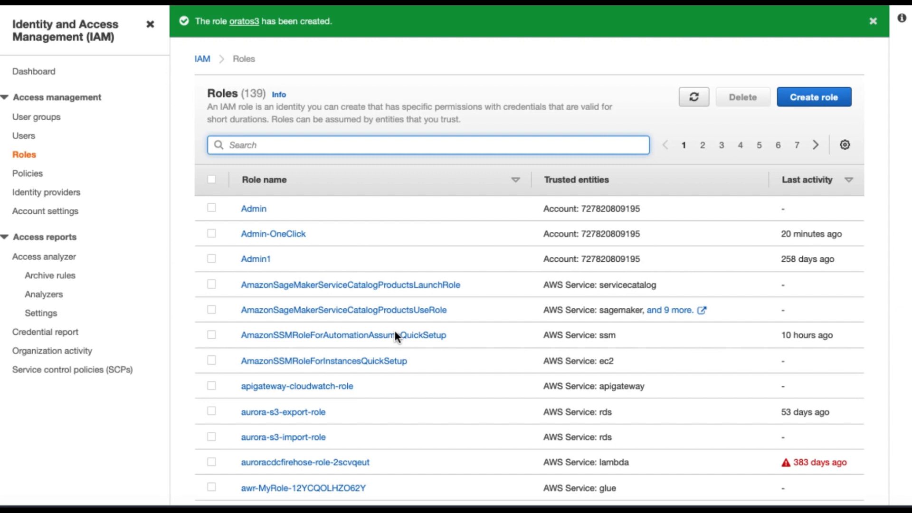
mouse_move(397, 339)
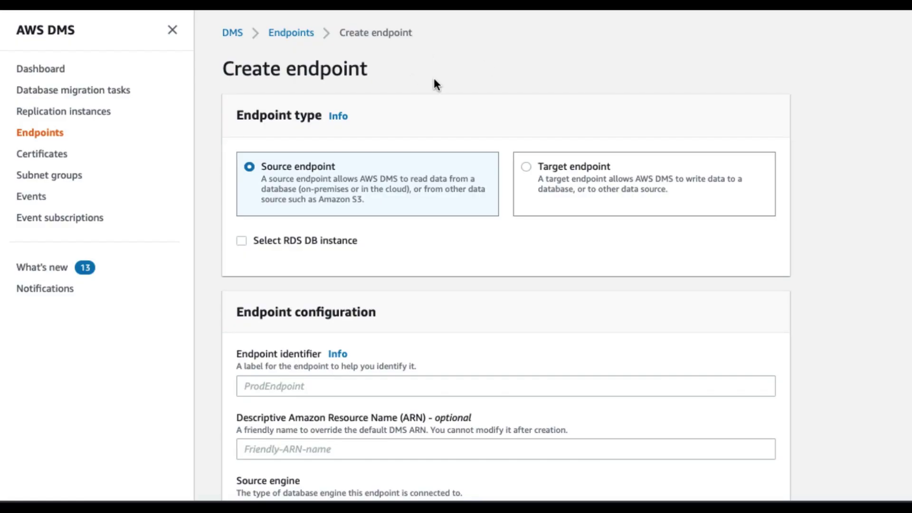
mouse_move(396, 116)
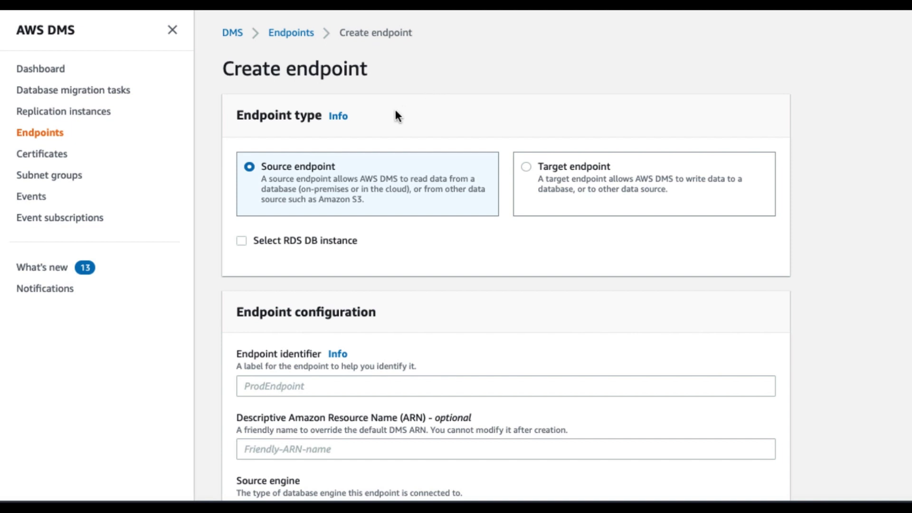
mouse_move(420, 121)
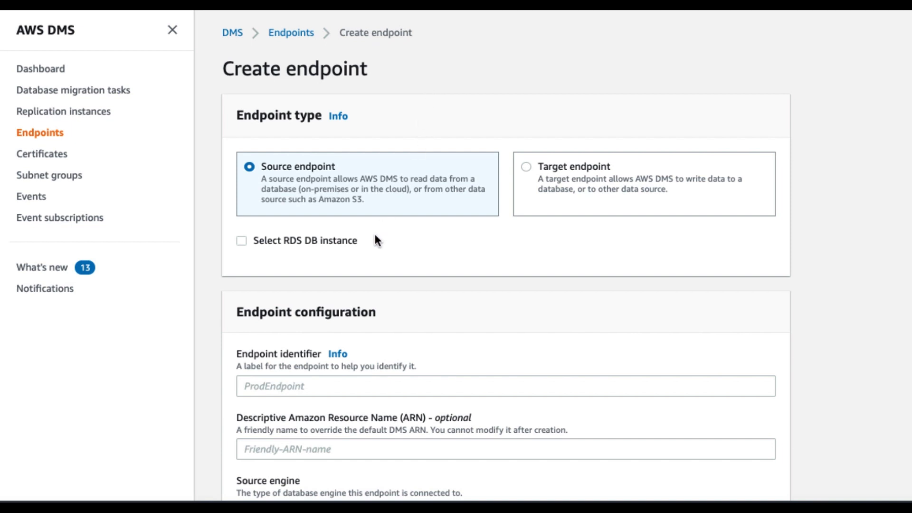
mouse_move(300, 272)
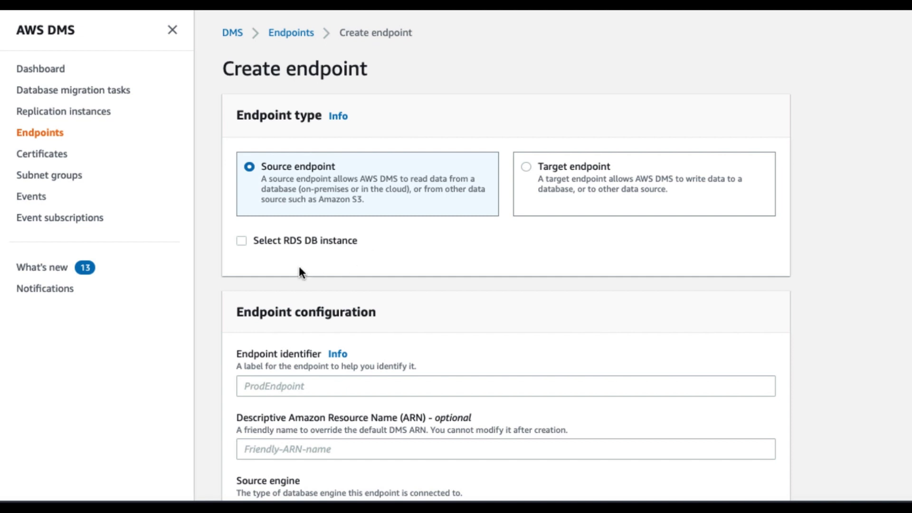
Step: Base the source endpoint on the demo RDS instance and set its identifier to oratos3demo
left_click(242, 240)
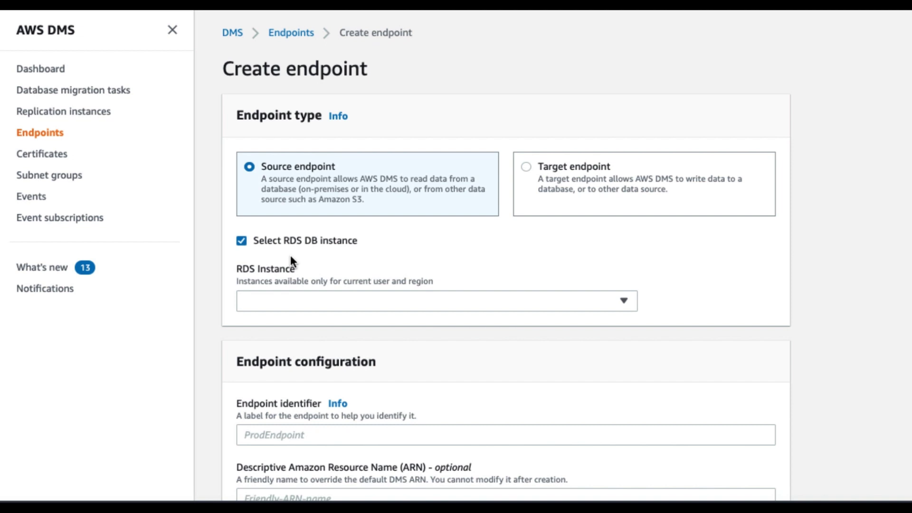
mouse_move(336, 309)
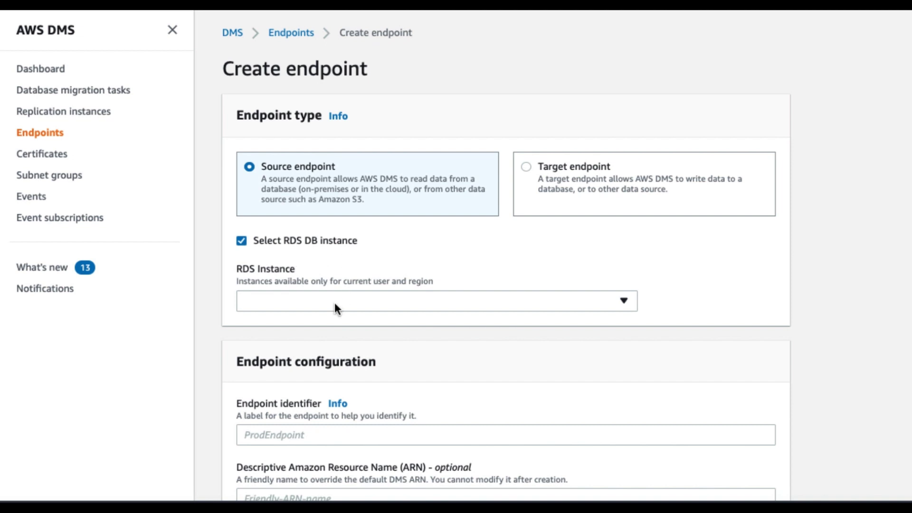
left_click(436, 310)
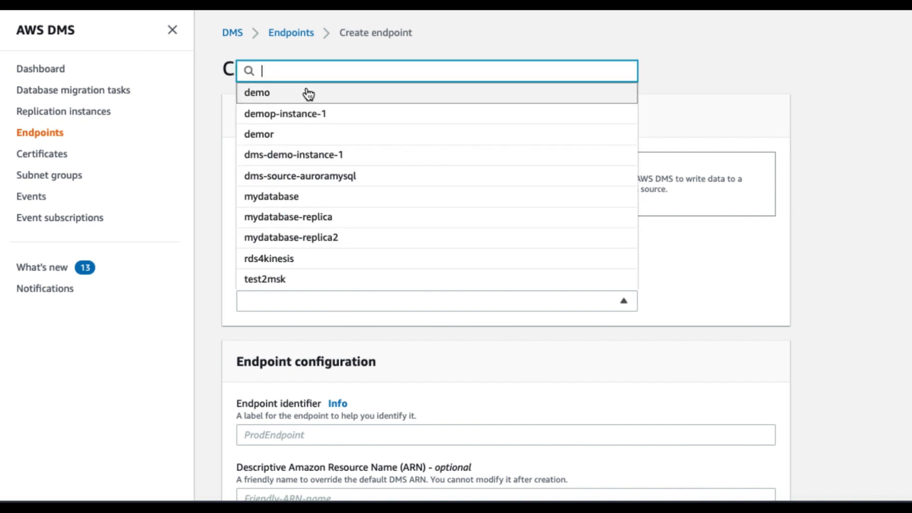
left_click(256, 93)
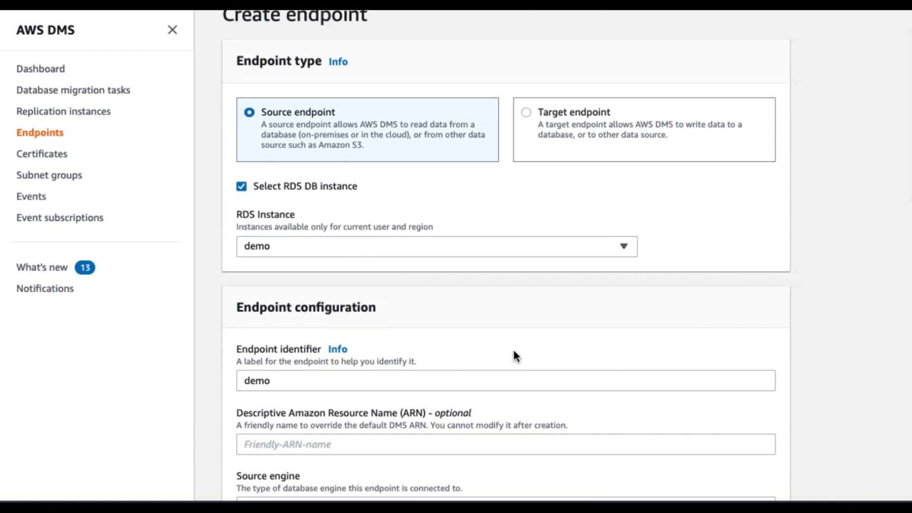
scroll("down", 3)
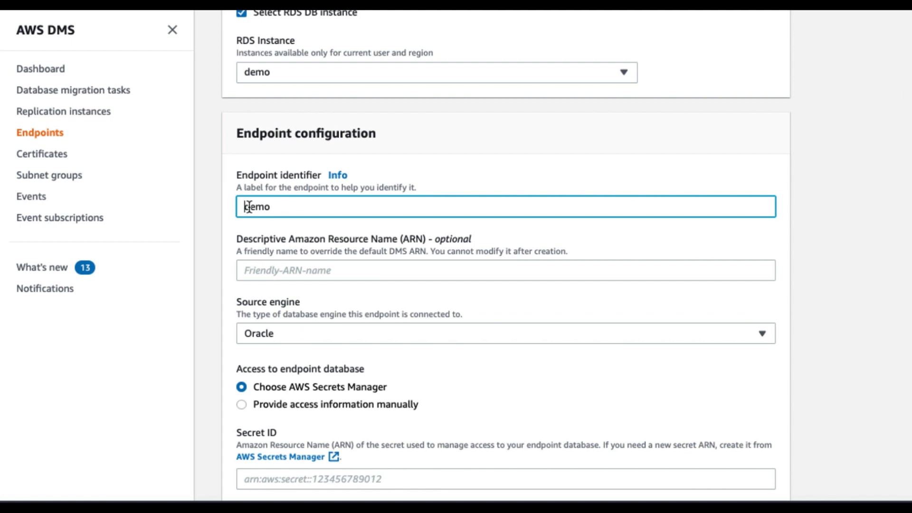
type("oratos3")
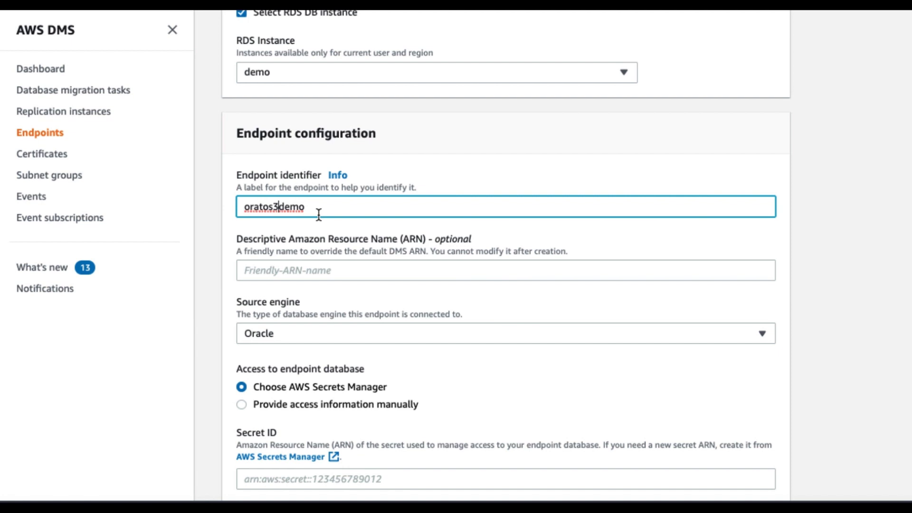
mouse_move(346, 250)
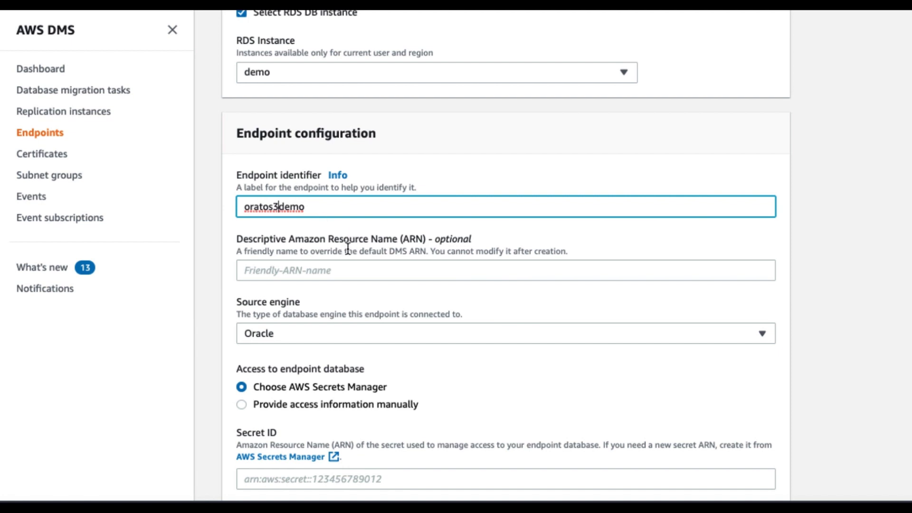
scroll("down", 3)
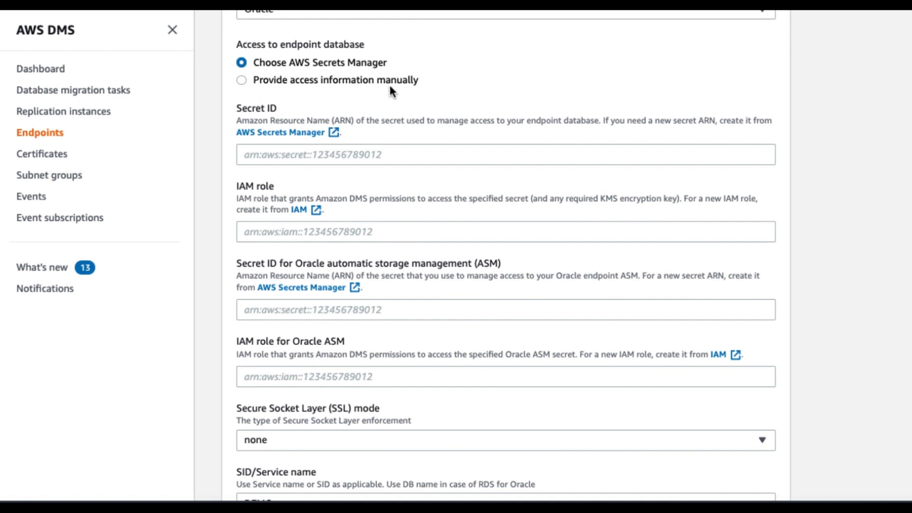
Step: Provide access manually with user dms_user and its password, then create the oratos3demo source endpoint
left_click(241, 79)
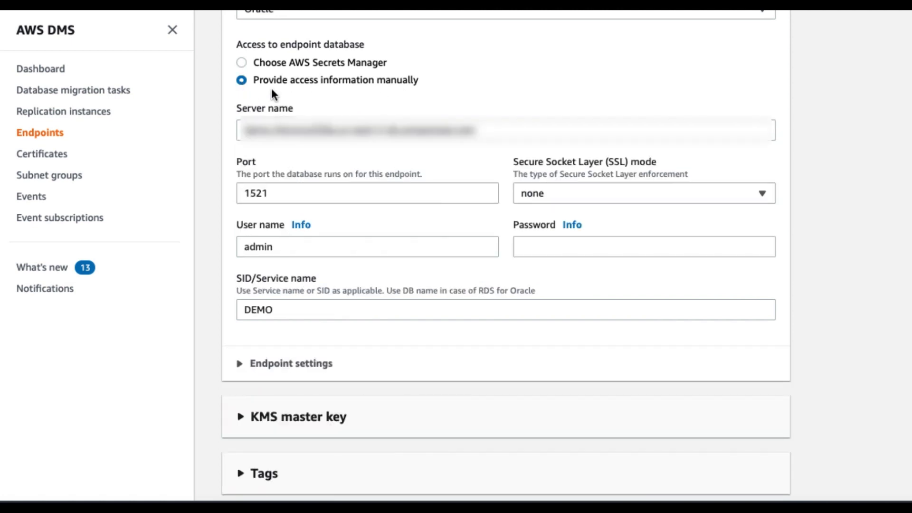
mouse_move(338, 105)
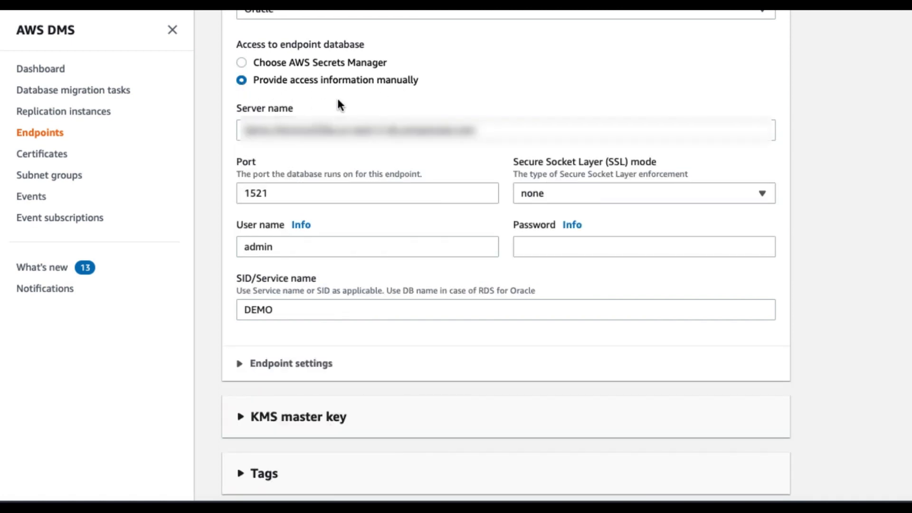
left_click(366, 247)
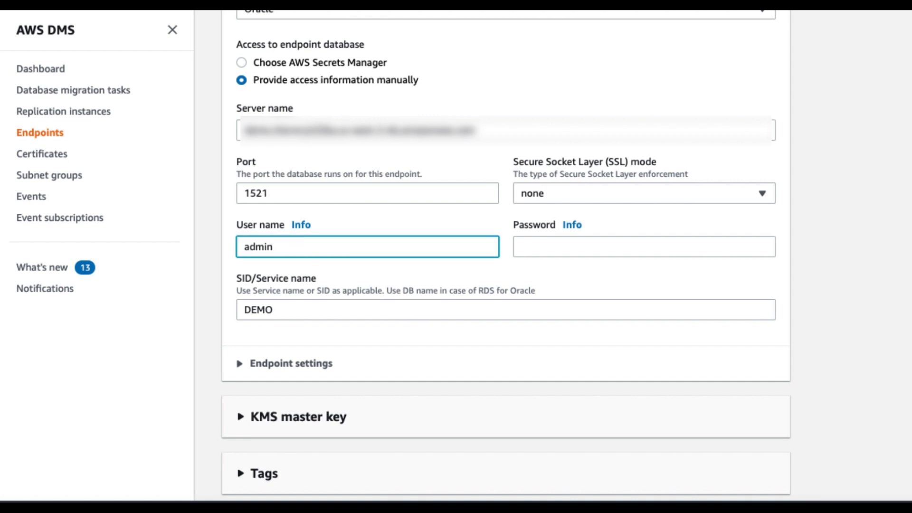
type("dms_user")
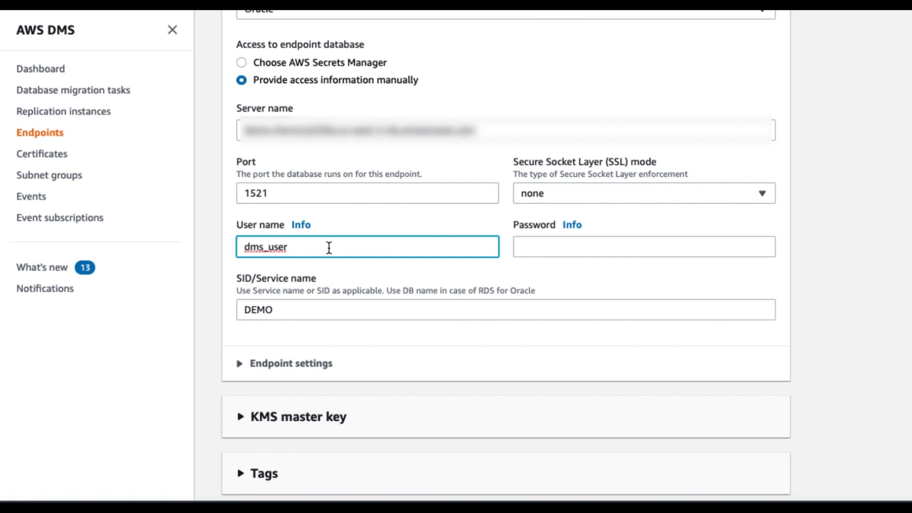
mouse_move(395, 259)
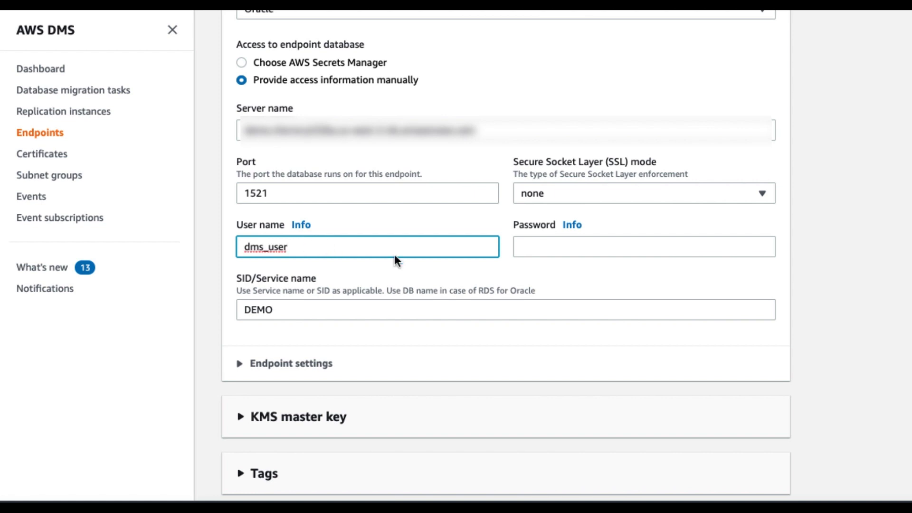
left_click(644, 247)
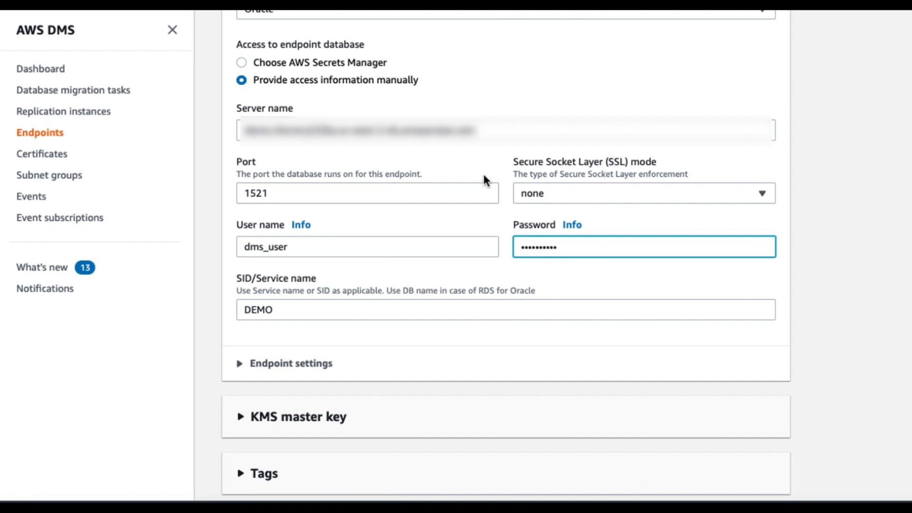
mouse_move(557, 179)
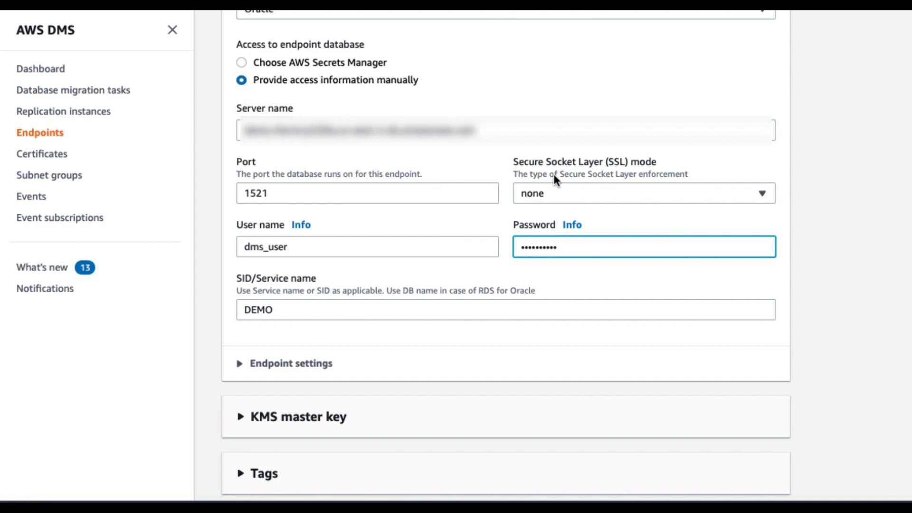
mouse_move(490, 177)
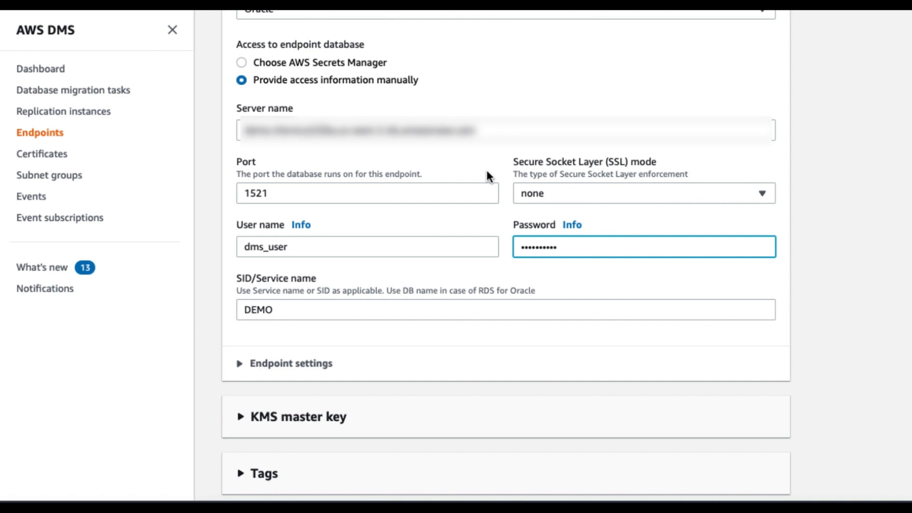
mouse_move(486, 348)
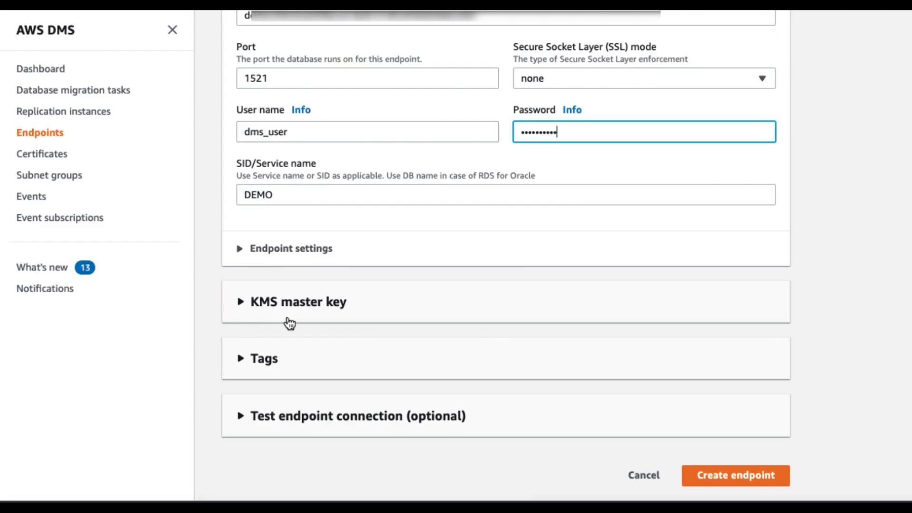
mouse_move(317, 325)
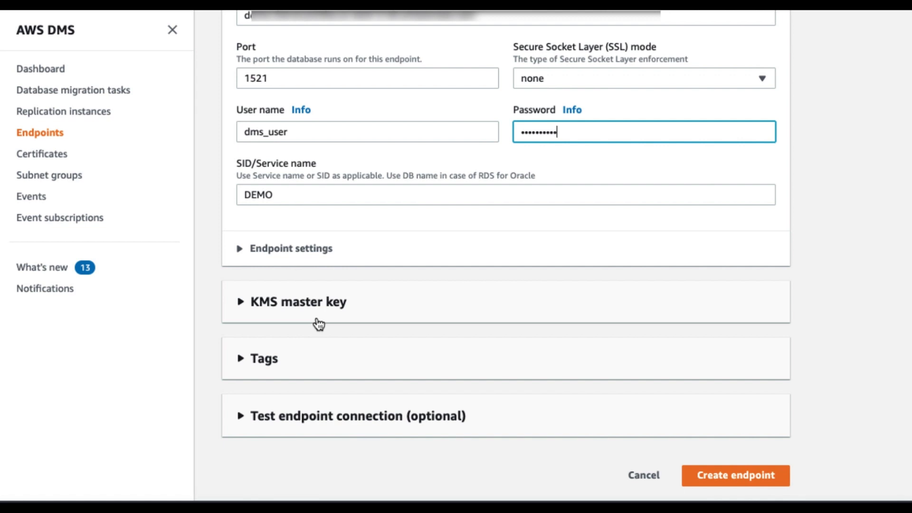
mouse_move(321, 333)
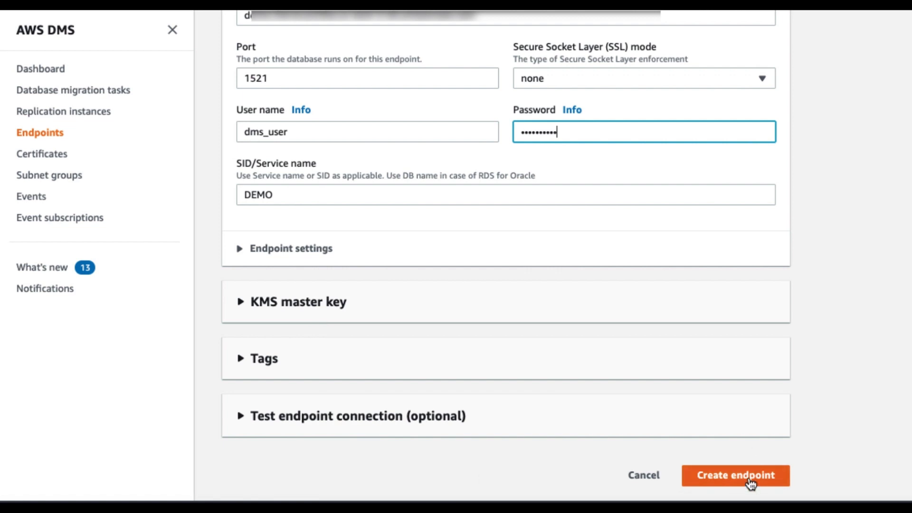
left_click(736, 475)
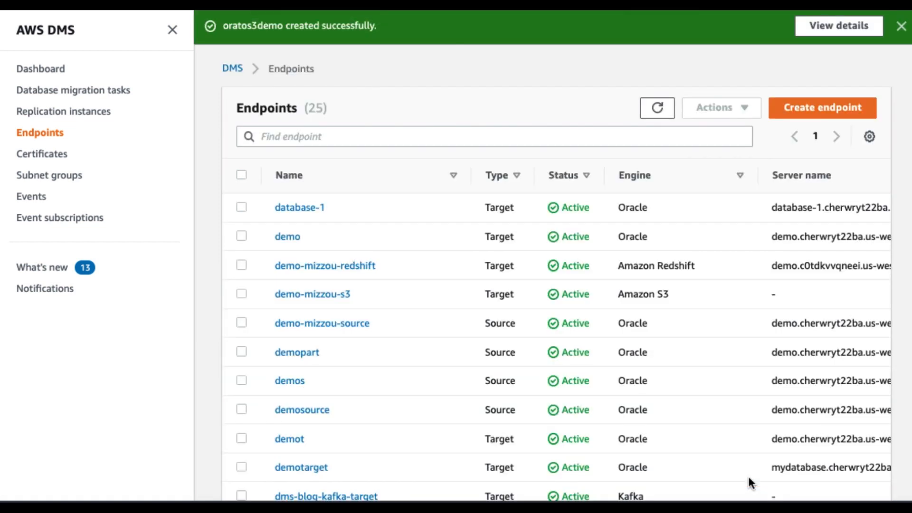
Step: Begin a target endpoint named oratos3target with Amazon S3 as engine and start entering the bucket name
left_click(823, 107)
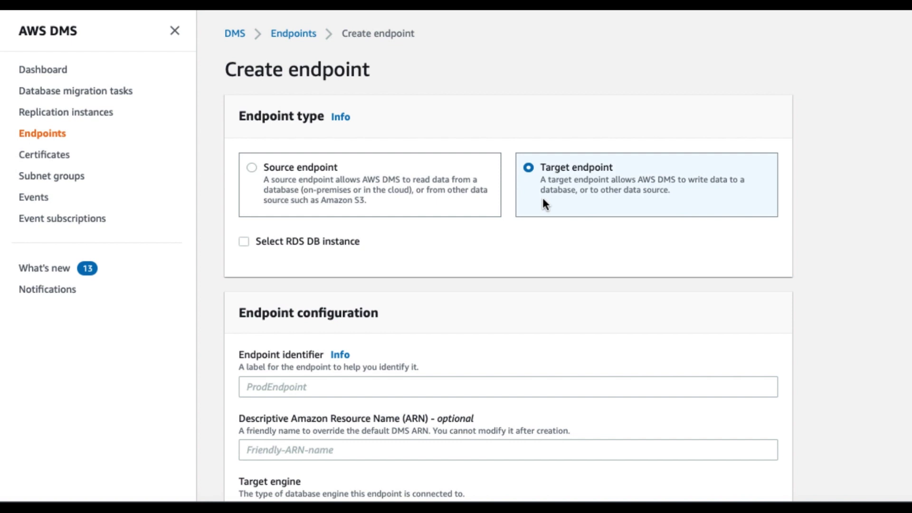
scroll("down", 3)
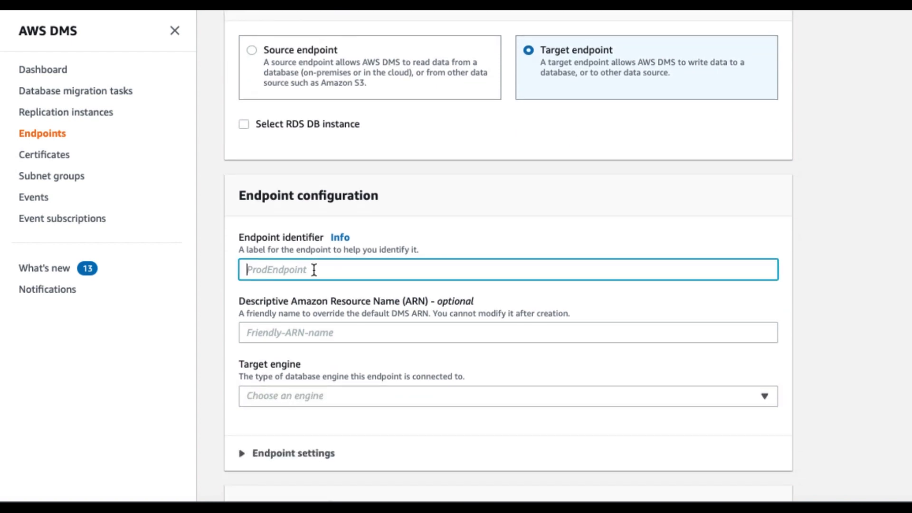
type("orato")
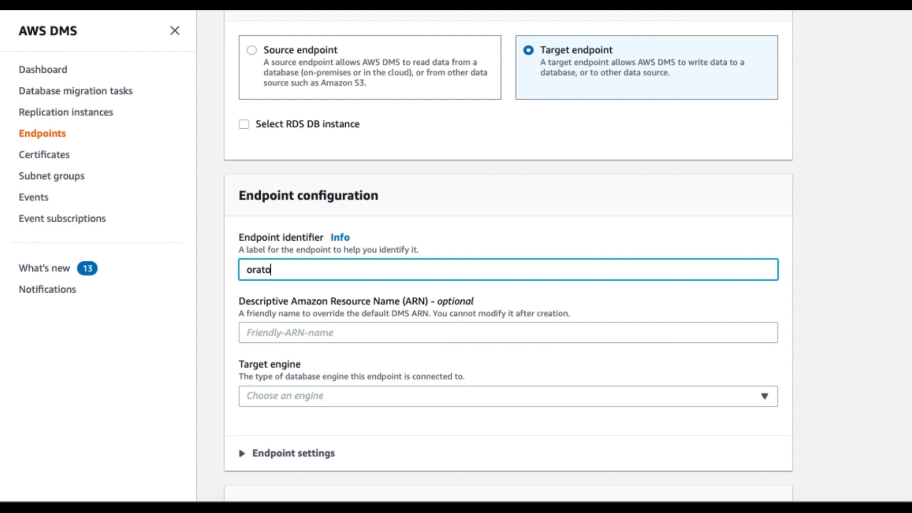
type("s3target")
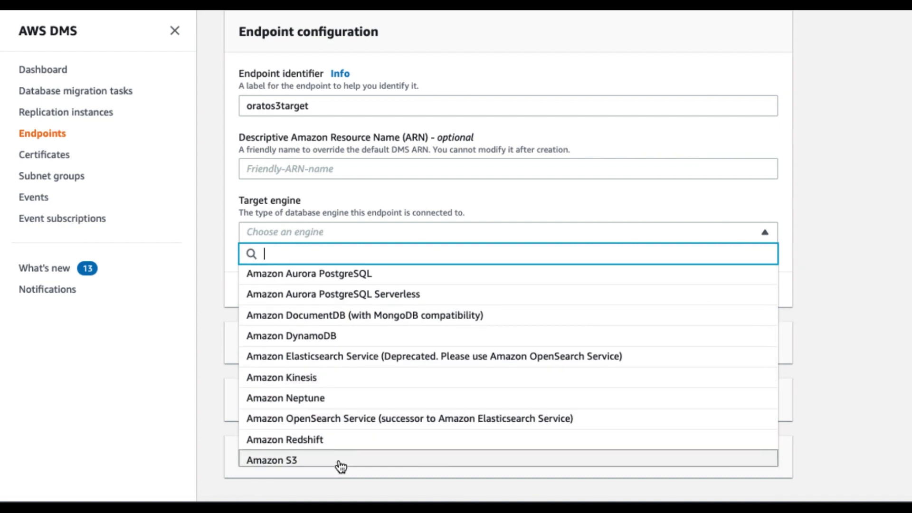
left_click(276, 460)
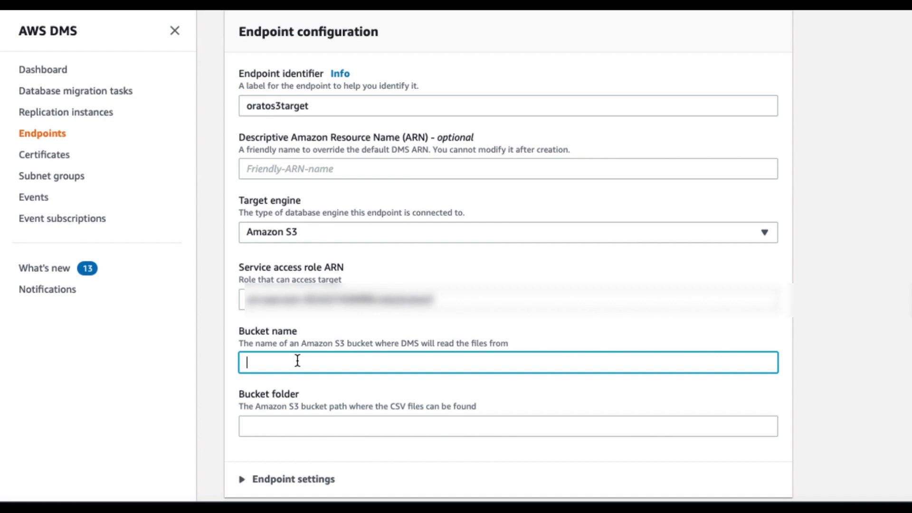
type("ora")
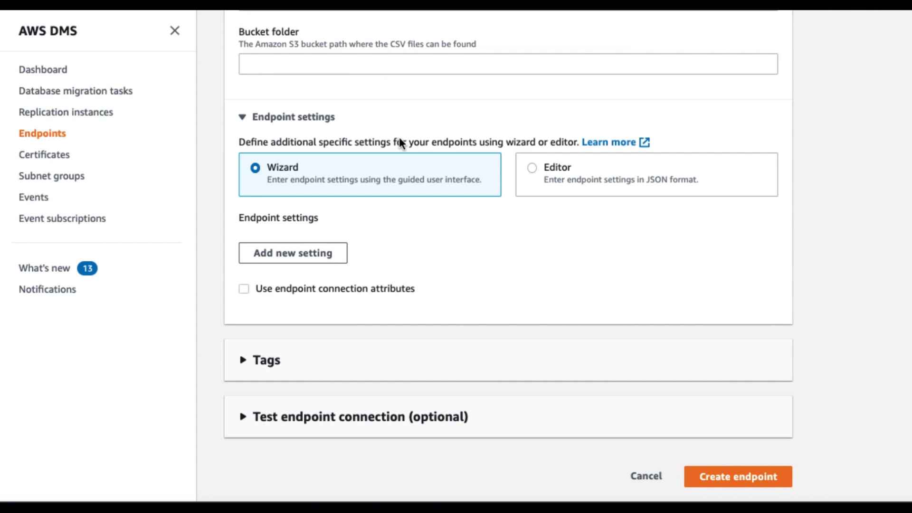
mouse_move(327, 137)
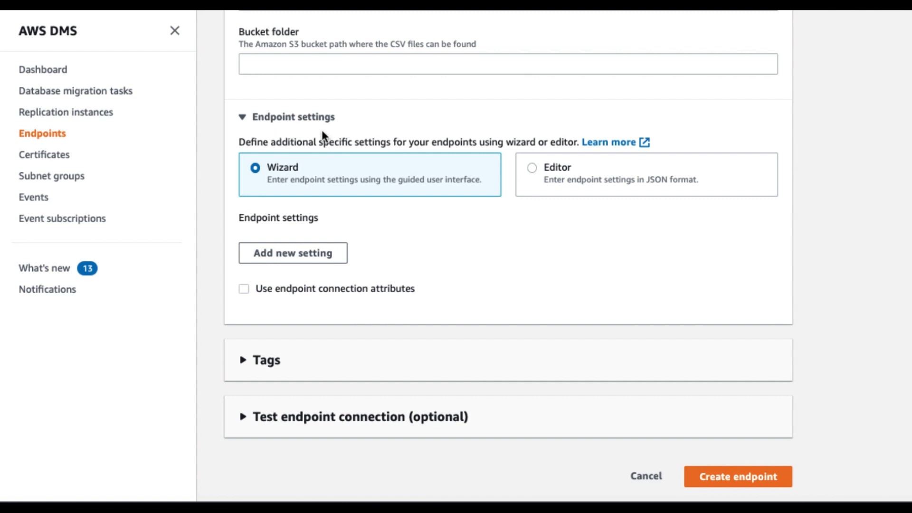
mouse_move(251, 186)
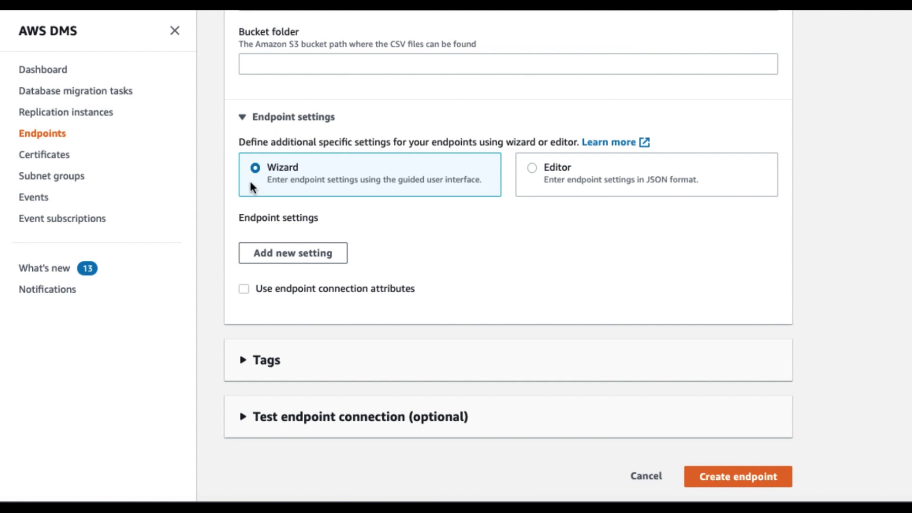
Step: Add a DataFormat endpoint setting with the value parquet
left_click(292, 253)
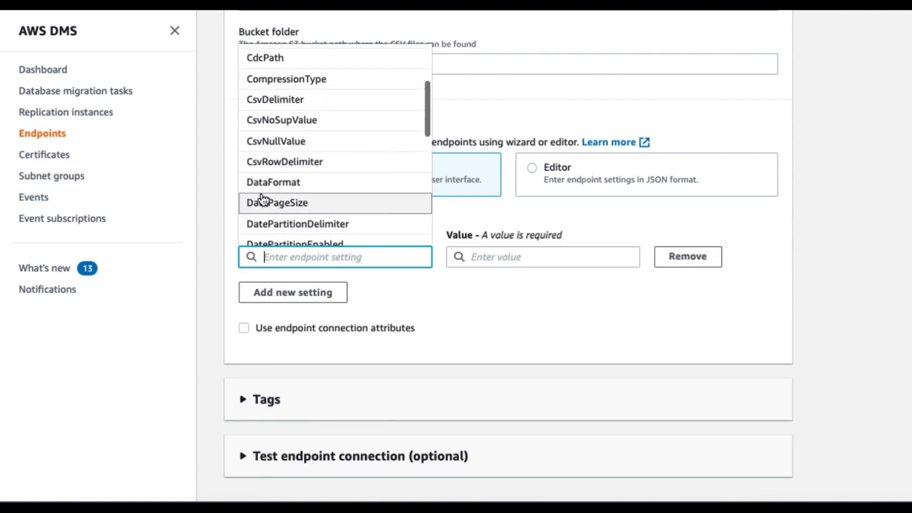
left_click(273, 182)
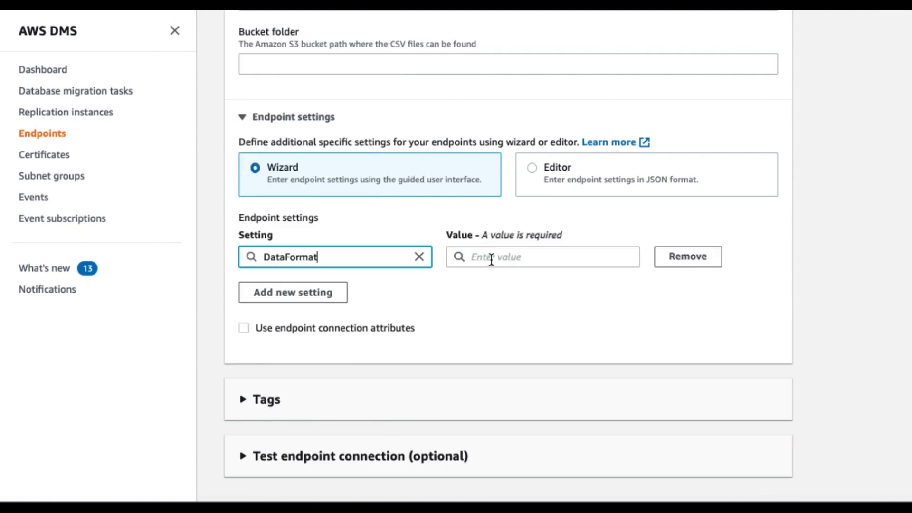
type("parquet")
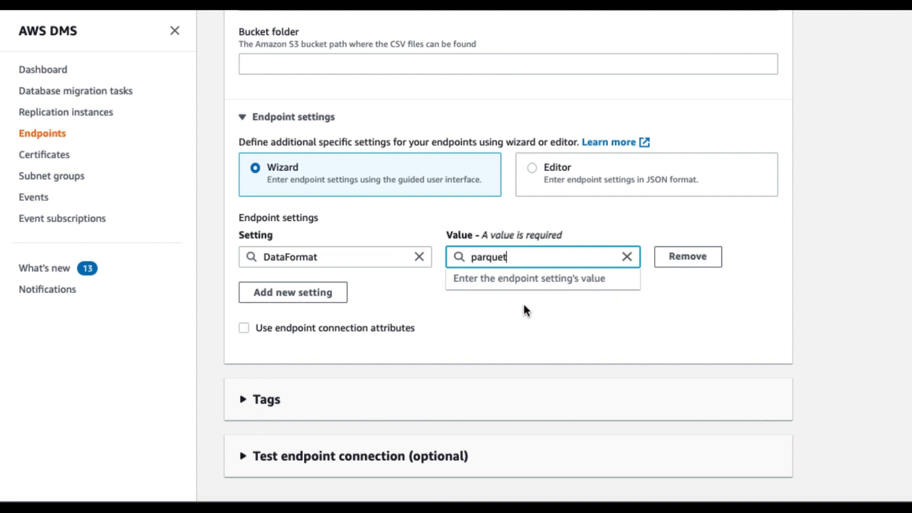
left_click(525, 309)
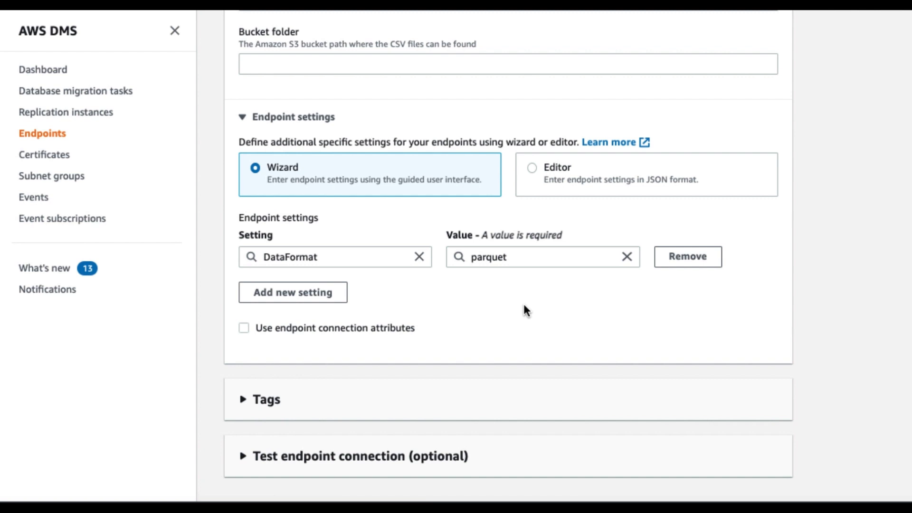
scroll("down", 3)
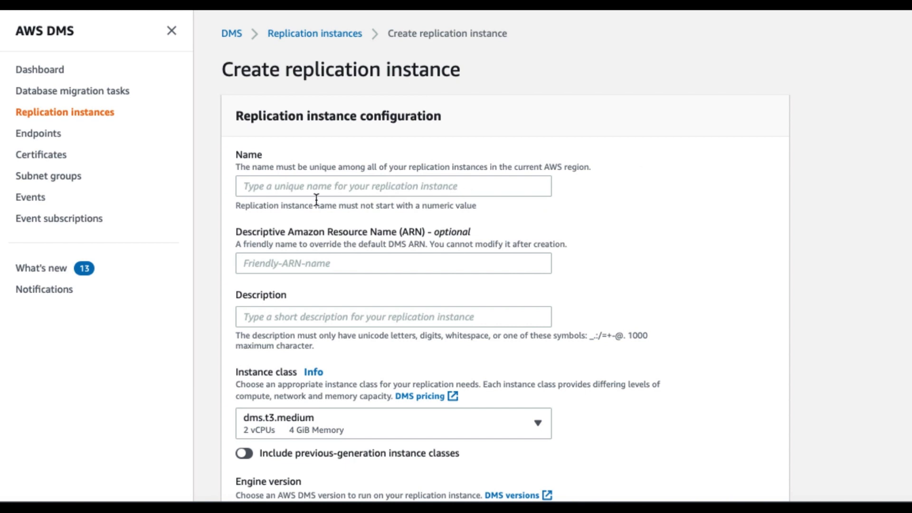
Step: Name the replication instance oratos3demo
type("o")
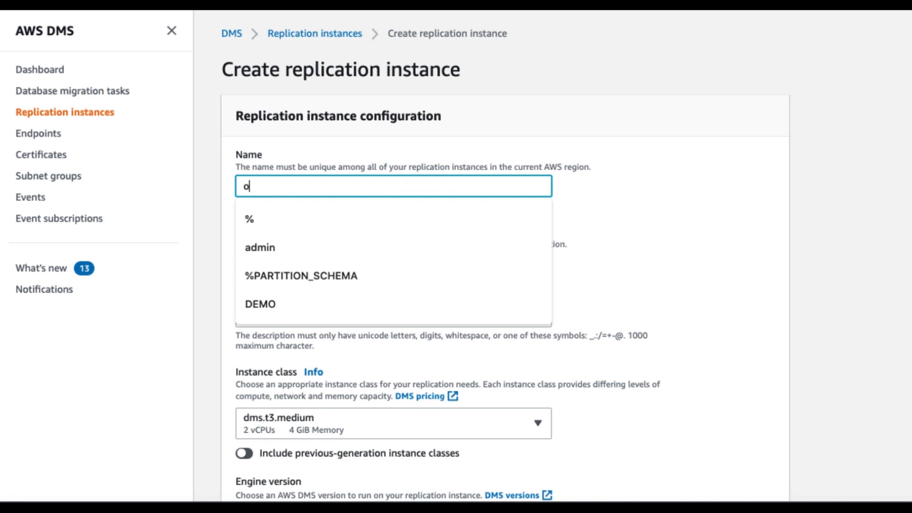
type("ratos3")
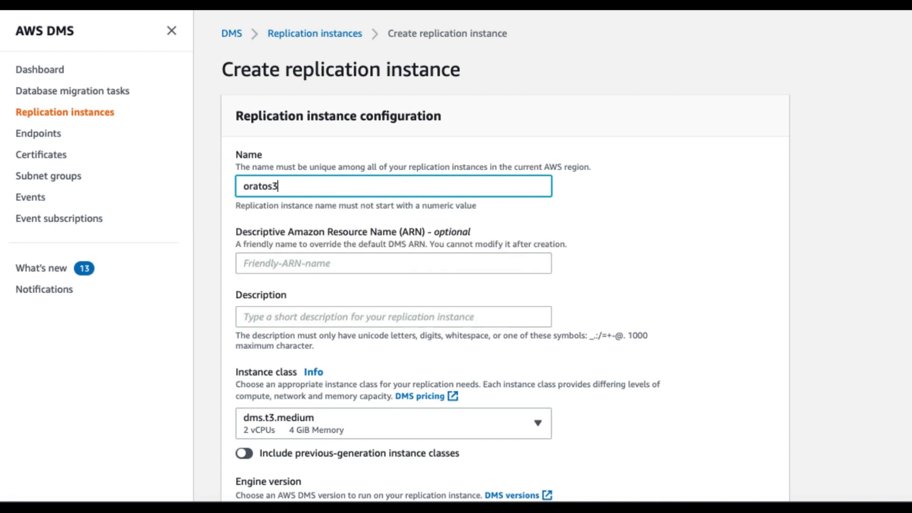
type("demo")
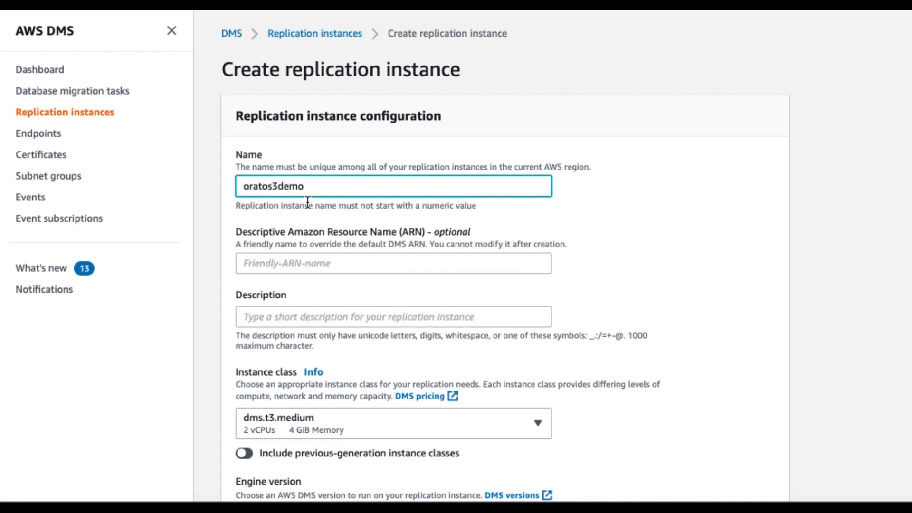
scroll("down", 3)
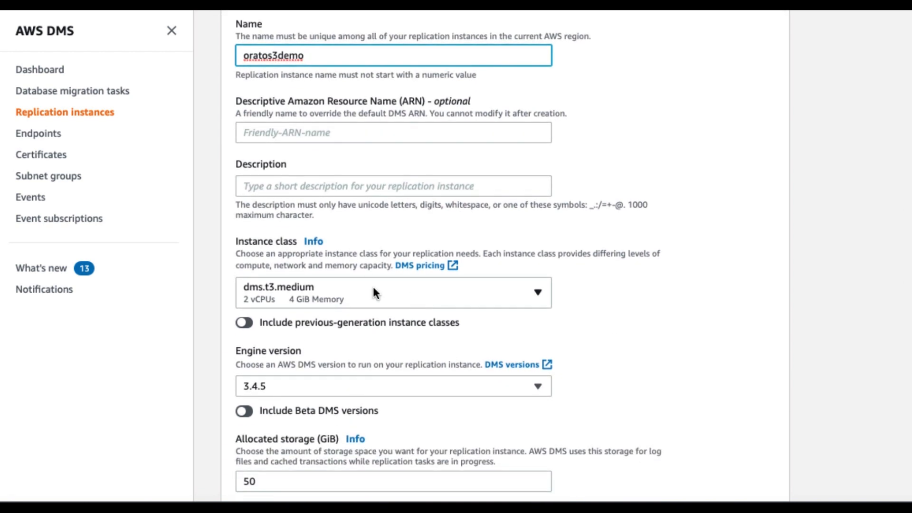
scroll("down", 3)
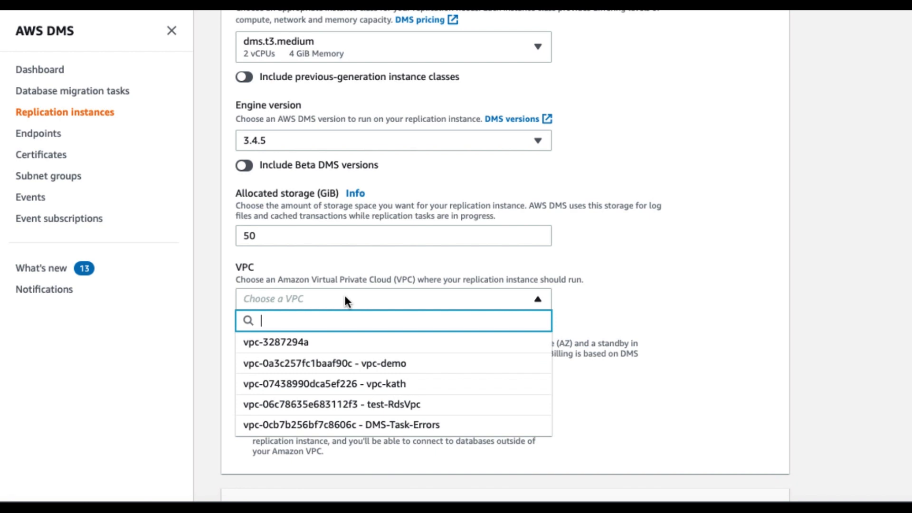
Step: Place it in vpc-3287294a as a single-AZ dev or test workload and create it
left_click(273, 342)
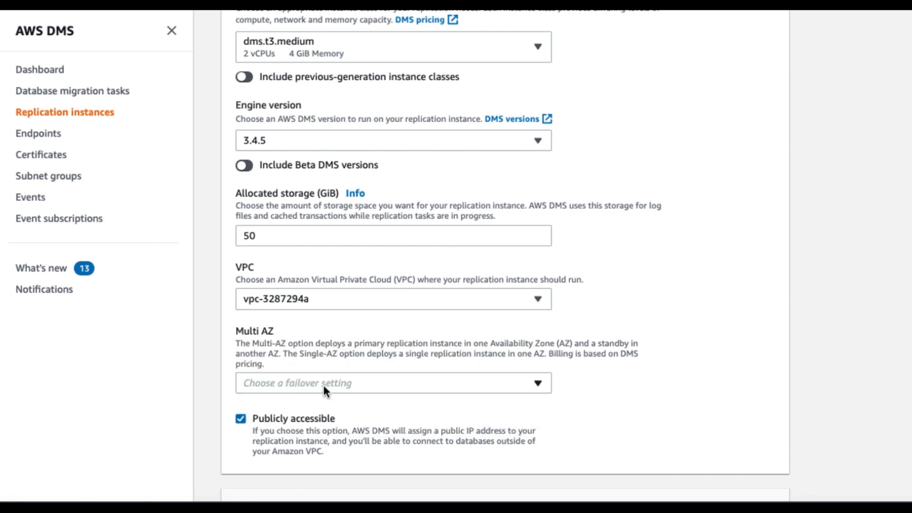
left_click(394, 383)
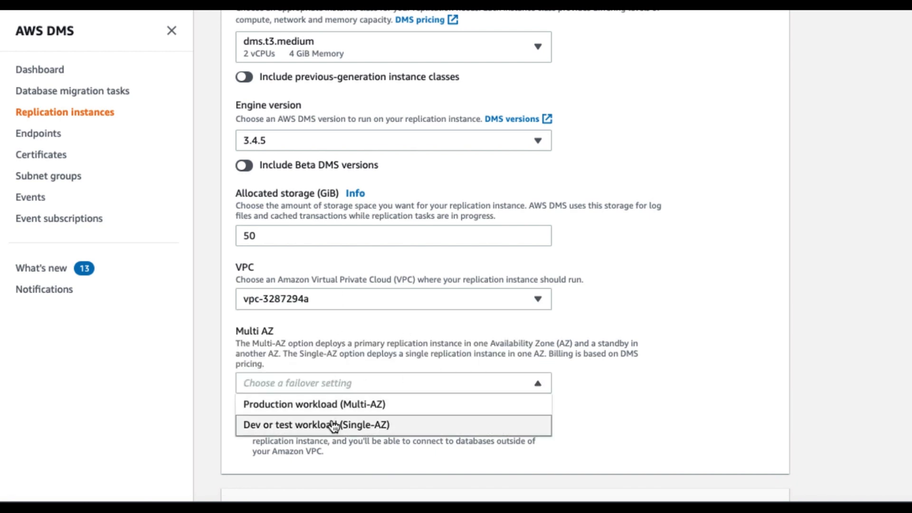
mouse_move(333, 428)
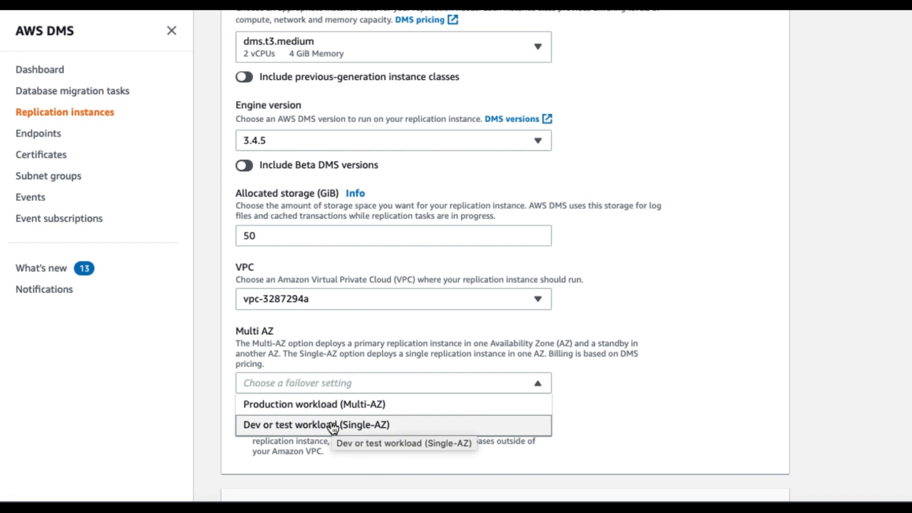
left_click(325, 425)
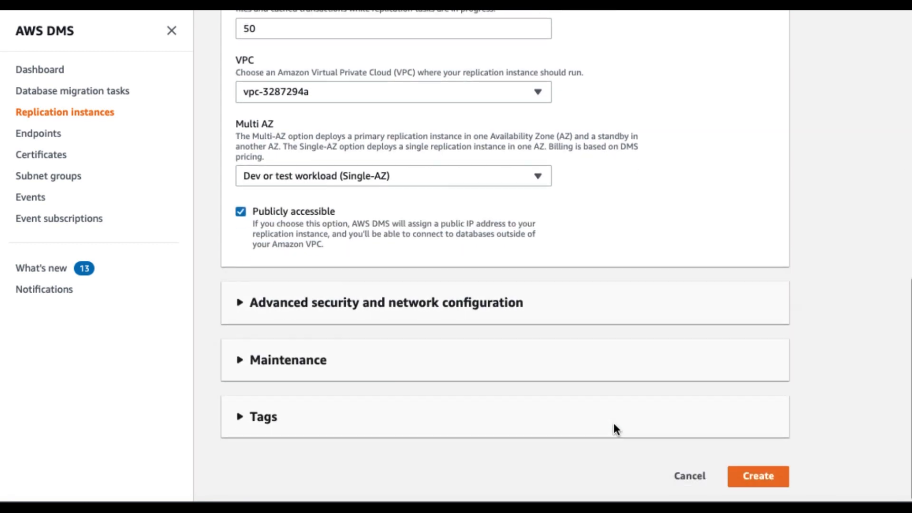
mouse_move(831, 448)
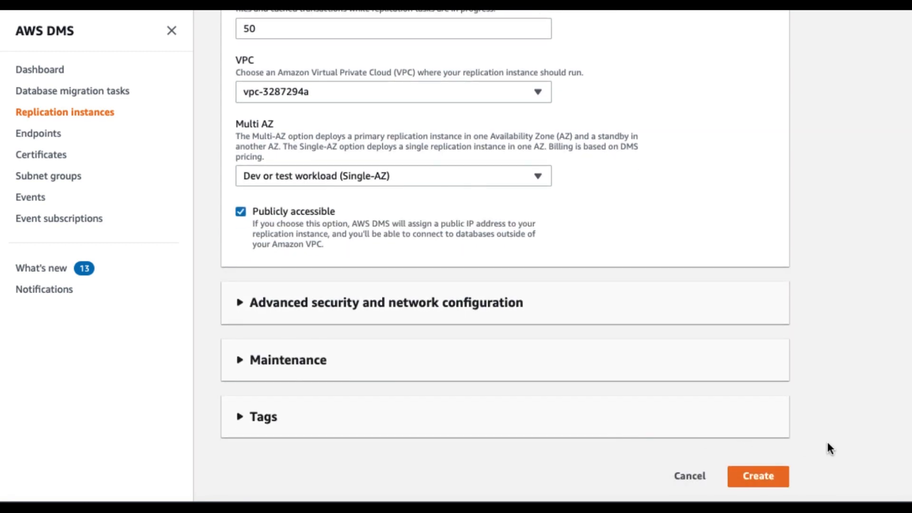
left_click(759, 476)
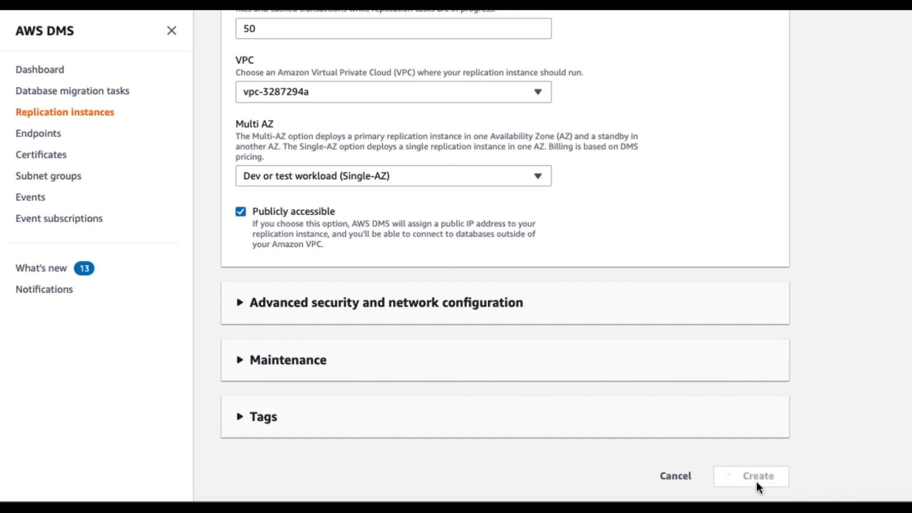
left_click(759, 490)
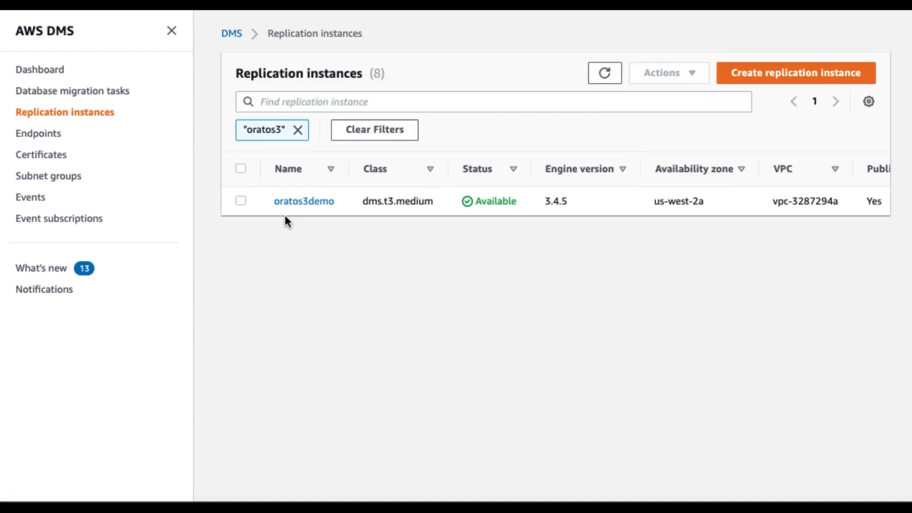
mouse_move(530, 222)
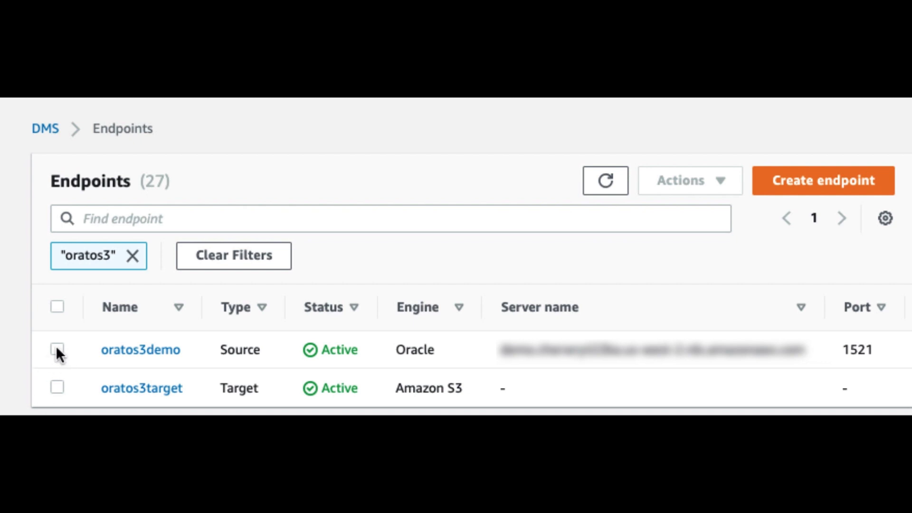
Step: Run a connection test on the oratos3demo source endpoint through the oratos3demo replication instance
left_click(57, 350)
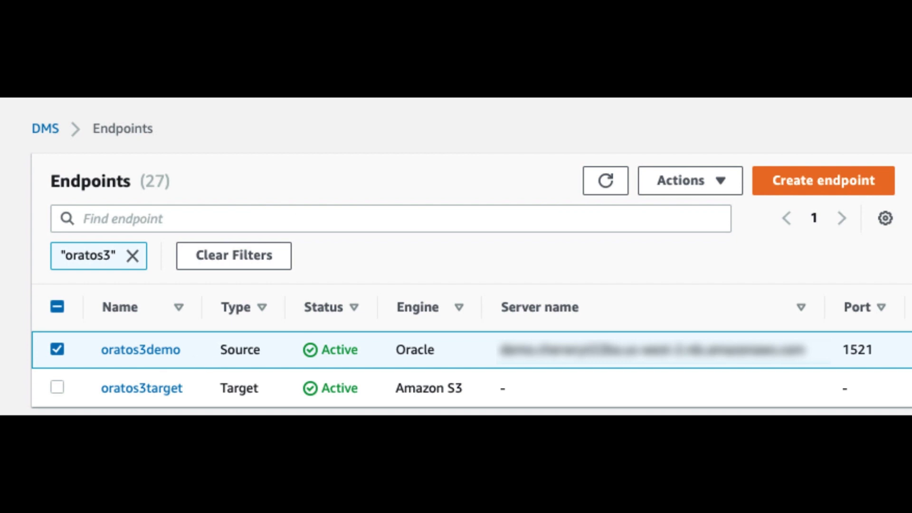
left_click(690, 181)
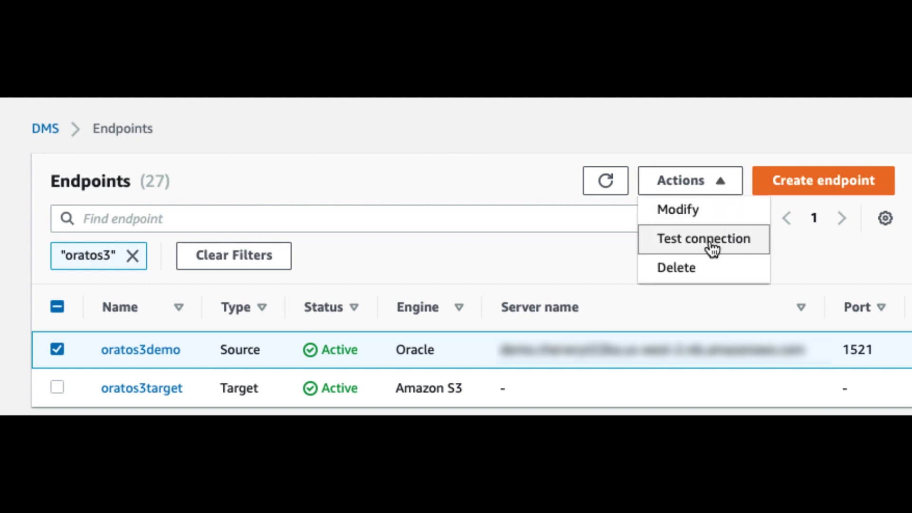
left_click(703, 239)
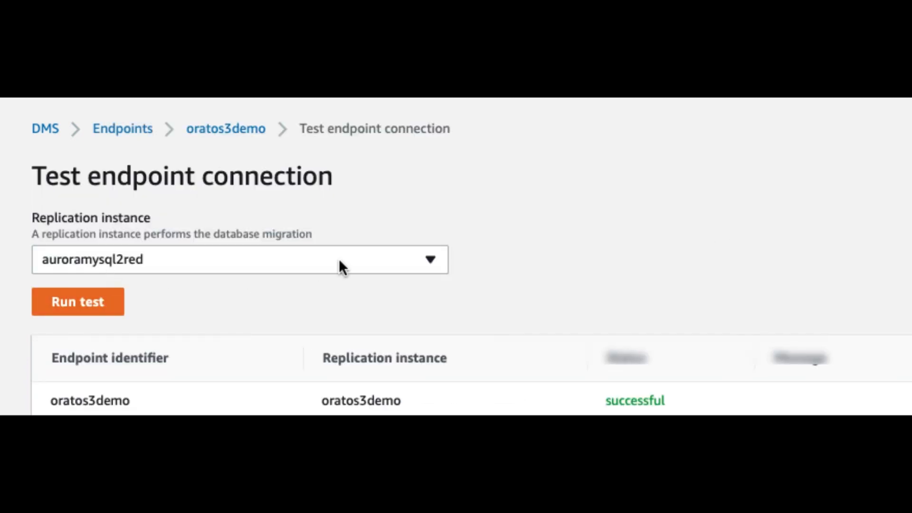
left_click(235, 261)
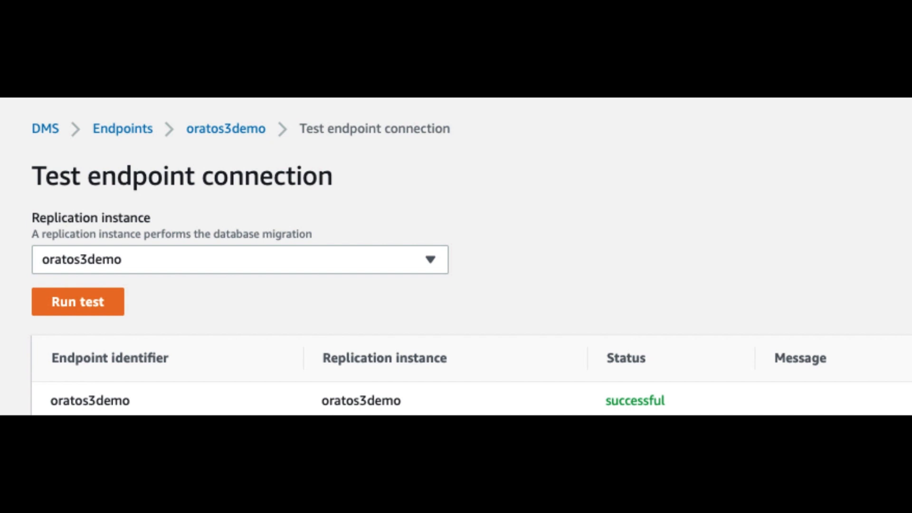
left_click(121, 129)
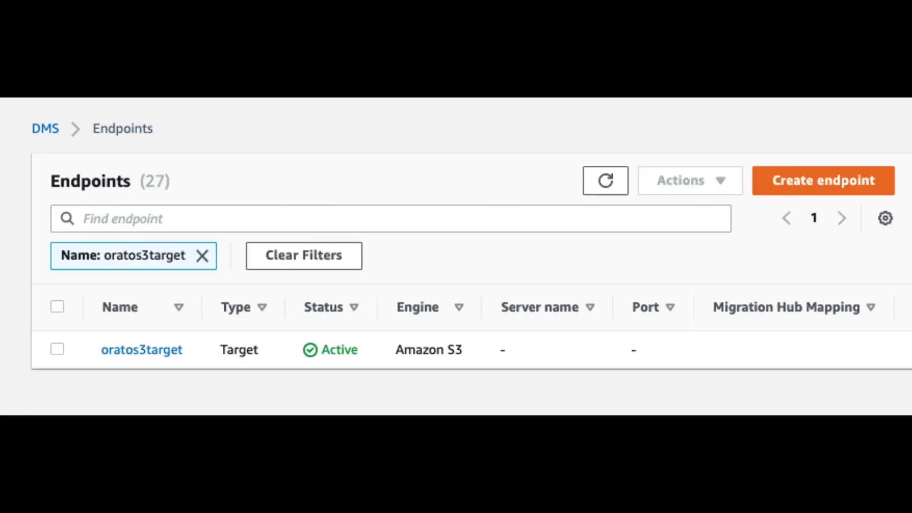
Step: Run a connection test on the oratos3target S3 endpoint against the oratos3demo instance
left_click(57, 350)
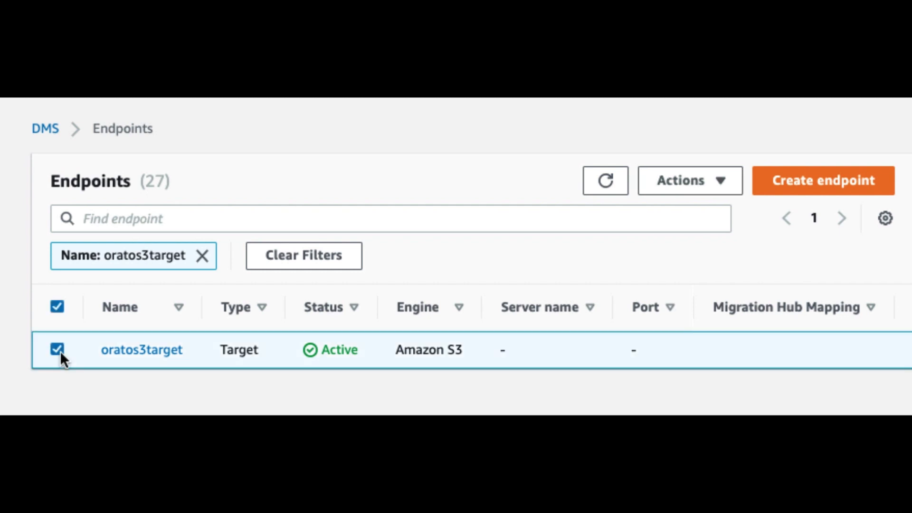
left_click(690, 180)
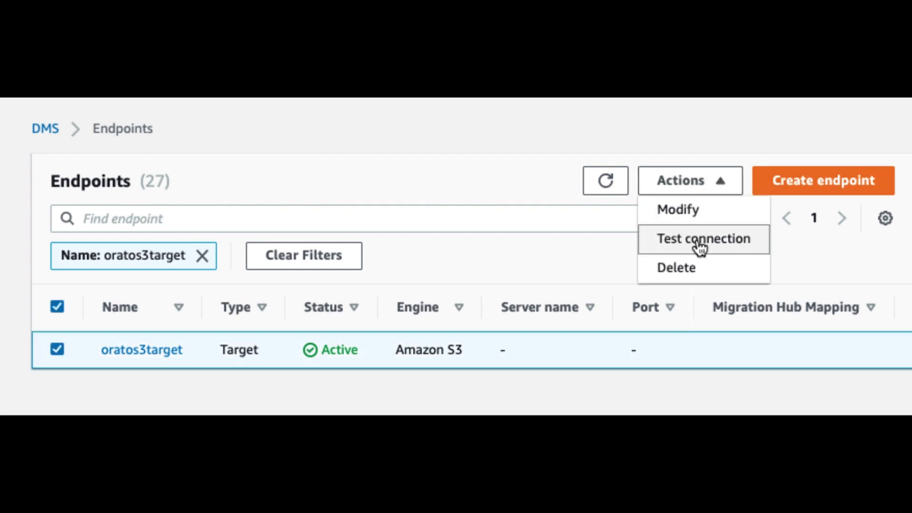
left_click(703, 239)
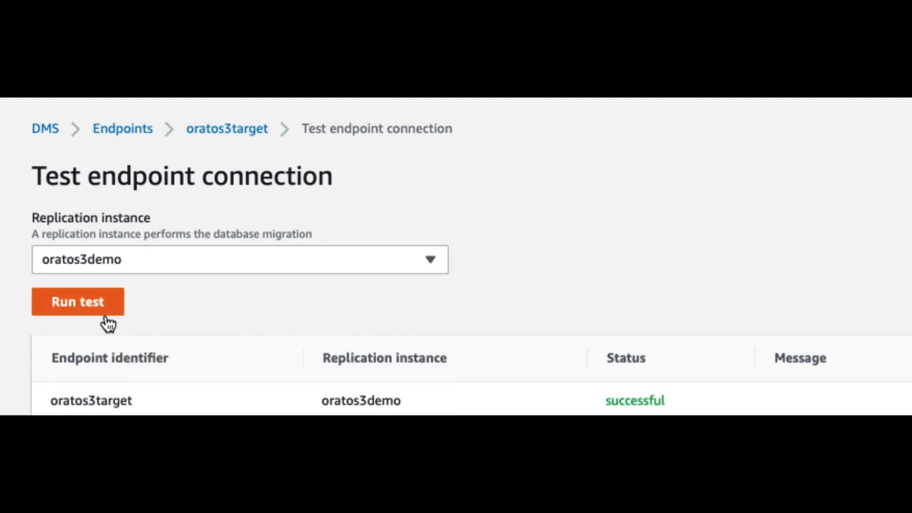
left_click(77, 302)
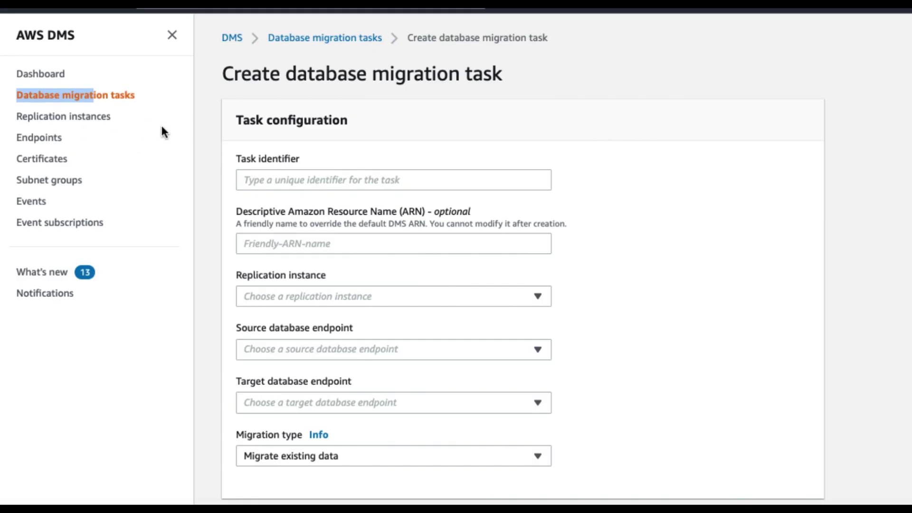
mouse_move(232, 112)
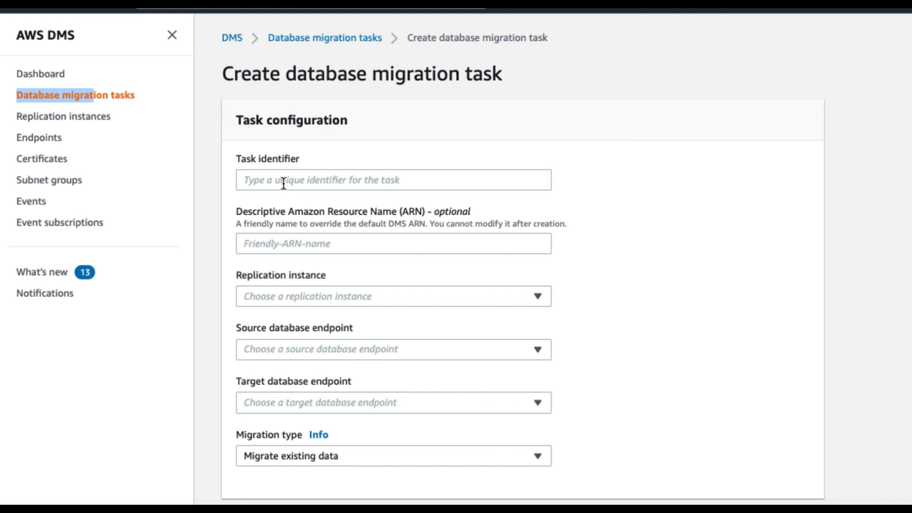
Step: Name the task oratos3demo and assign replication instance oratos3demo
type("oratos")
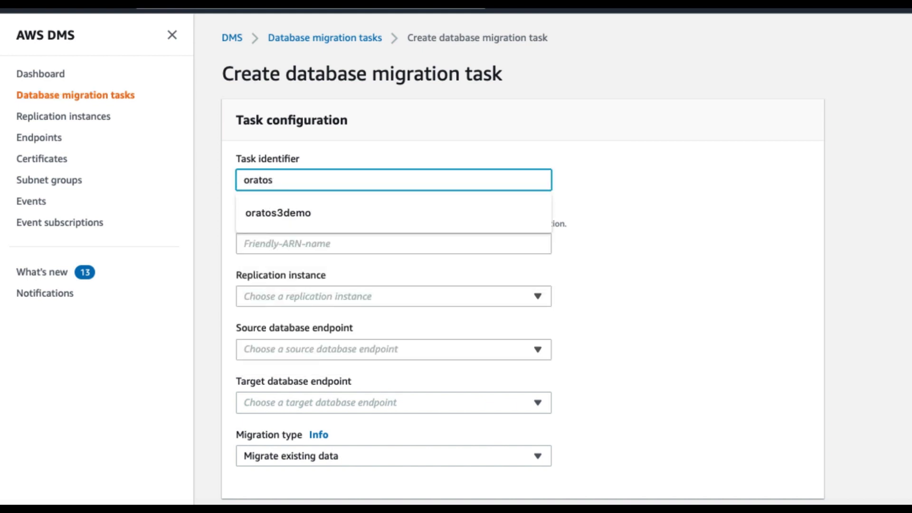
left_click(279, 213)
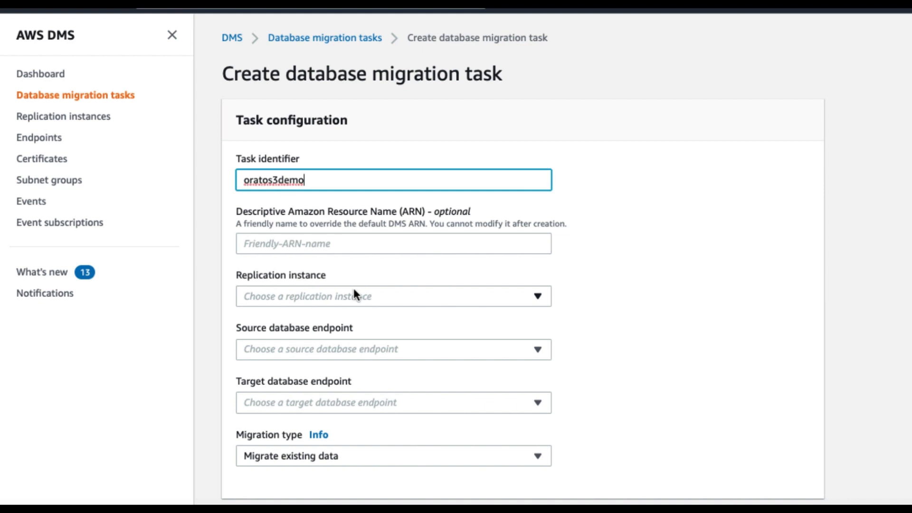
left_click(394, 296)
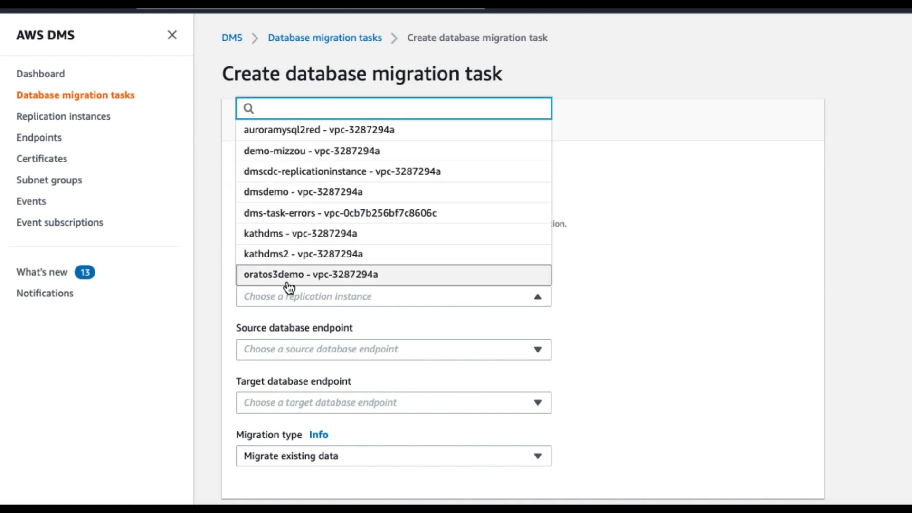
left_click(290, 275)
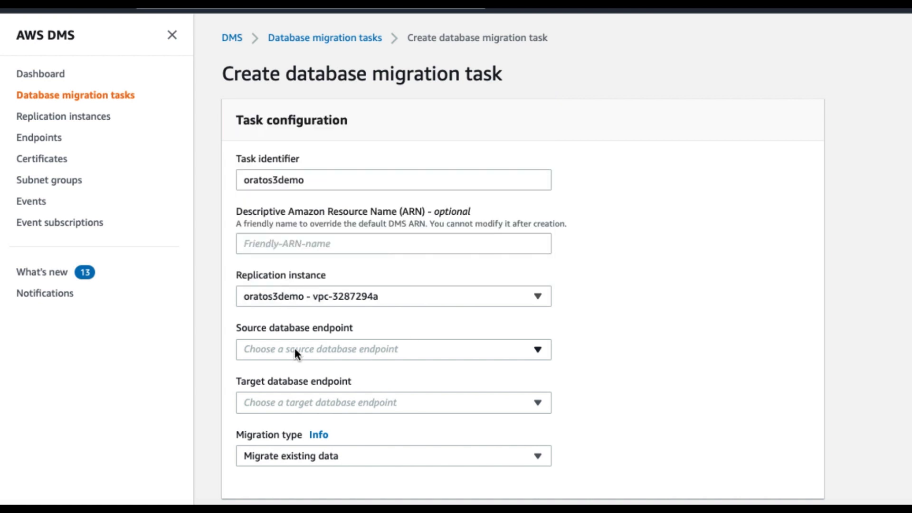
Step: Choose source endpoint oratos3demo and target endpoint oratos3target for the task
left_click(393, 350)
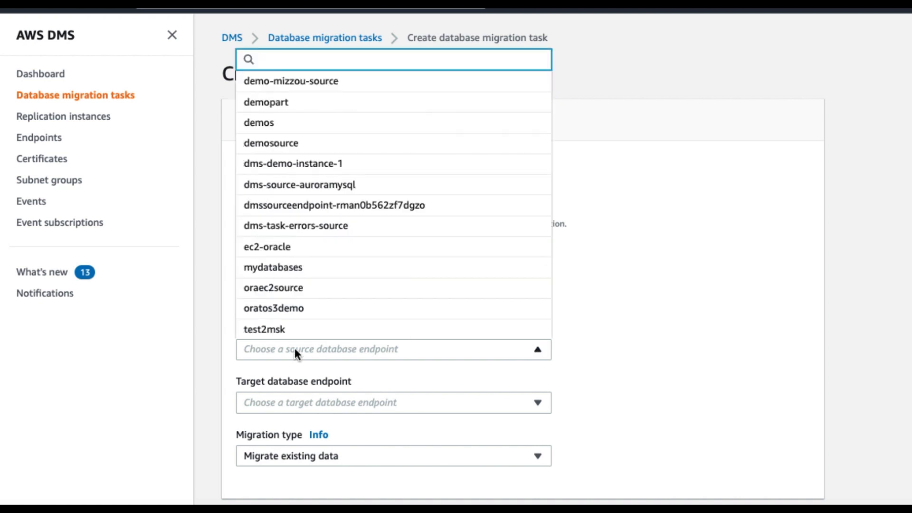
left_click(272, 308)
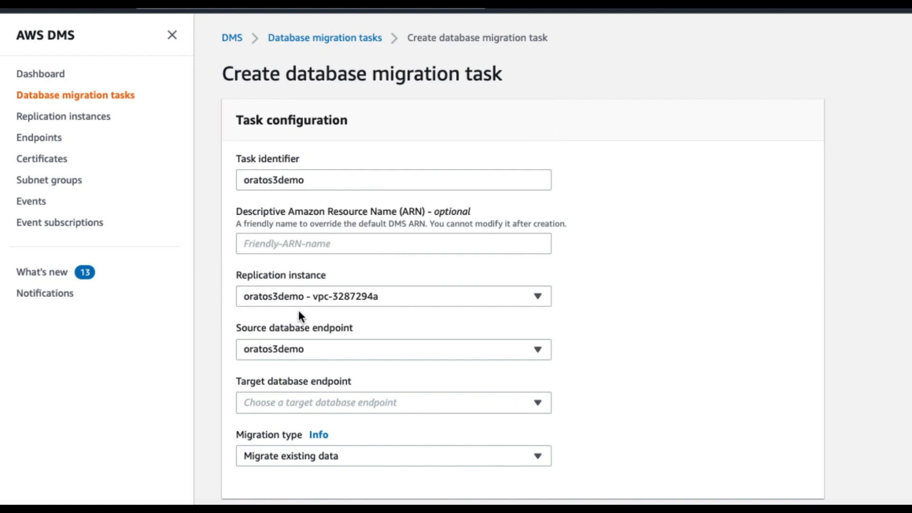
mouse_move(297, 408)
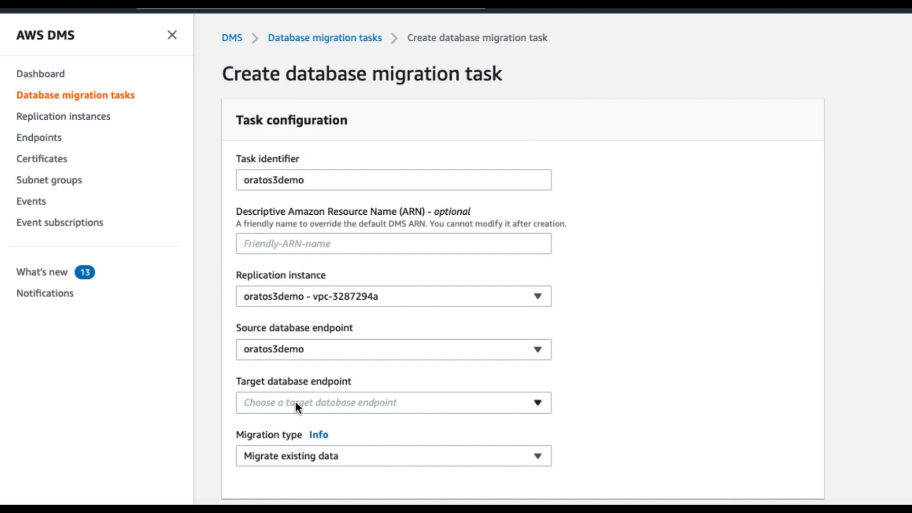
left_click(393, 403)
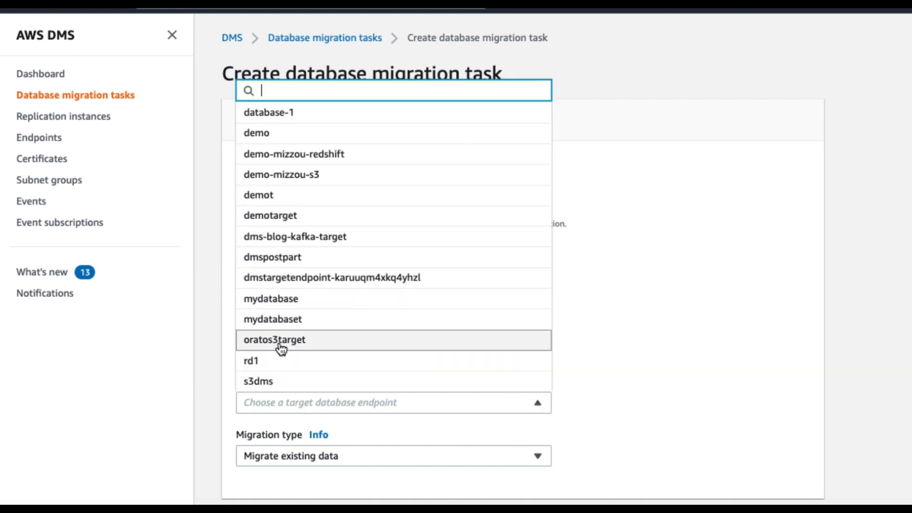
left_click(273, 339)
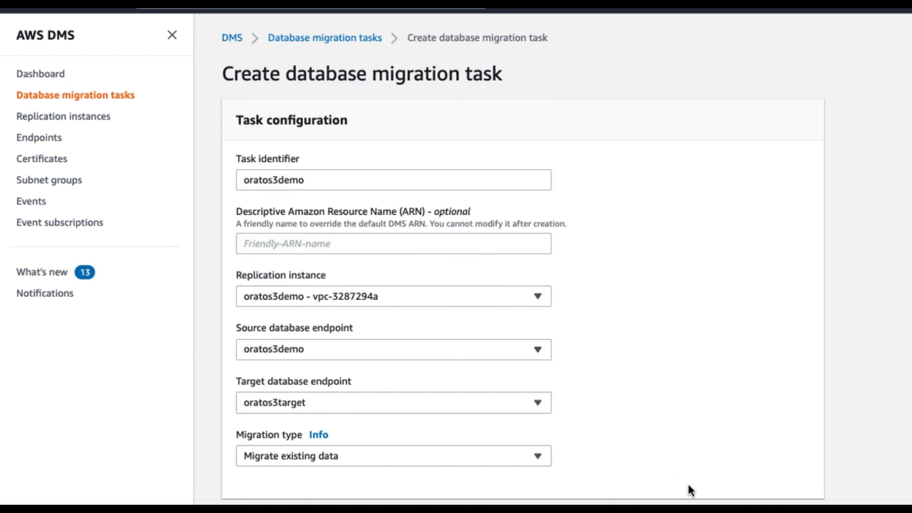
scroll("down", 3)
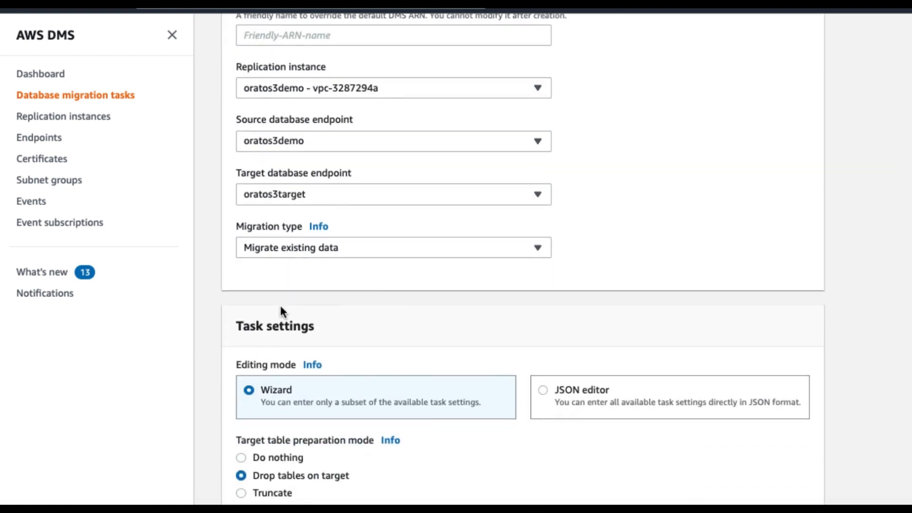
scroll("down", 3)
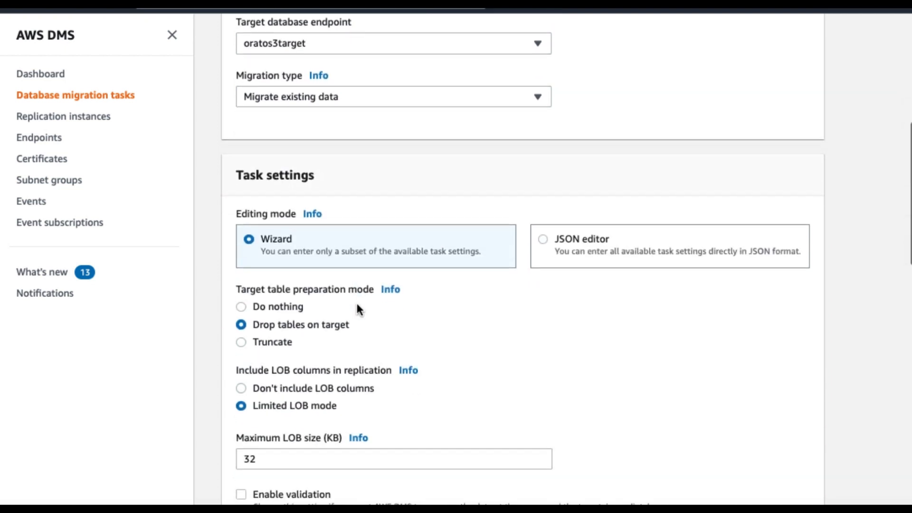
scroll("down", 3)
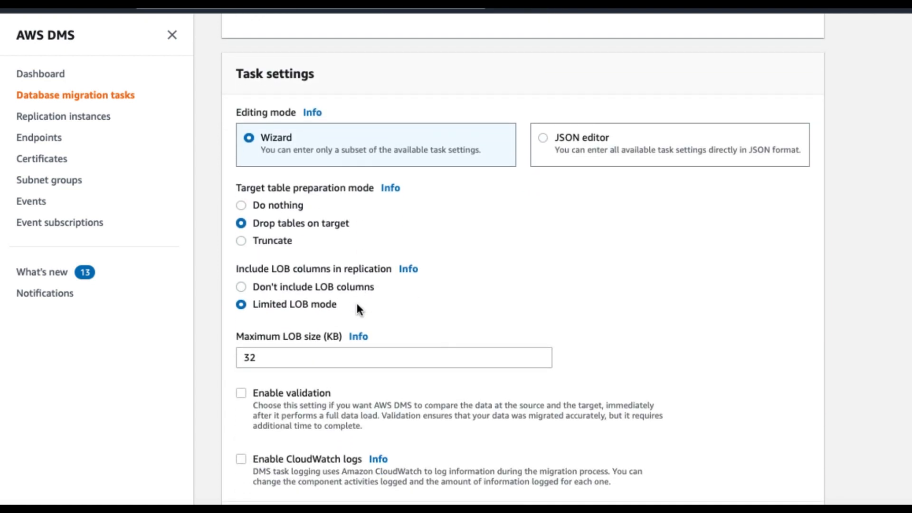
scroll("down", 3)
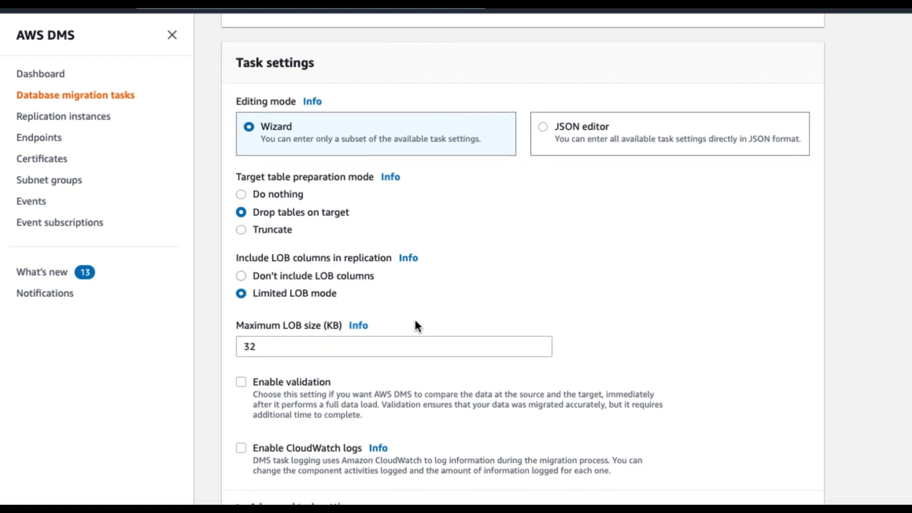
scroll("down", 3)
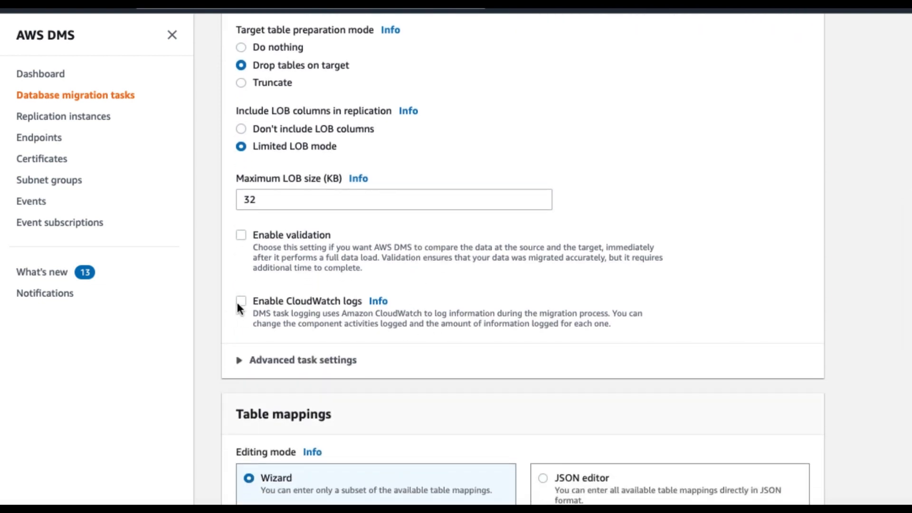
left_click(242, 300)
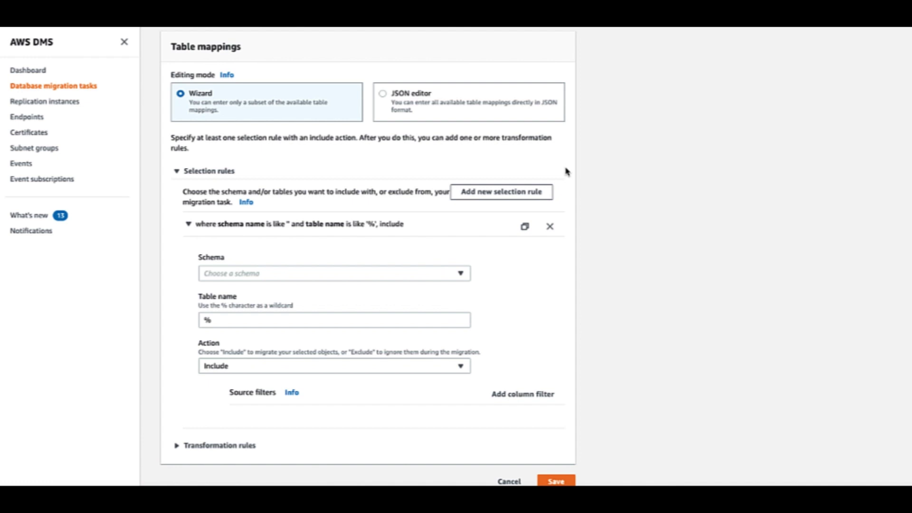
mouse_move(235, 117)
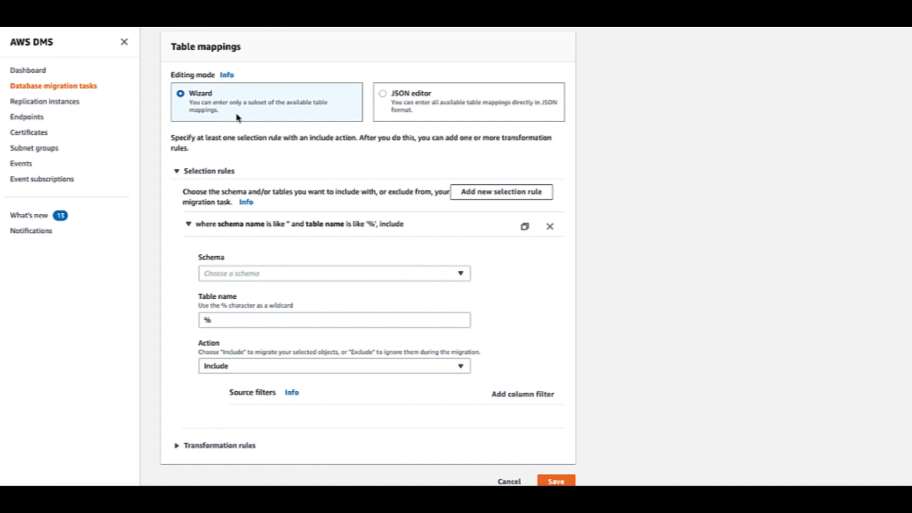
mouse_move(251, 112)
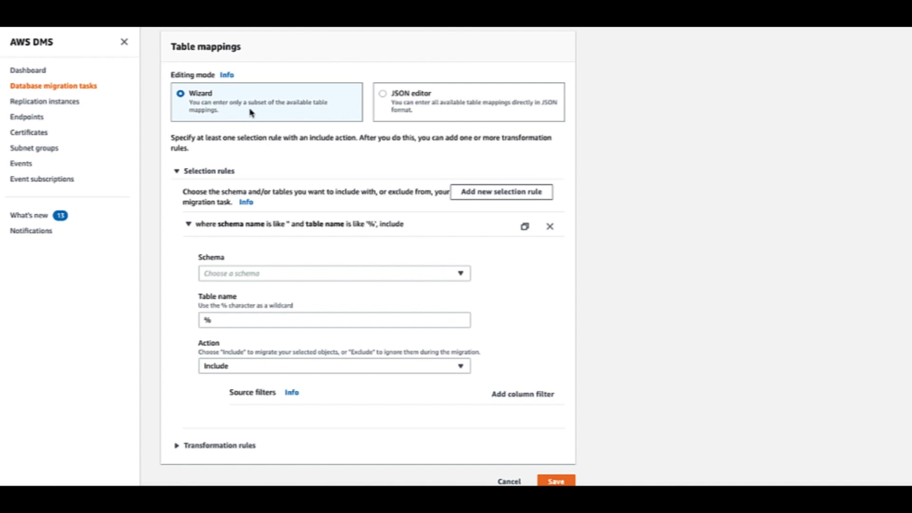
mouse_move(340, 124)
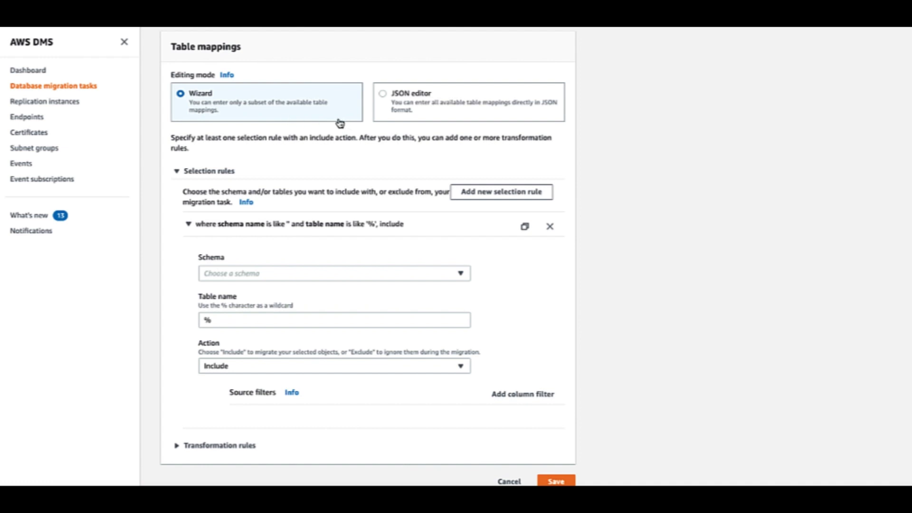
mouse_move(418, 112)
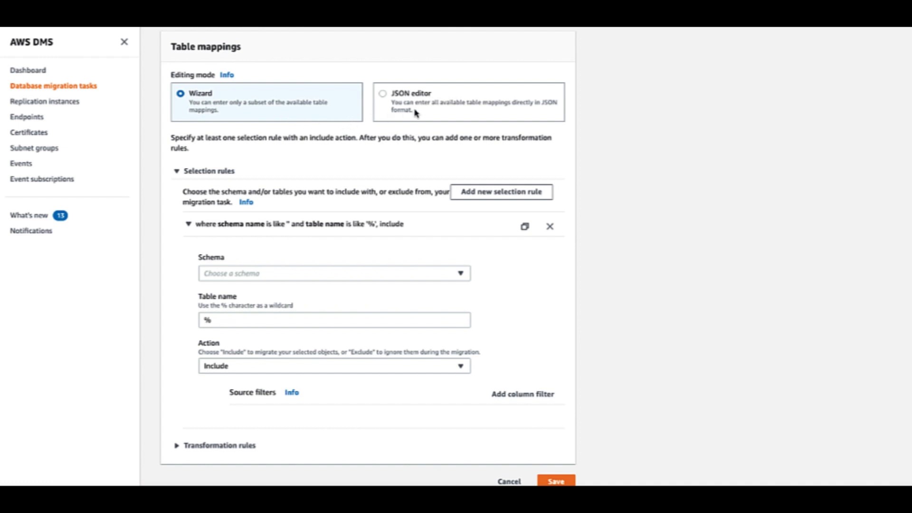
mouse_move(399, 213)
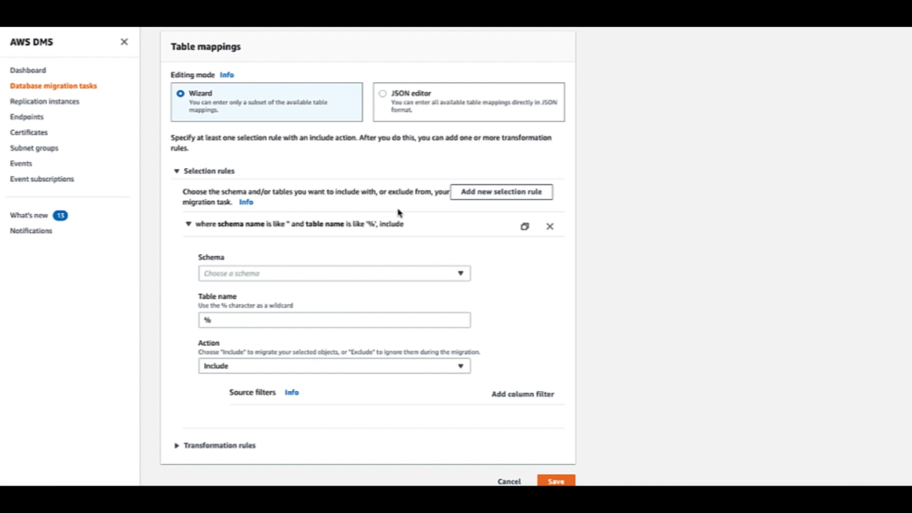
mouse_move(248, 185)
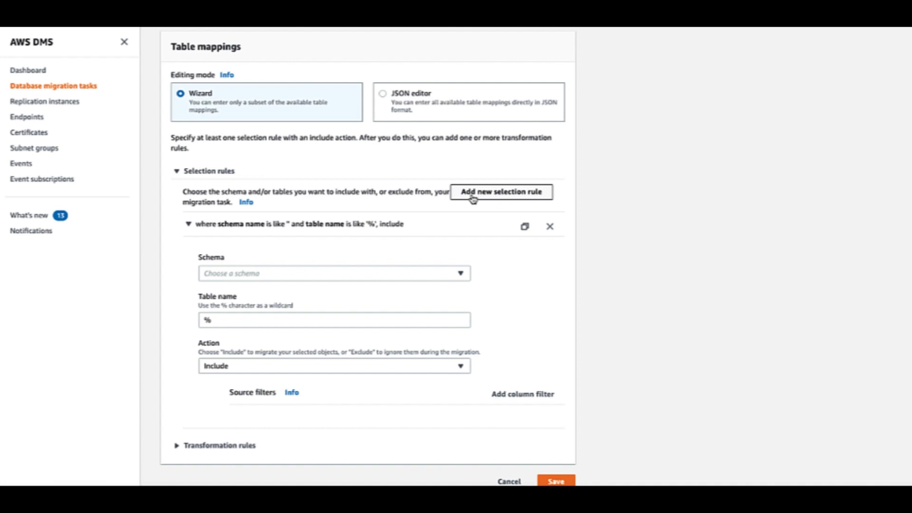
Step: Set the selection rule to schema TPCH and table ORDERS, keeping the Include action
scroll("down", 3)
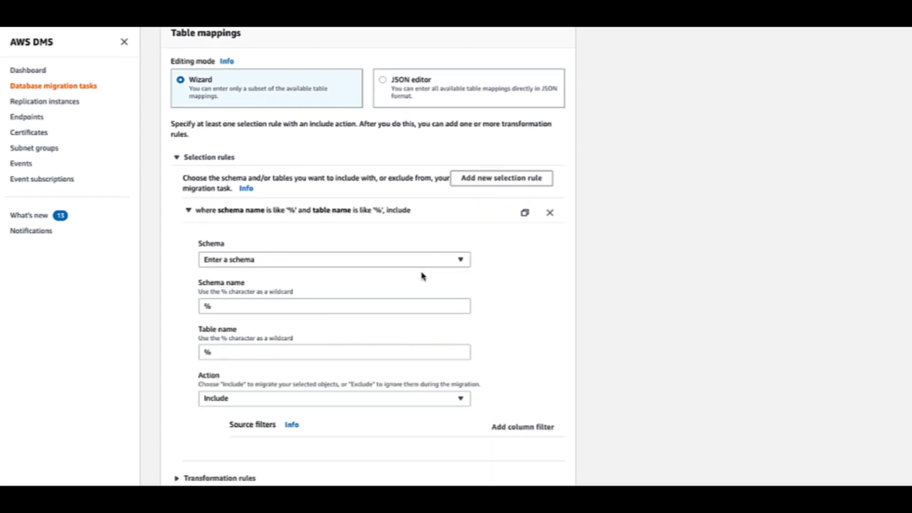
left_click(334, 306)
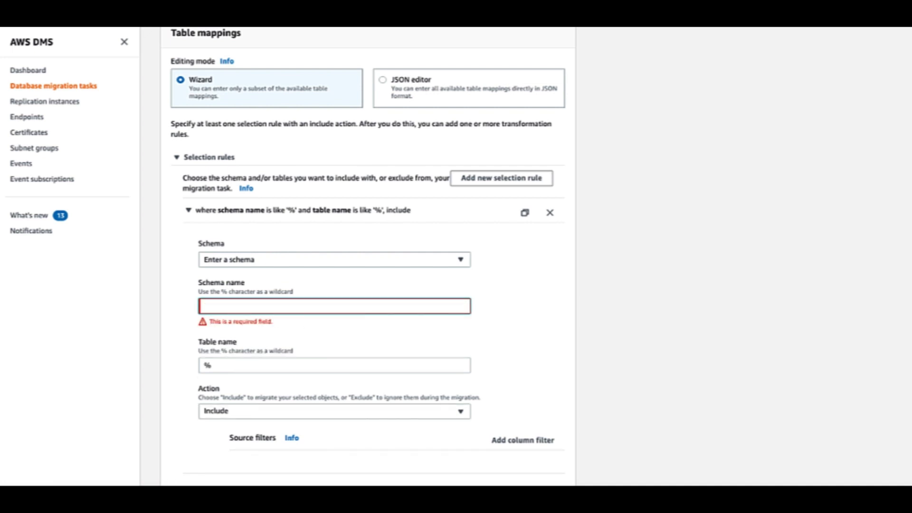
type("TPCH")
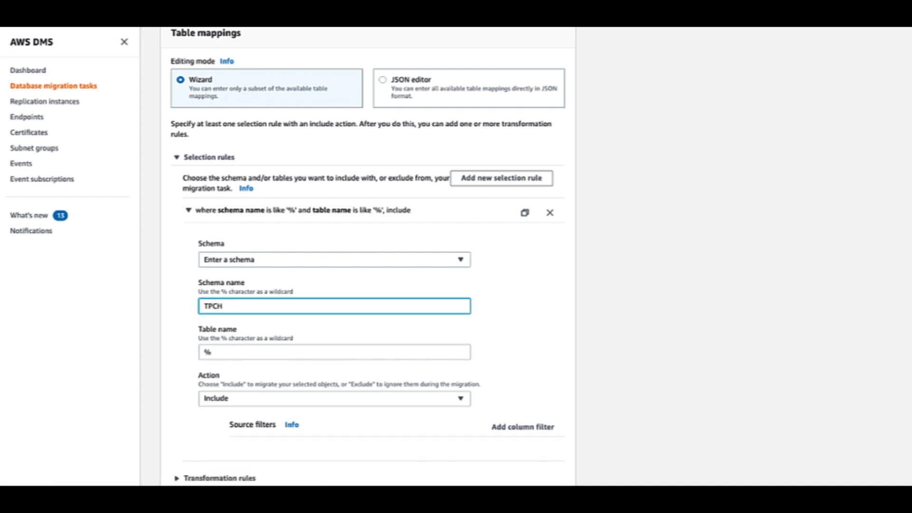
mouse_move(181, 363)
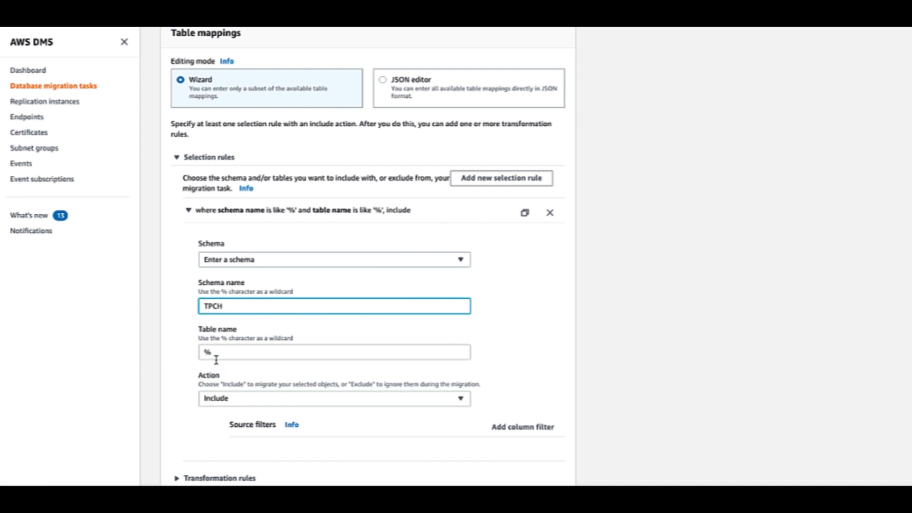
mouse_move(248, 352)
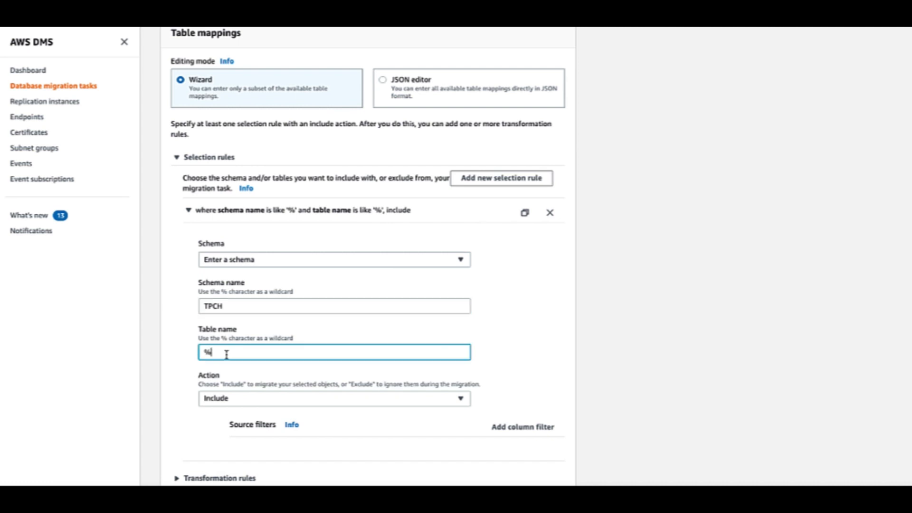
key("Backspace")
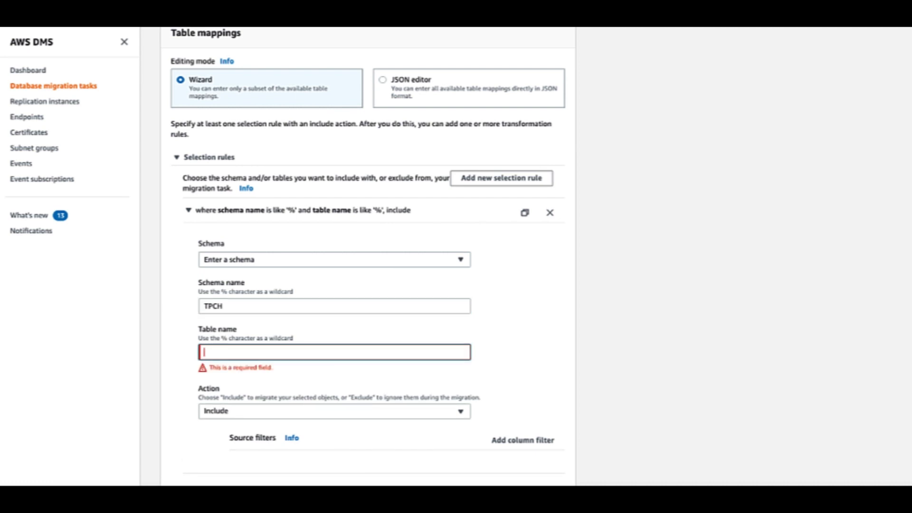
type("ORDERS")
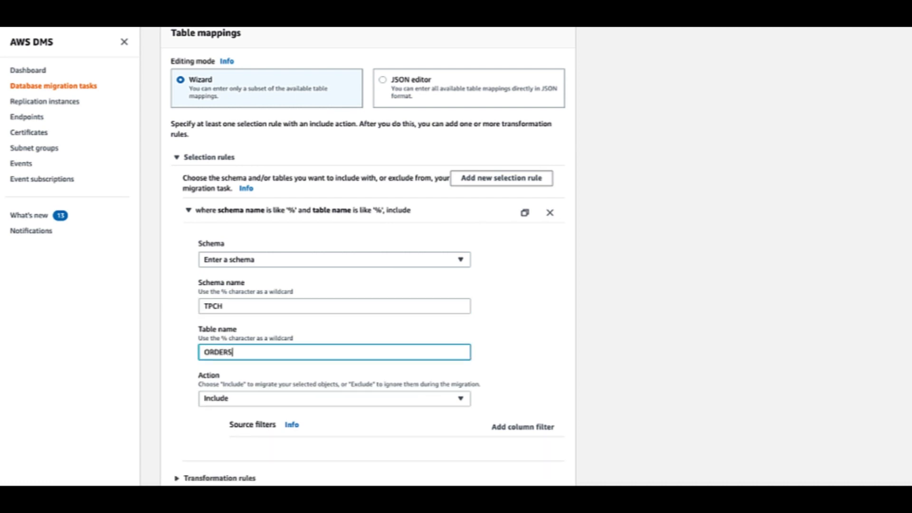
scroll("down", 3)
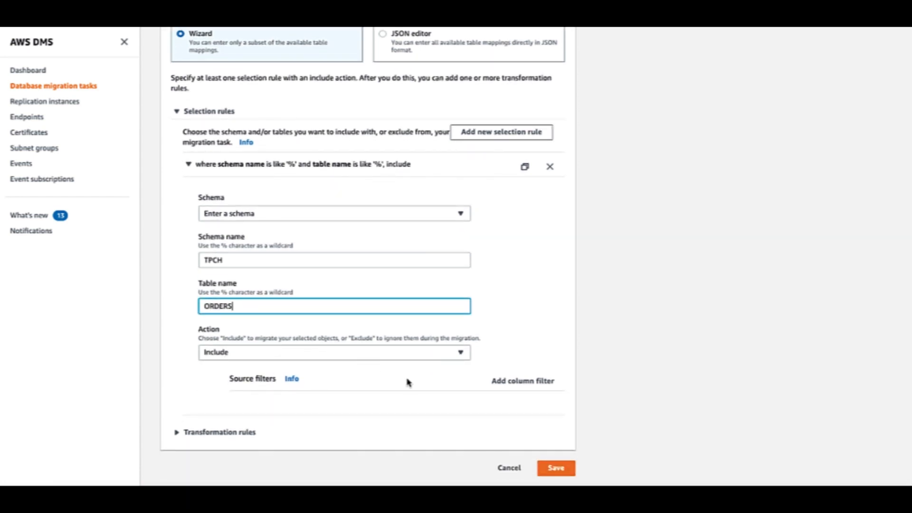
mouse_move(528, 391)
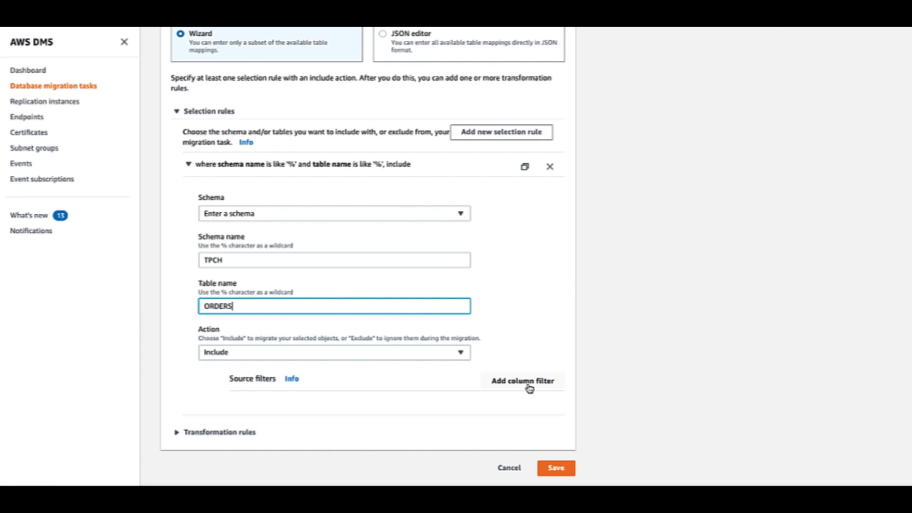
Step: Add a column filter on O_ORDERDATE using the 'Equal to or between two values' condition
left_click(523, 381)
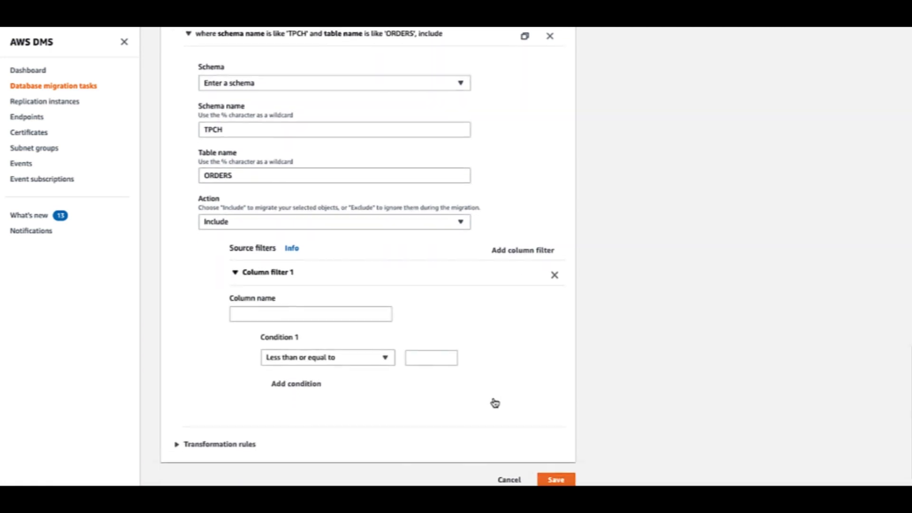
scroll("down", 3)
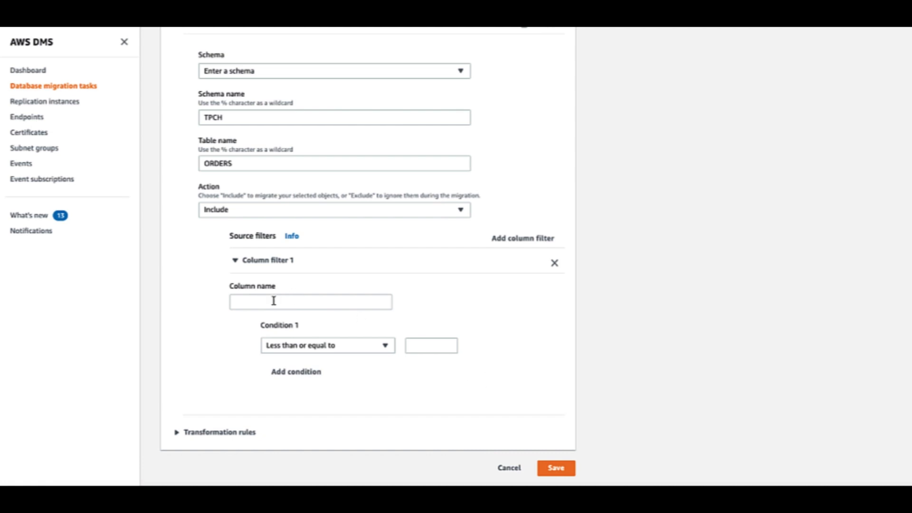
left_click(310, 303)
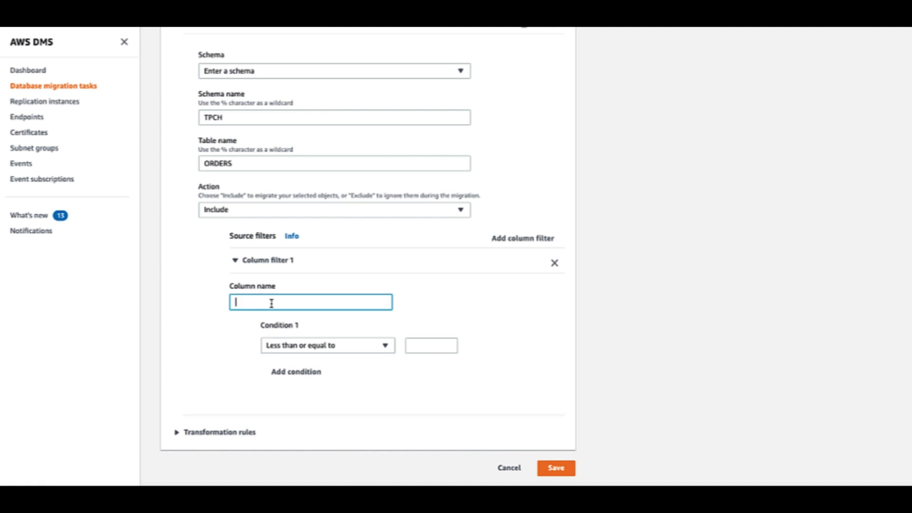
type("O")
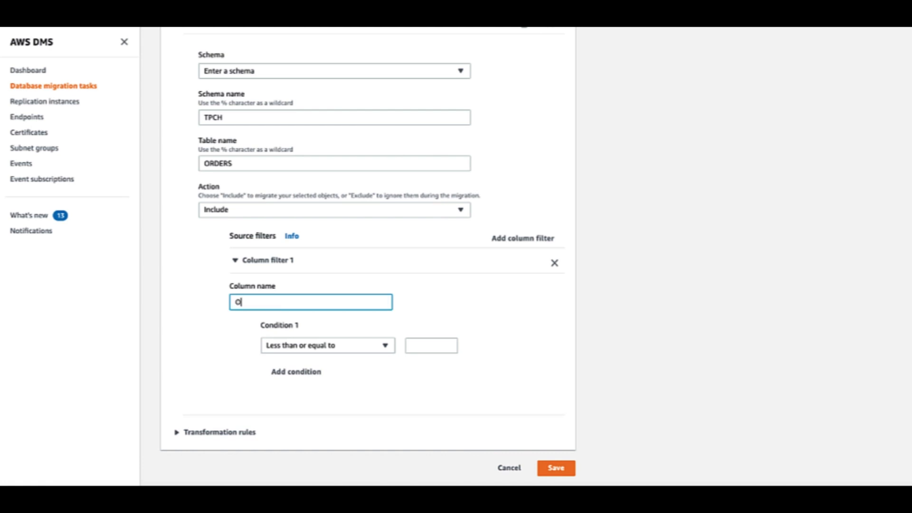
type("_ORDERDATE")
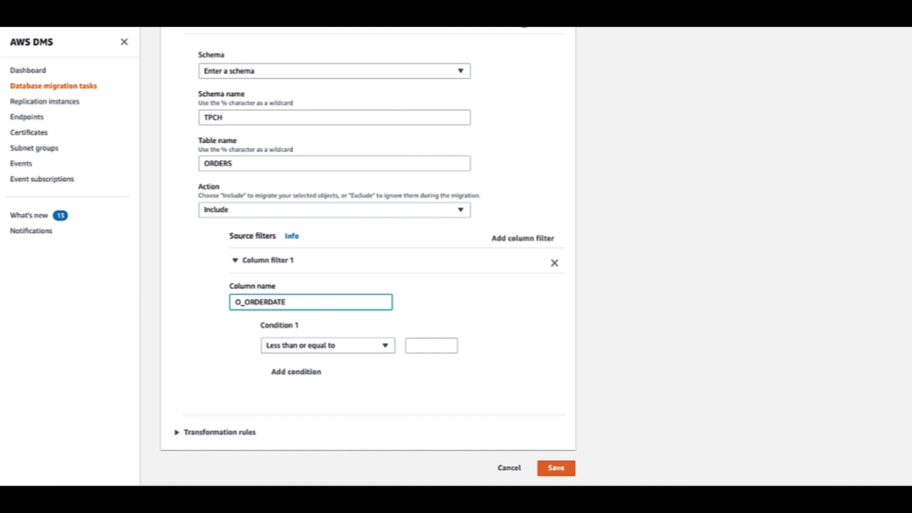
left_click(327, 345)
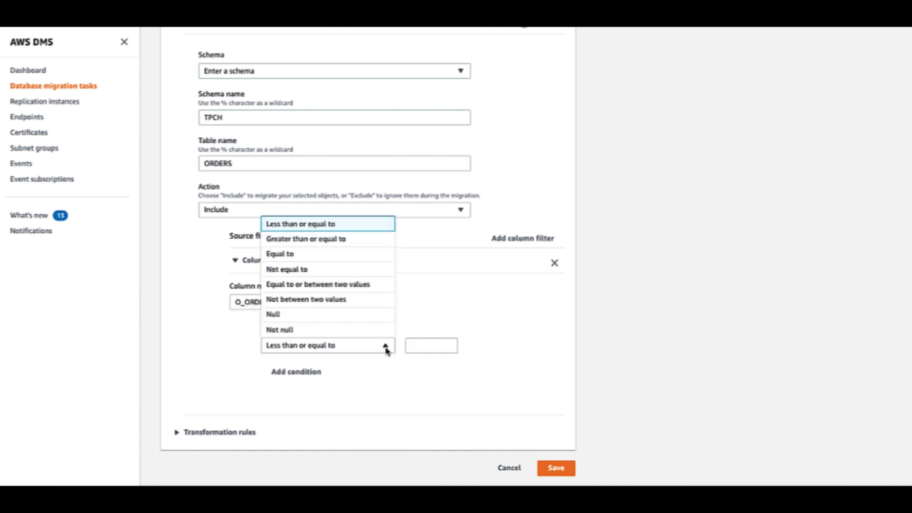
left_click(316, 285)
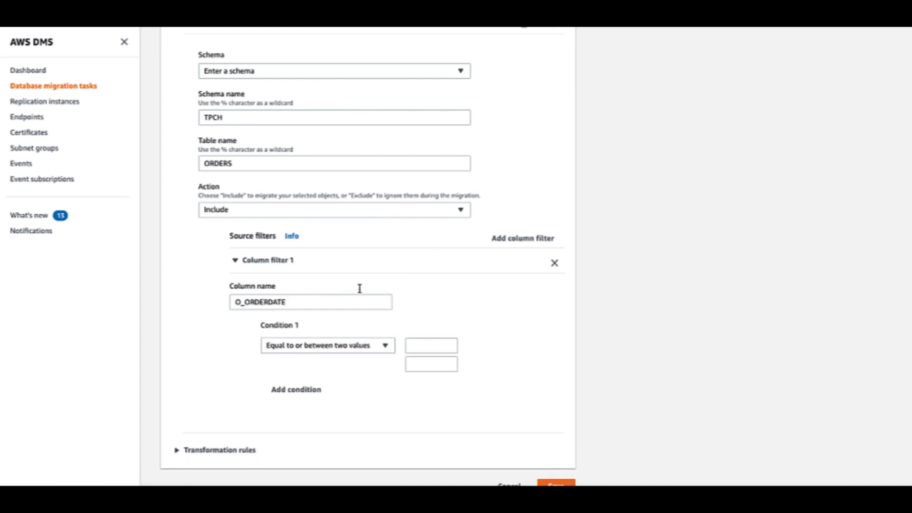
Step: Enter the range 1992-01-01 to 1993-01-01, then save and start the migration task
left_click(430, 346)
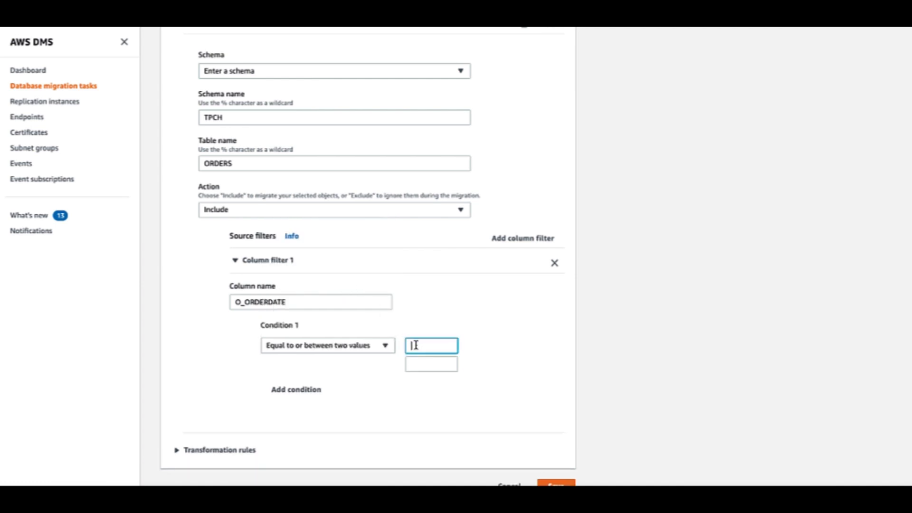
type("1992-01-0")
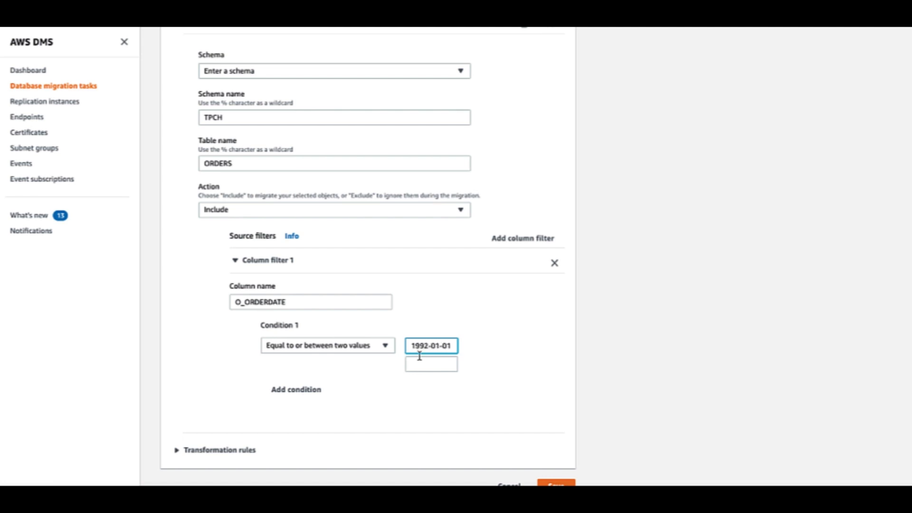
type("1")
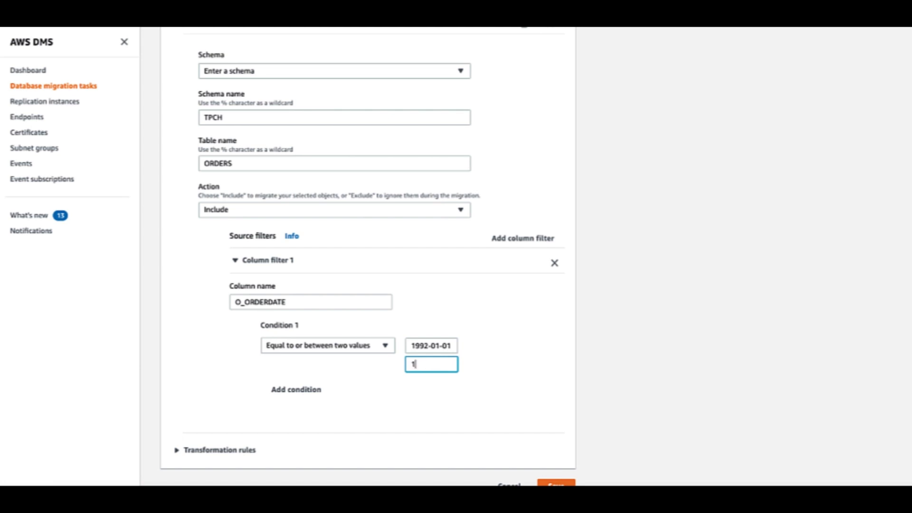
type("993-")
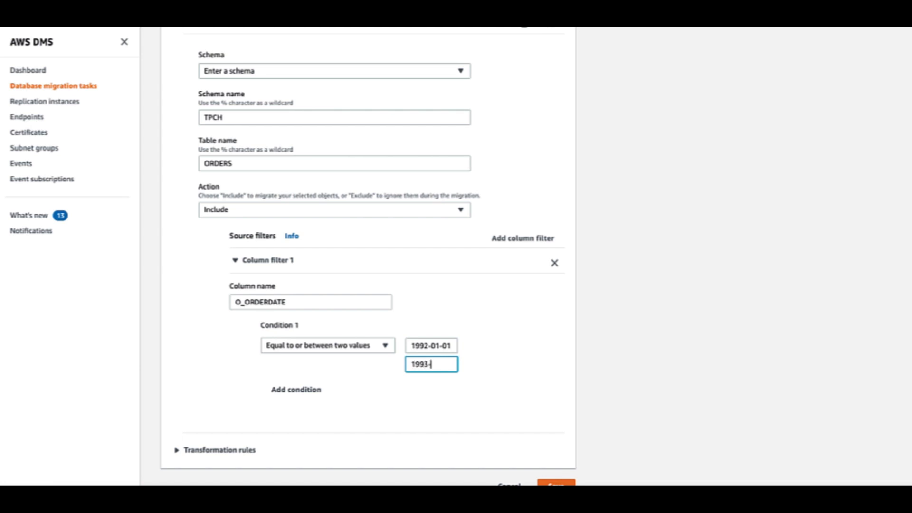
type("-01-01")
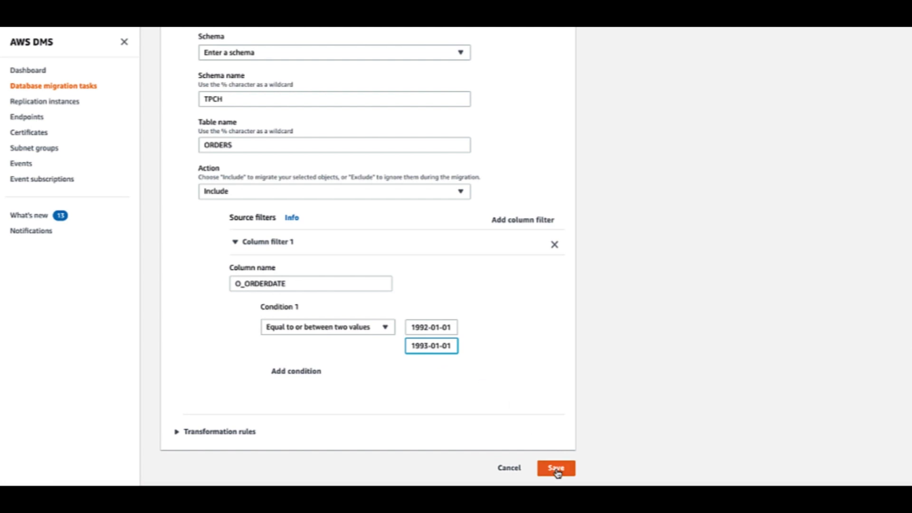
left_click(555, 467)
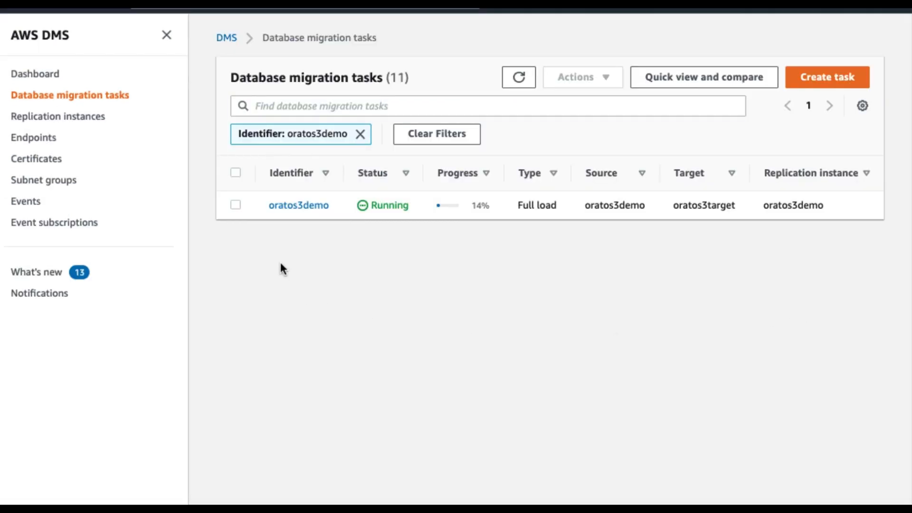
mouse_move(274, 221)
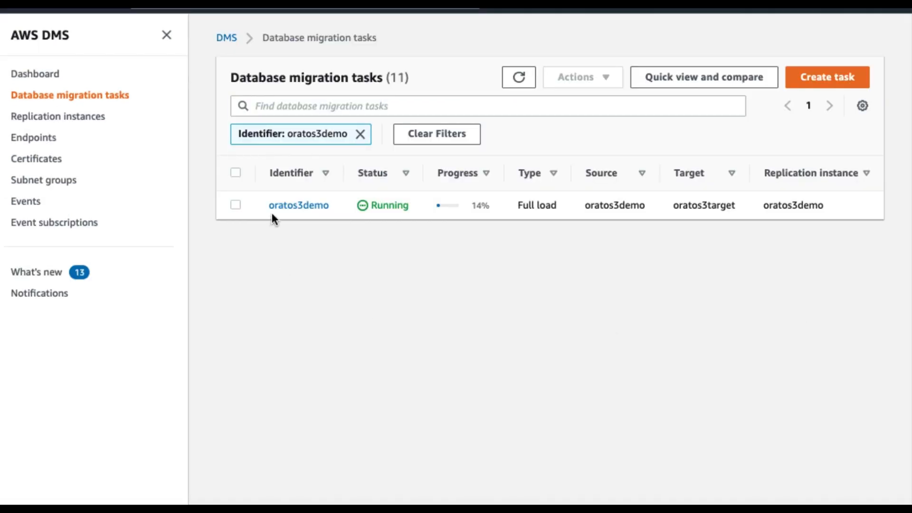
mouse_move(339, 219)
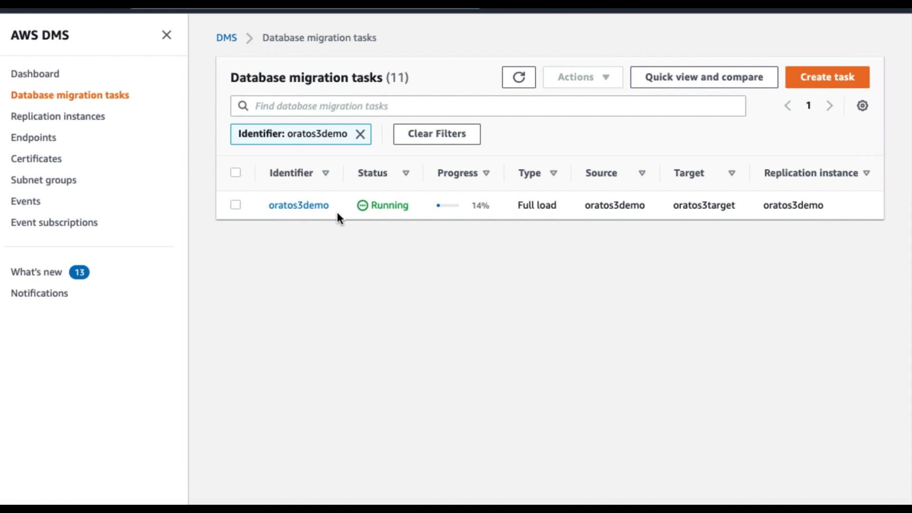
mouse_move(403, 234)
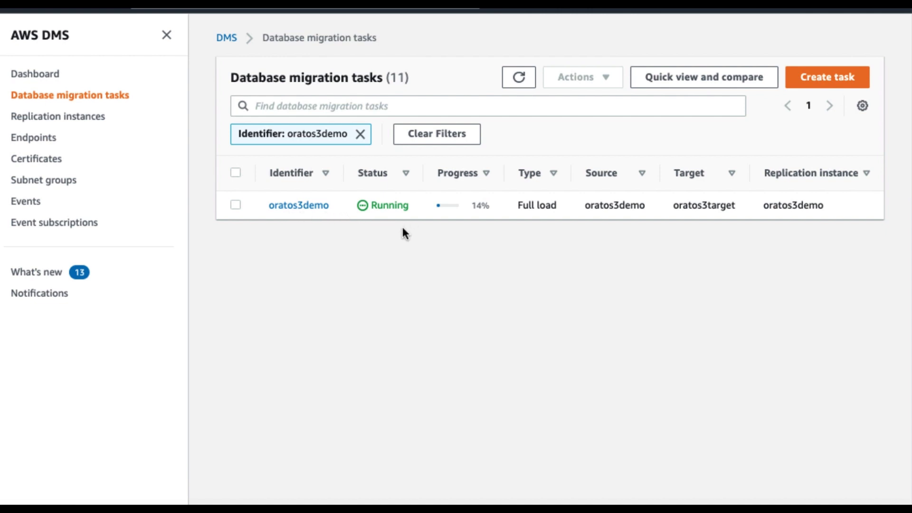
mouse_move(488, 224)
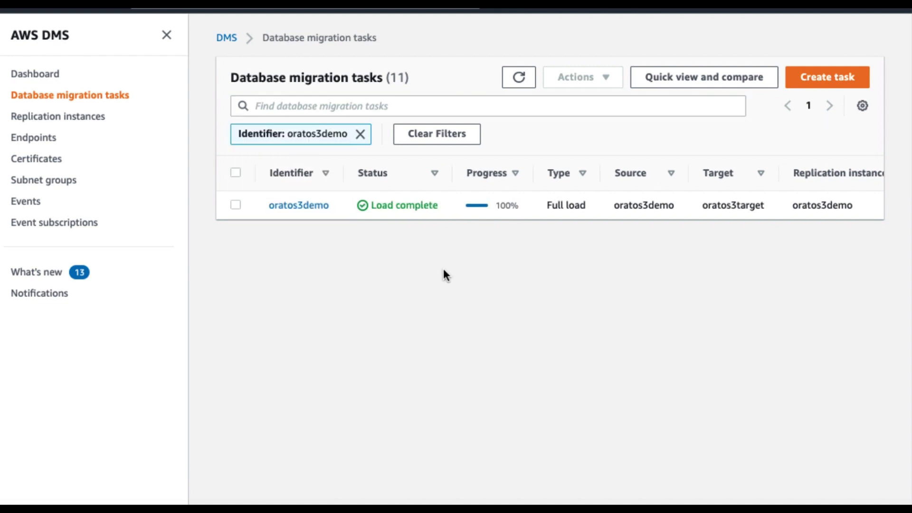
mouse_move(437, 222)
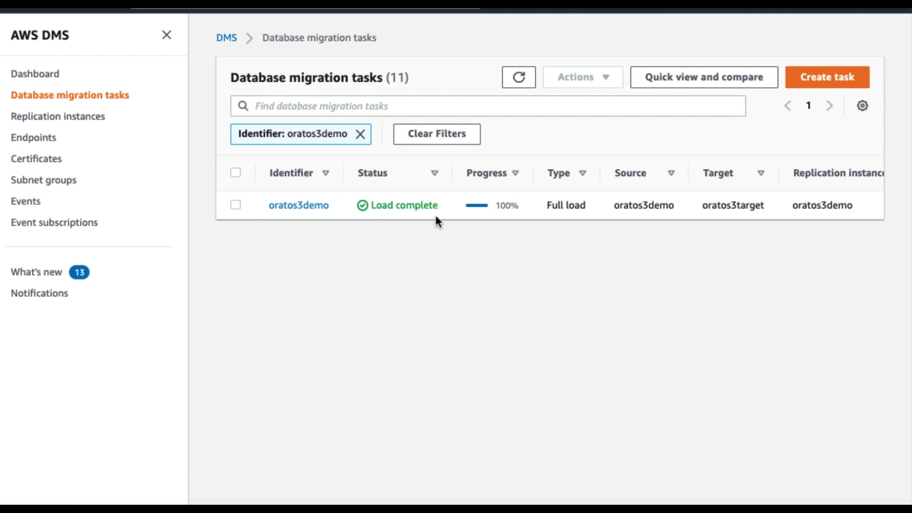
mouse_move(286, 222)
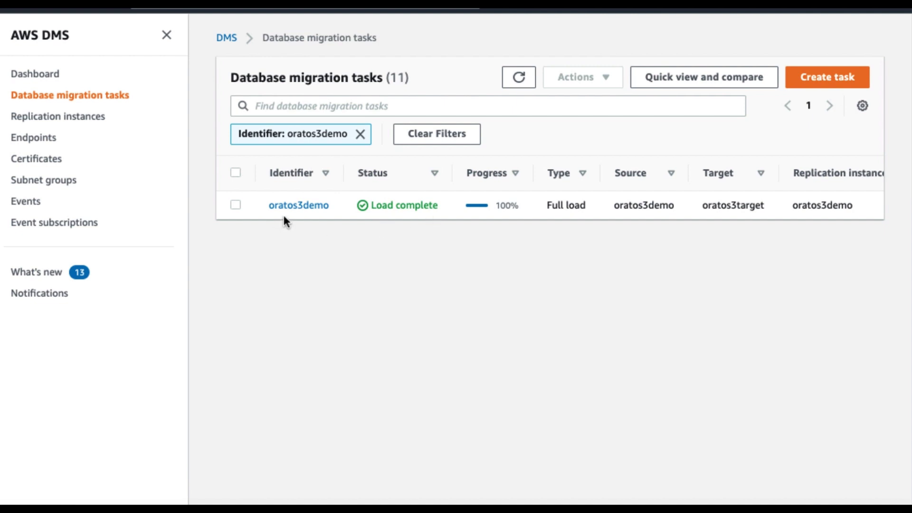
Step: View oratos3demo table statistics showing 2,287,466 full load rows
left_click(299, 205)
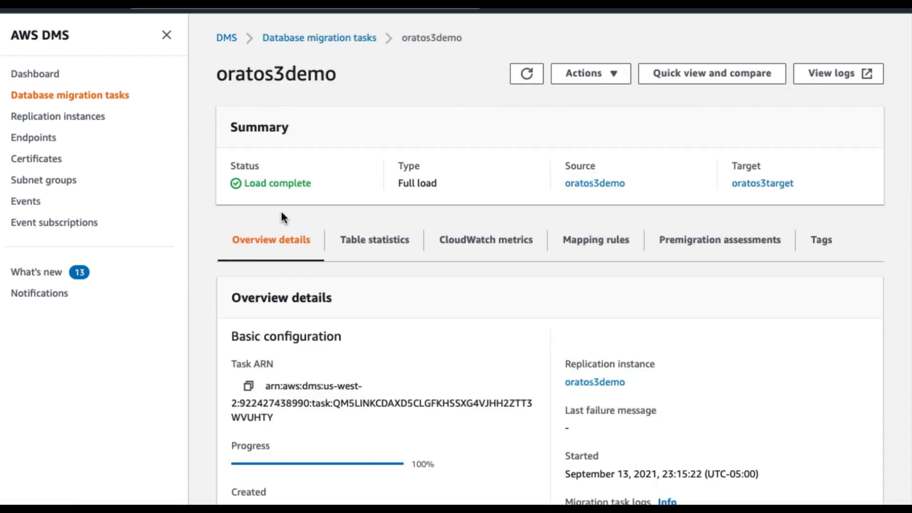
mouse_move(383, 253)
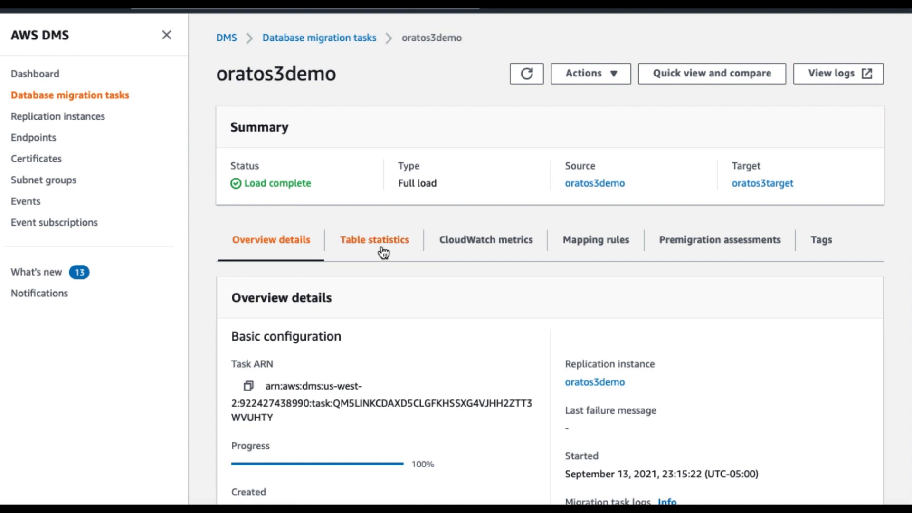
left_click(374, 239)
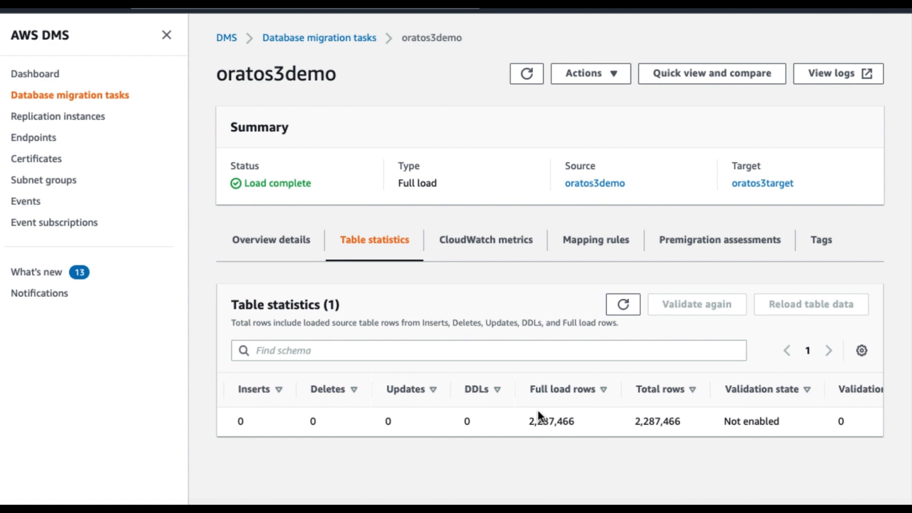
mouse_move(557, 437)
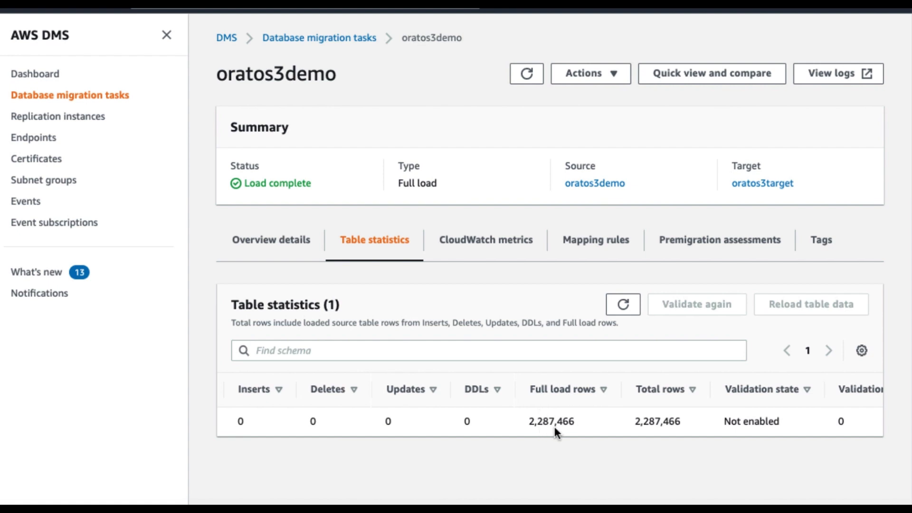
mouse_move(561, 430)
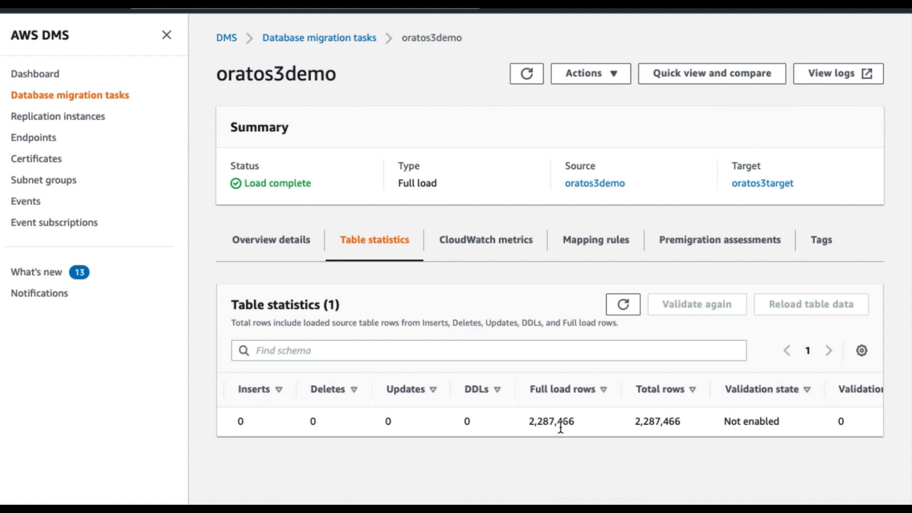
mouse_move(579, 434)
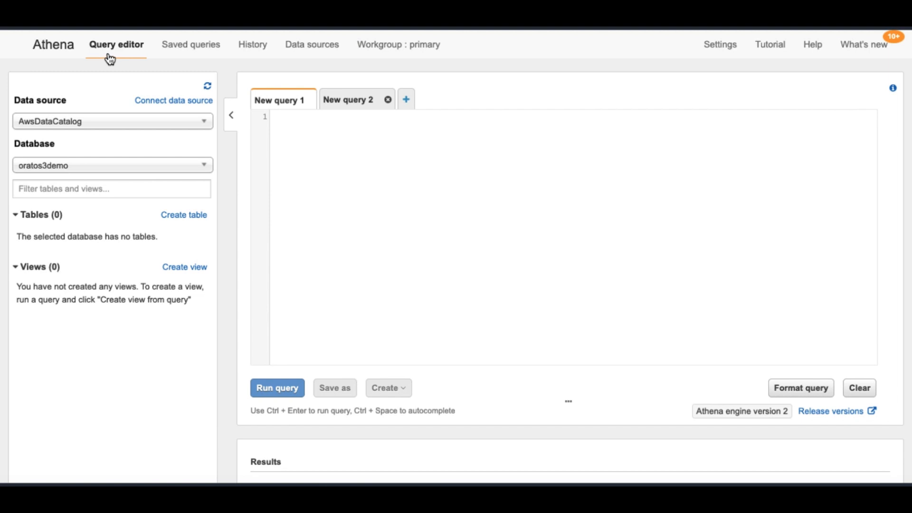
mouse_move(129, 58)
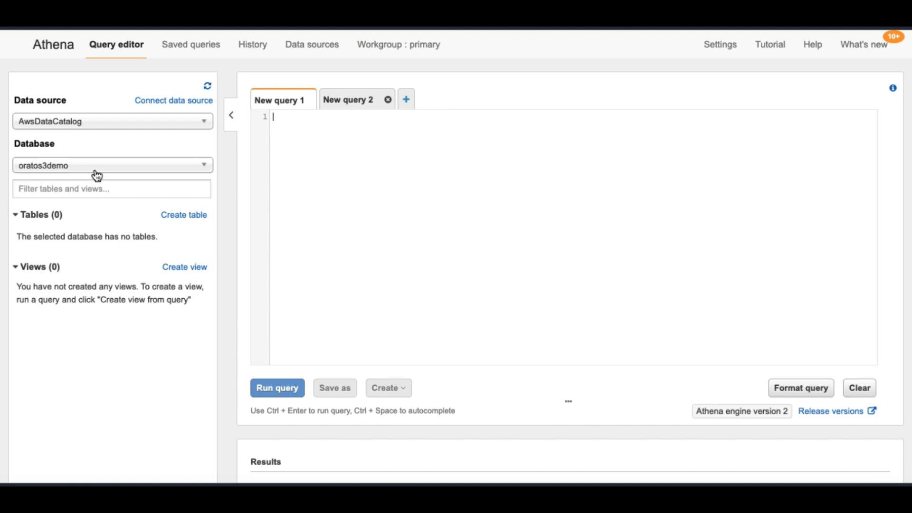
mouse_move(50, 179)
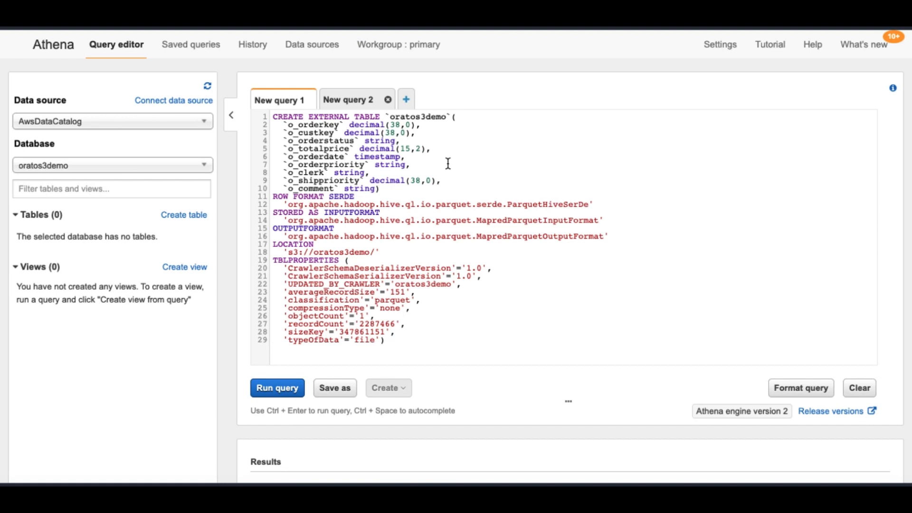
mouse_move(276, 205)
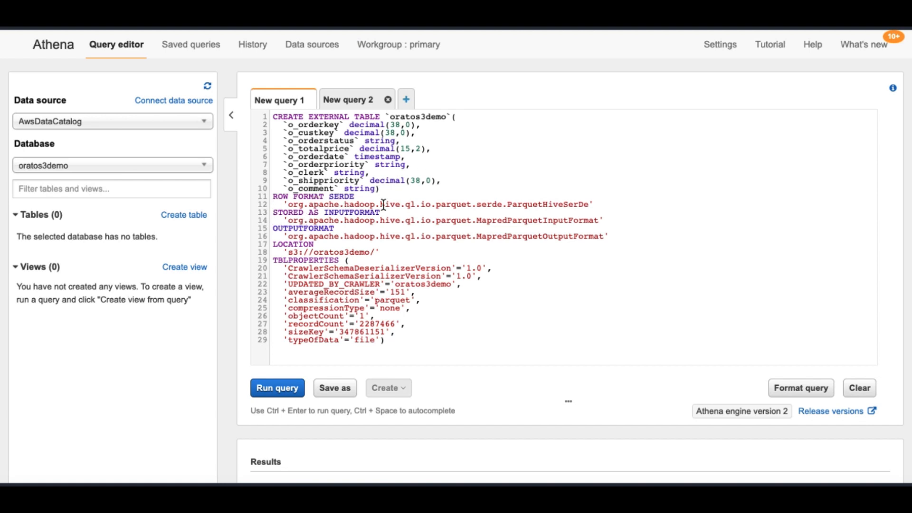
mouse_move(570, 219)
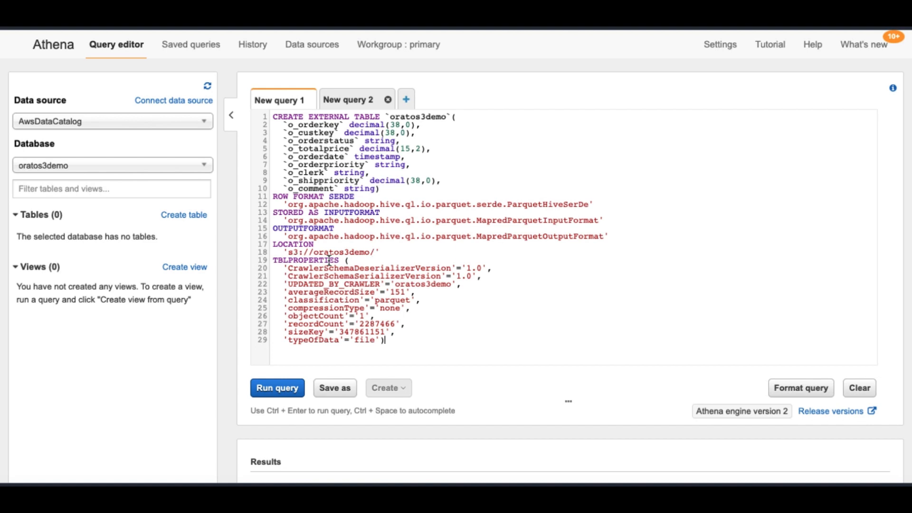
mouse_move(390, 256)
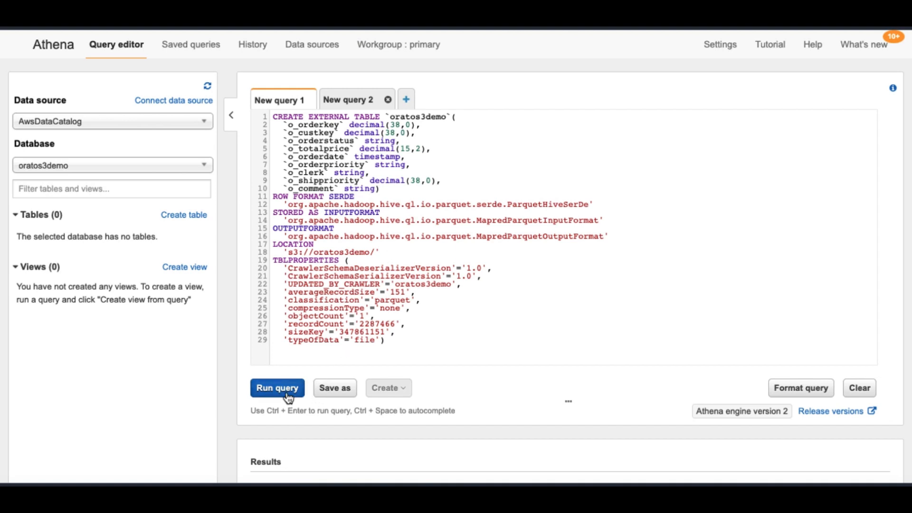
Step: Run the CREATE EXTERNAL TABLE statement so oratos3demo appears under Tables
left_click(277, 388)
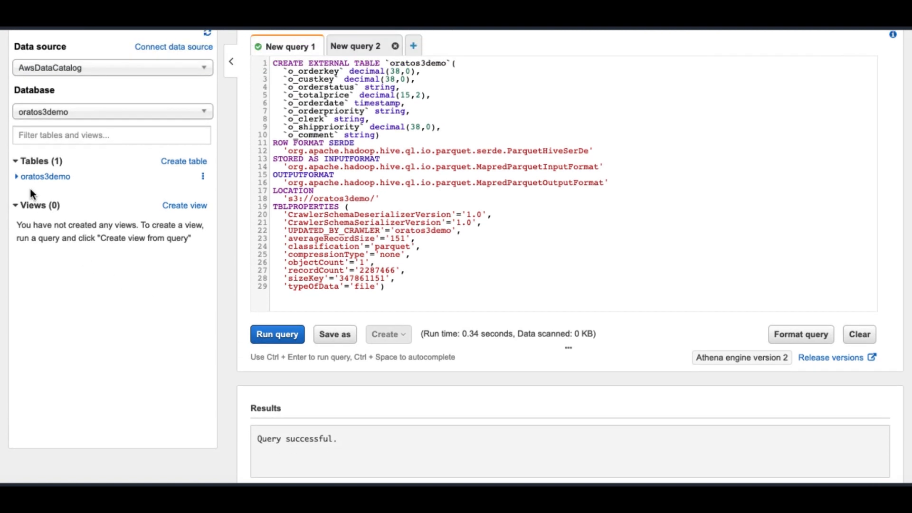
mouse_move(85, 181)
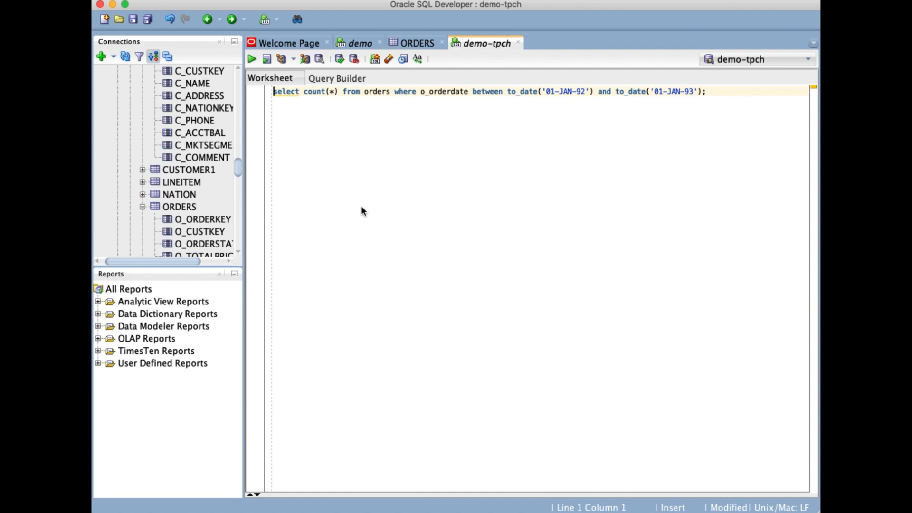
mouse_move(254, 213)
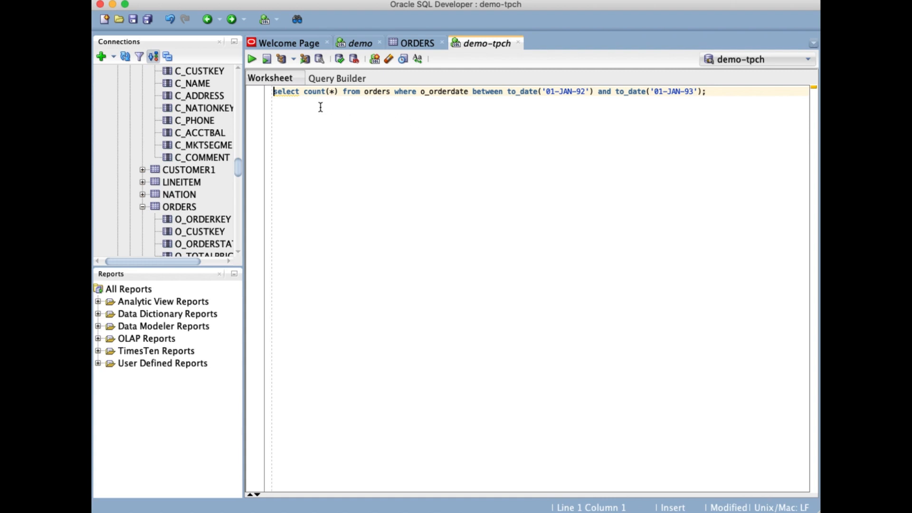
mouse_move(356, 101)
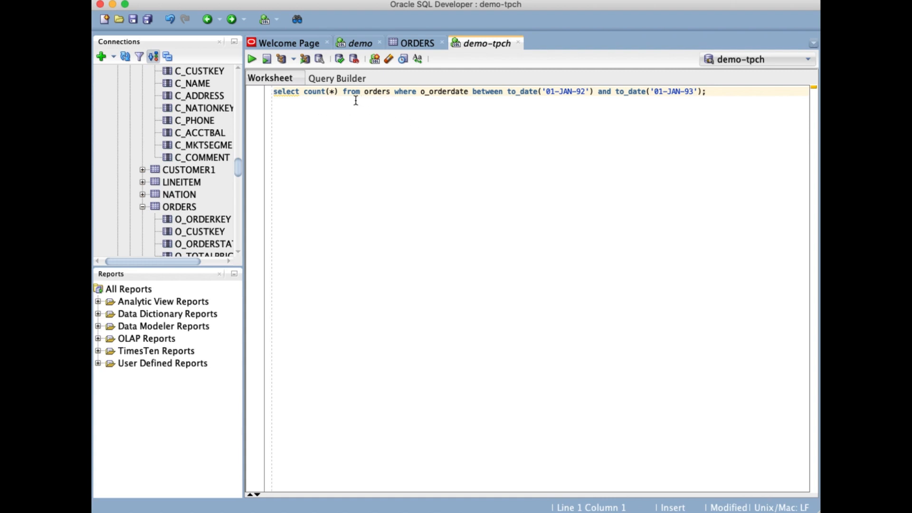
mouse_move(445, 101)
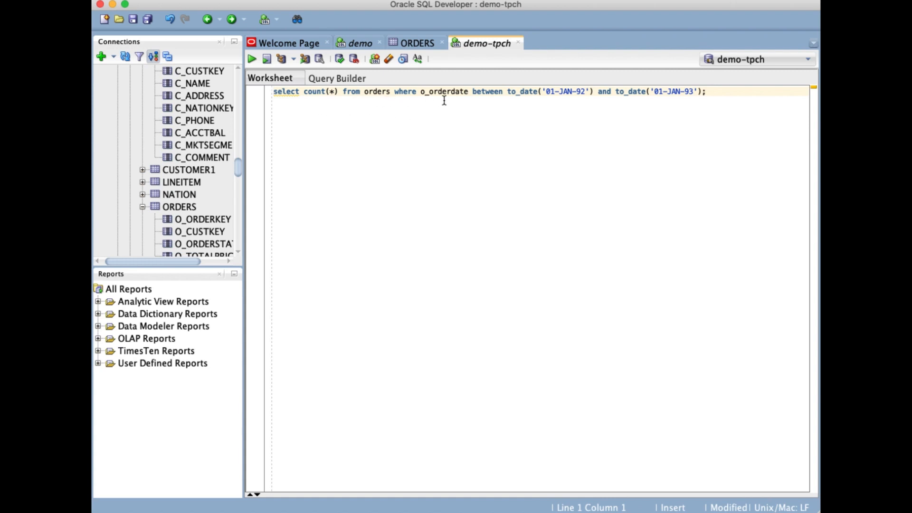
mouse_move(540, 105)
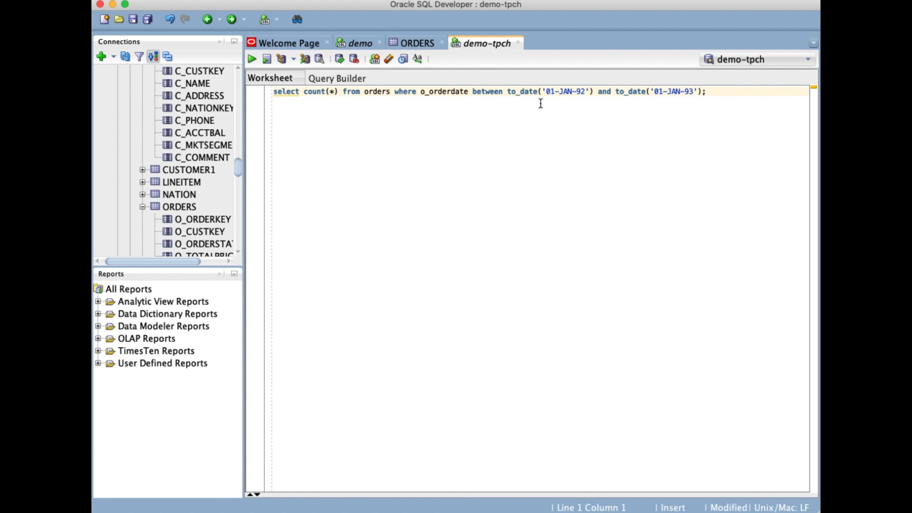
mouse_move(580, 98)
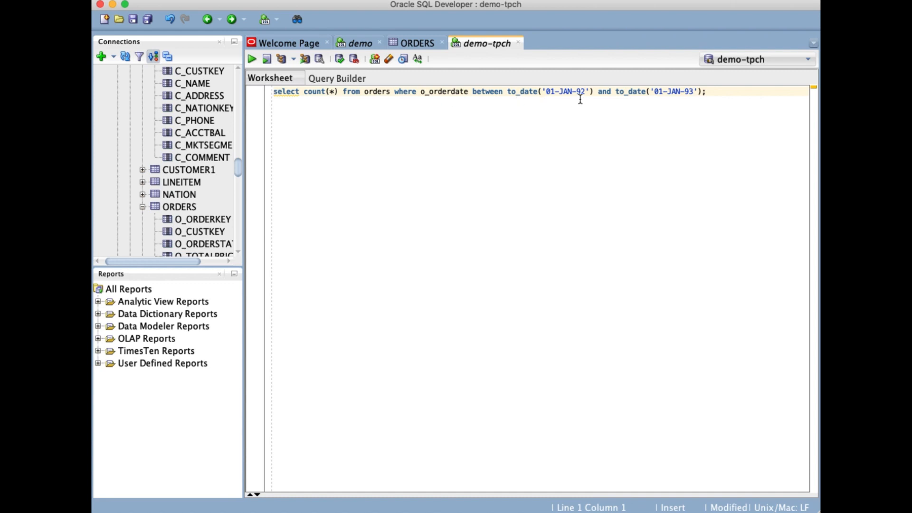
mouse_move(565, 99)
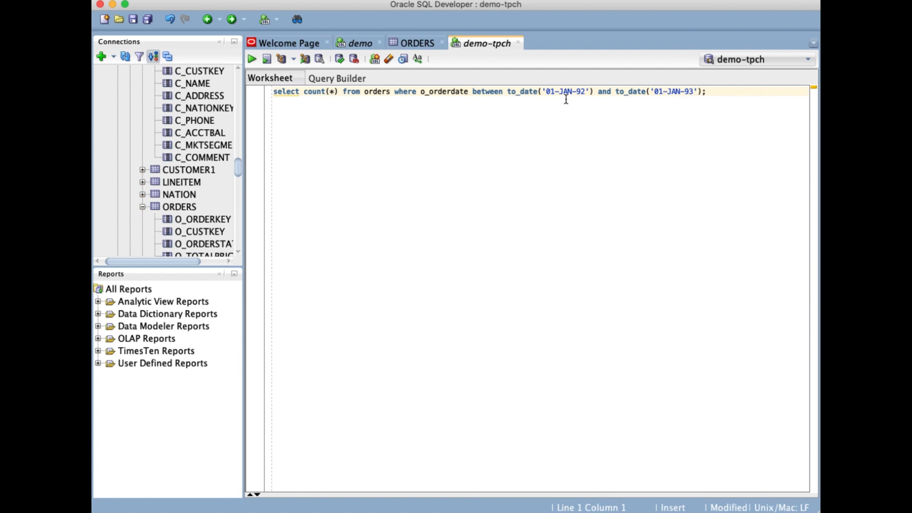
mouse_move(673, 104)
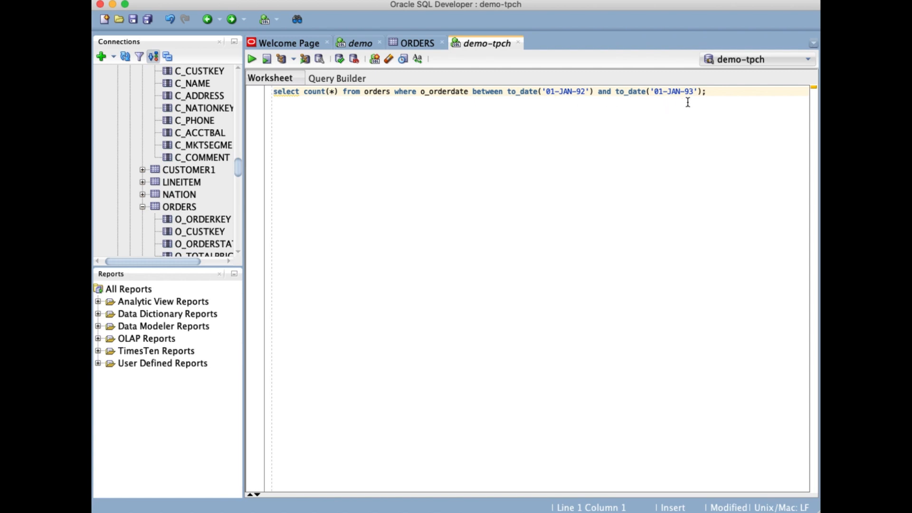
mouse_move(367, 139)
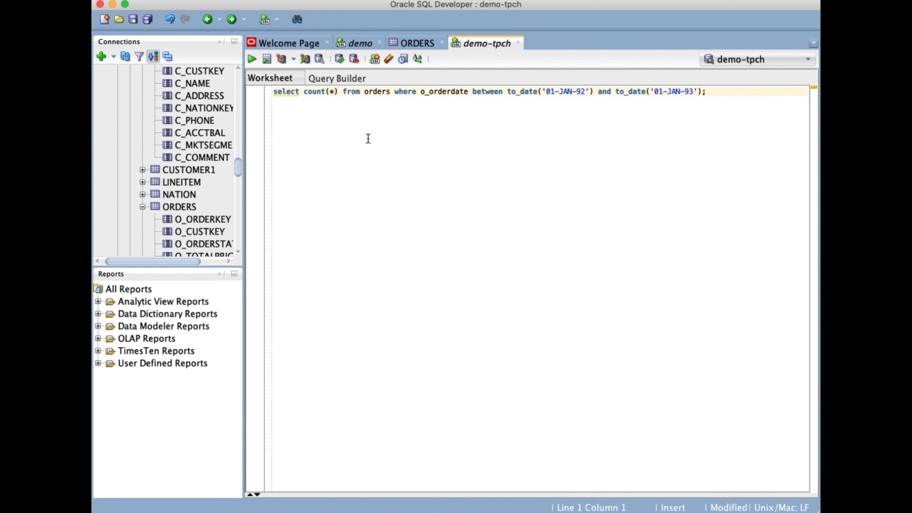
mouse_move(393, 141)
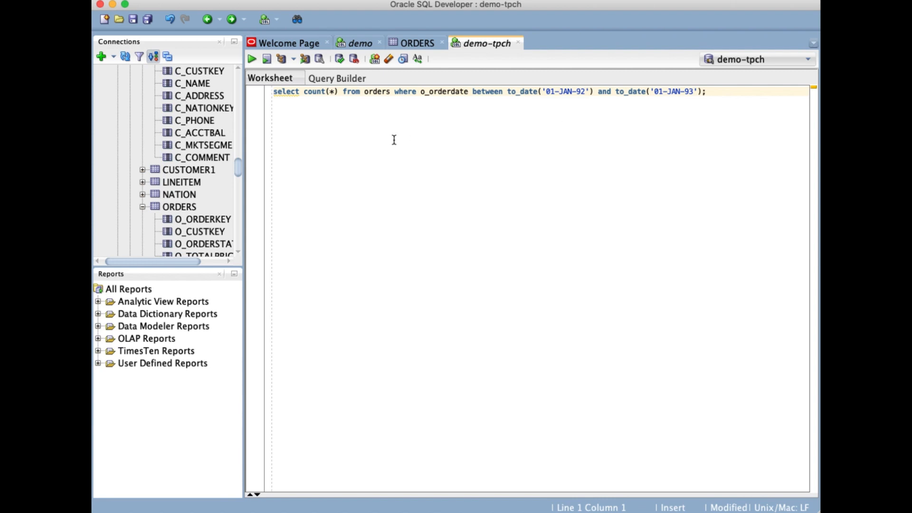
Step: Execute the ORDERS count between 01-JAN-92 and 01-JAN-93, returning 1,134,235
left_click(253, 59)
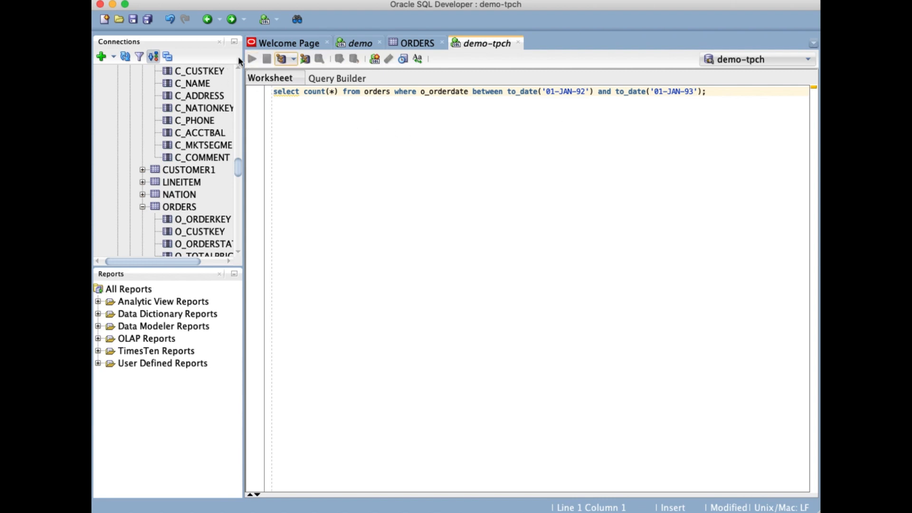
left_click(252, 59)
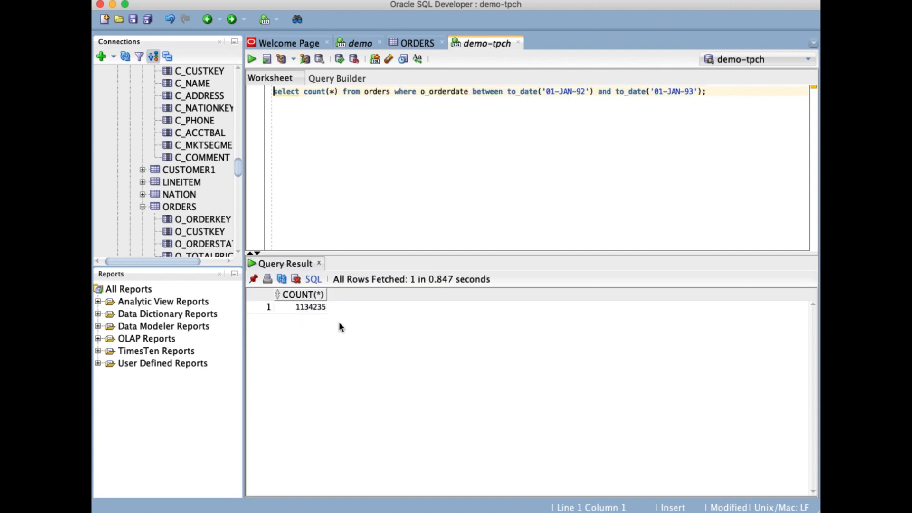
mouse_move(311, 321)
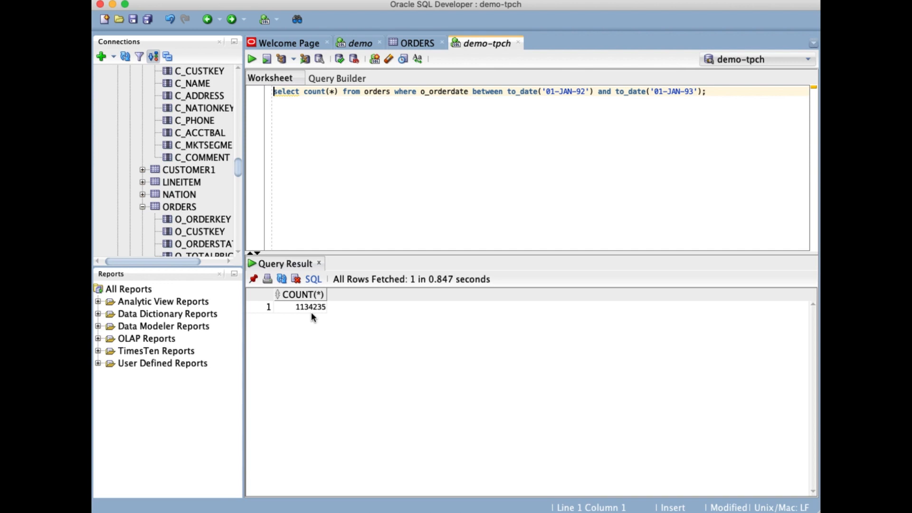
mouse_move(341, 319)
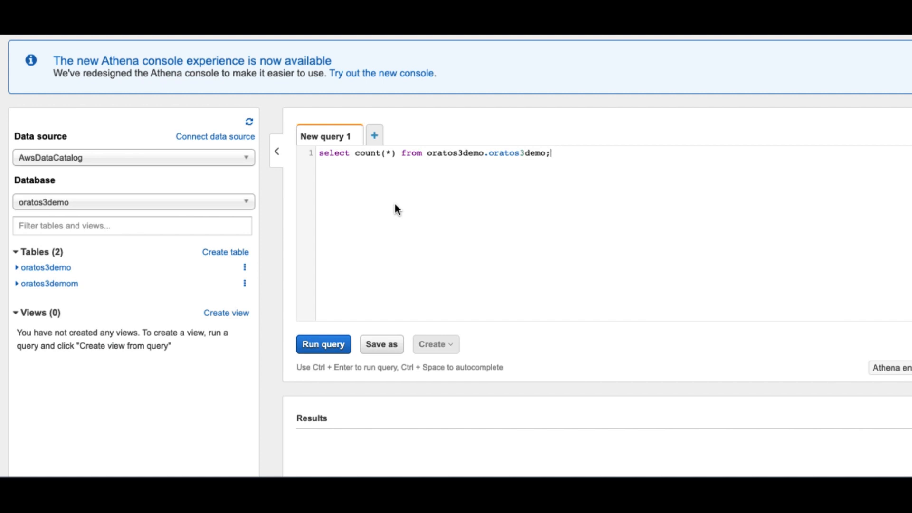
mouse_move(350, 169)
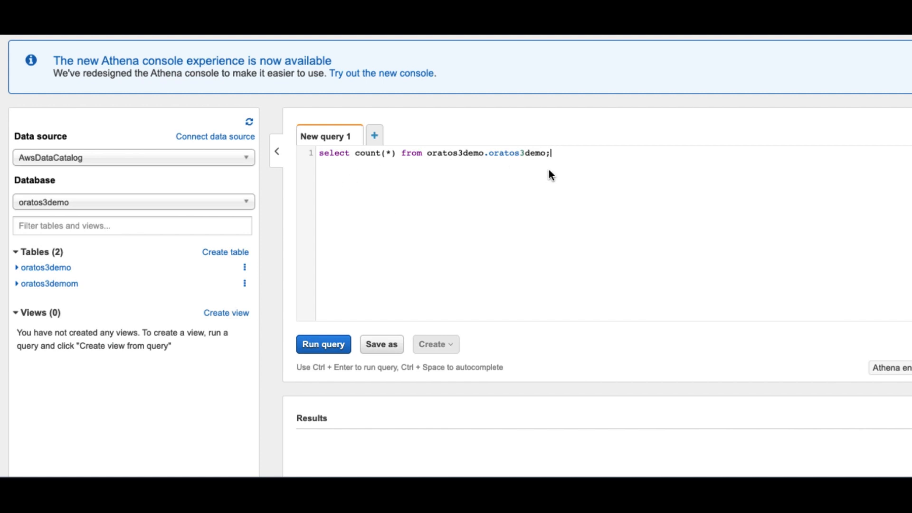
Step: Run select count(*) on oratos3demo.oratos3demo, returning 1134235 matching Oracle
left_click(323, 344)
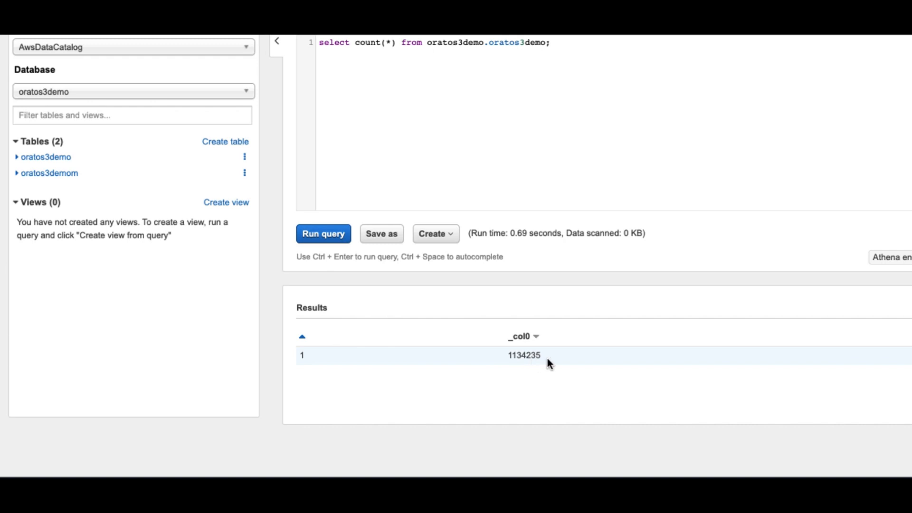
mouse_move(530, 372)
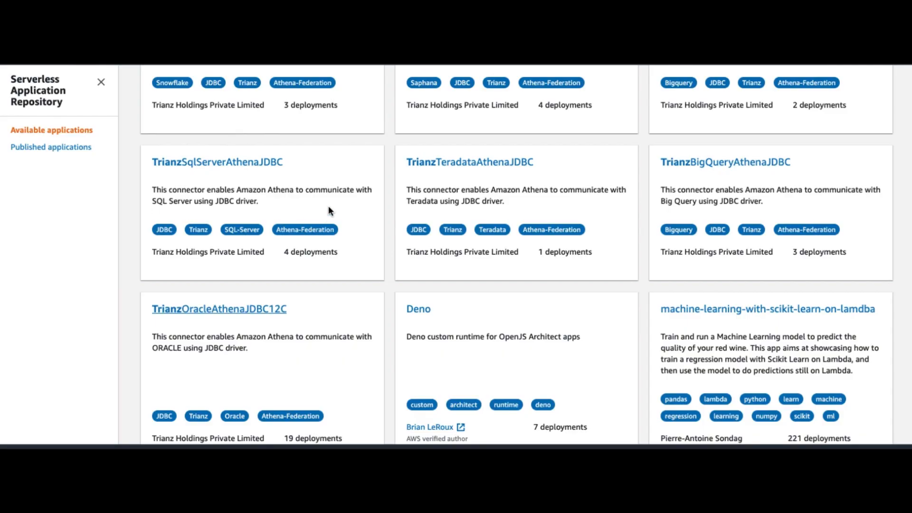
mouse_move(338, 219)
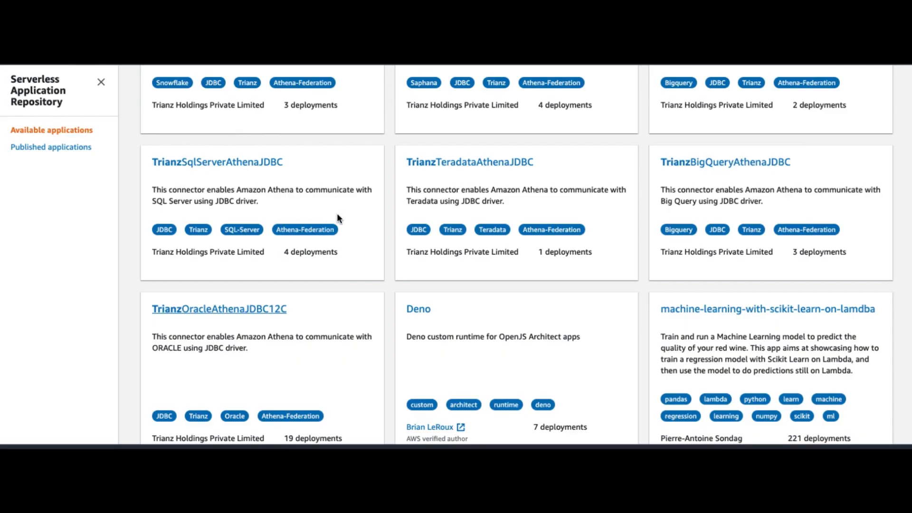
mouse_move(355, 220)
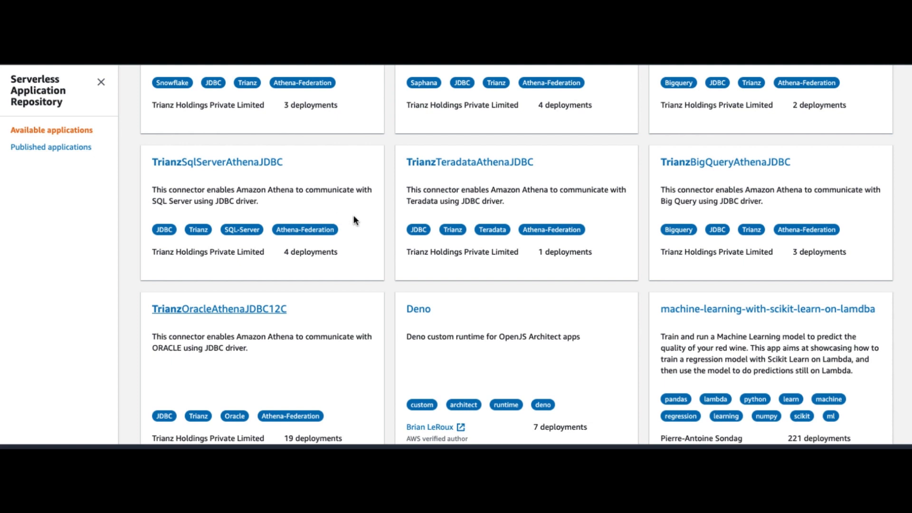
mouse_move(314, 208)
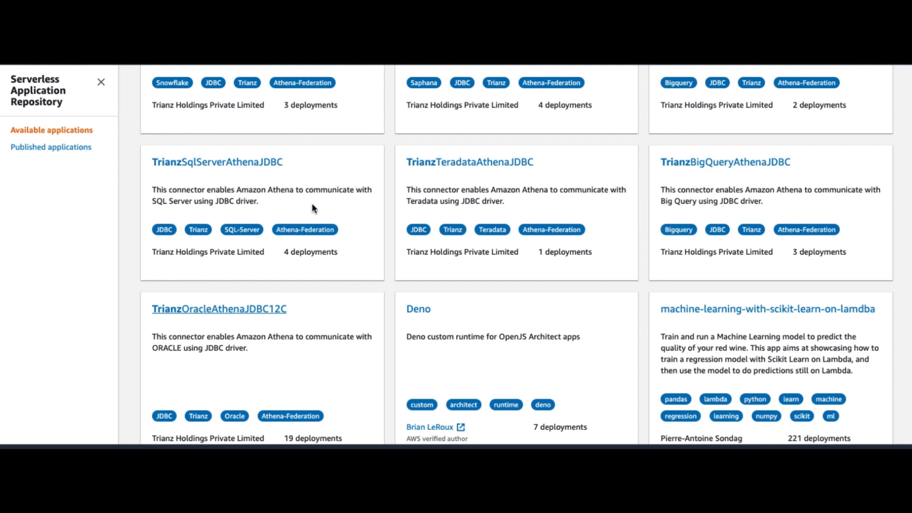
mouse_move(321, 211)
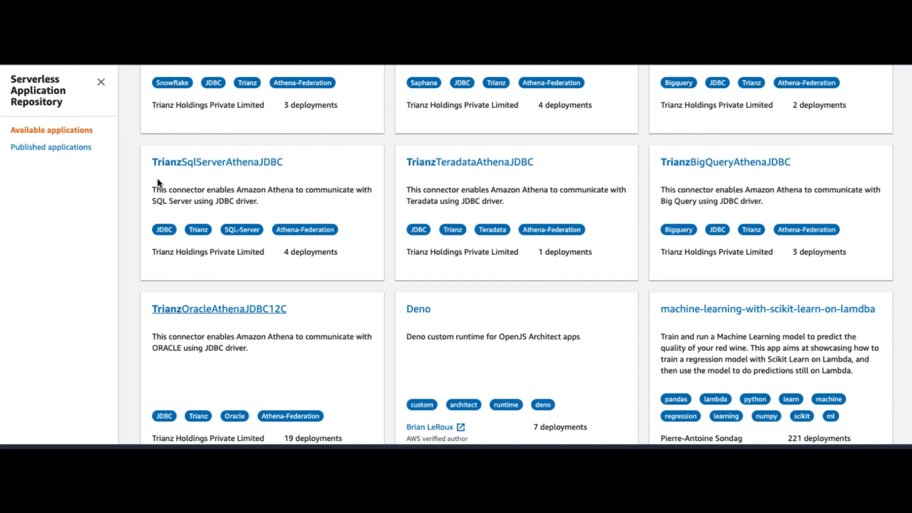
mouse_move(82, 116)
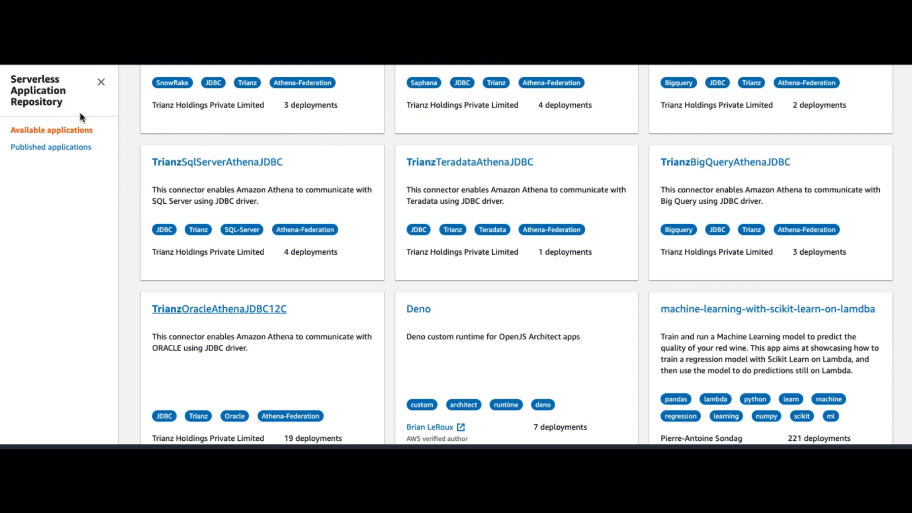
mouse_move(170, 184)
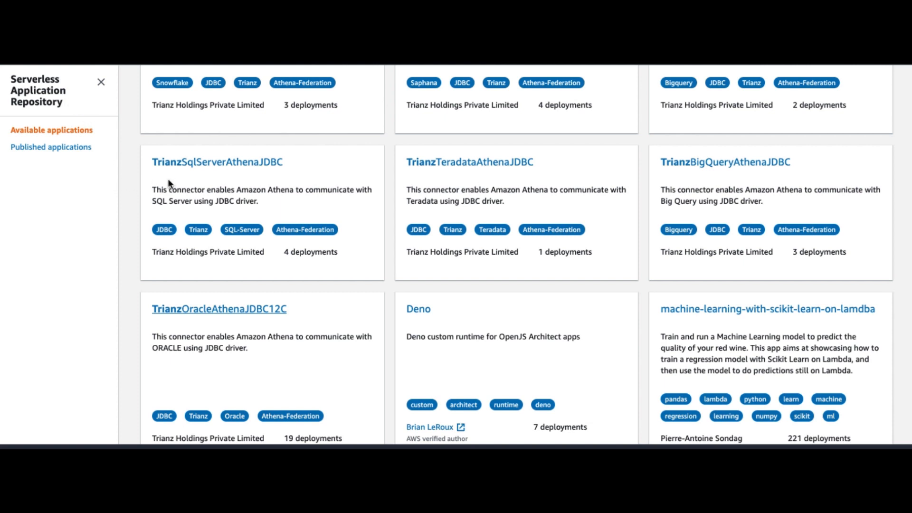
mouse_move(232, 318)
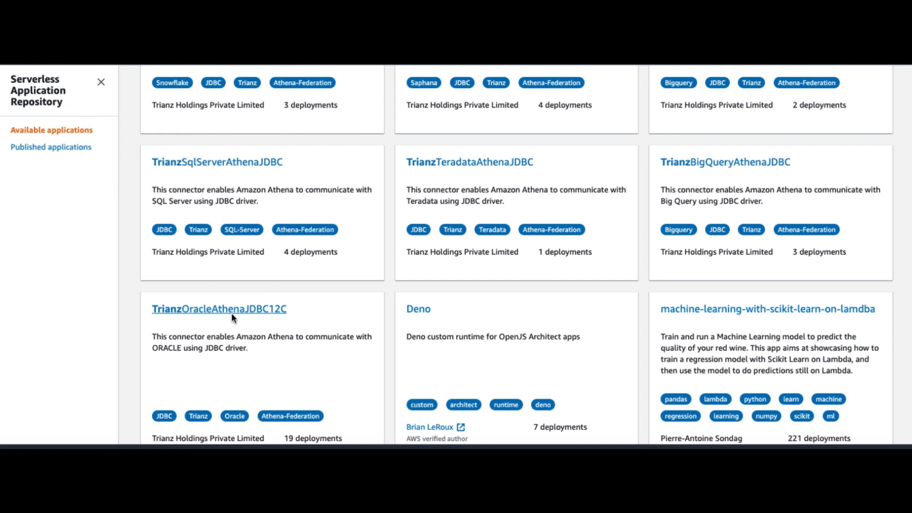
left_click(220, 310)
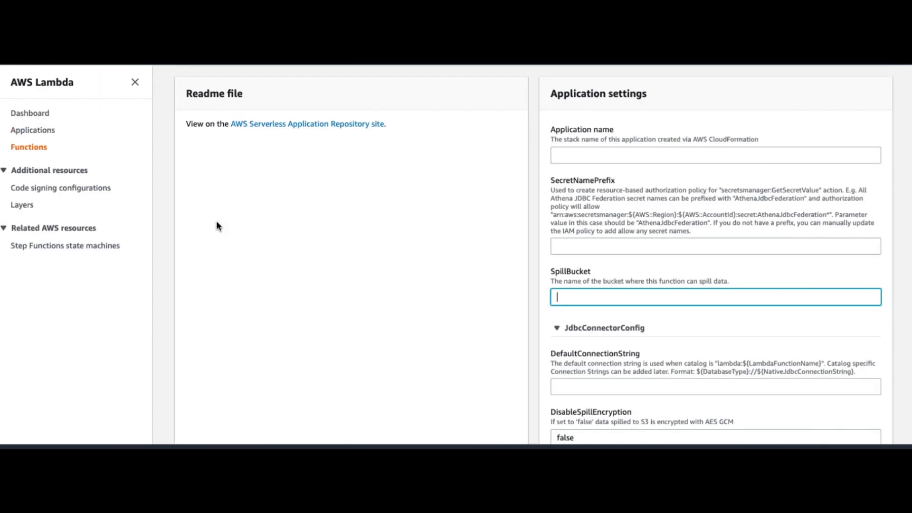
mouse_move(214, 223)
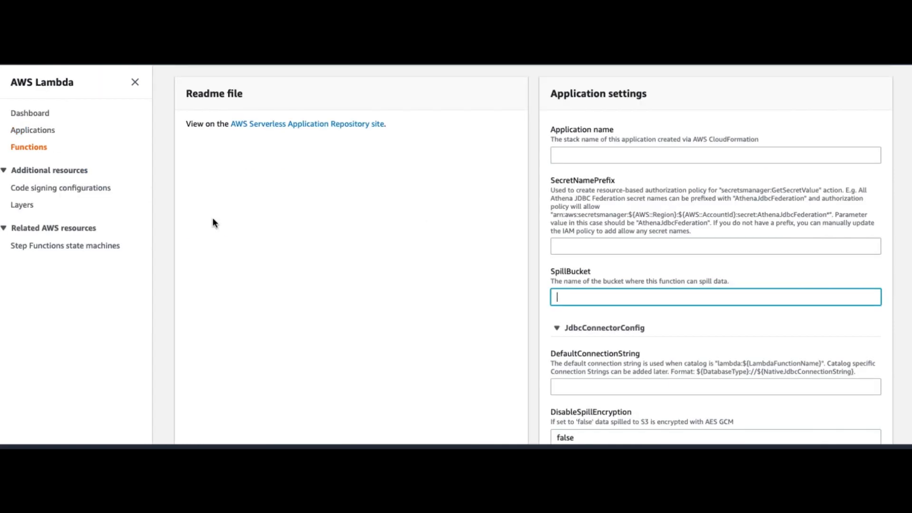
mouse_move(211, 223)
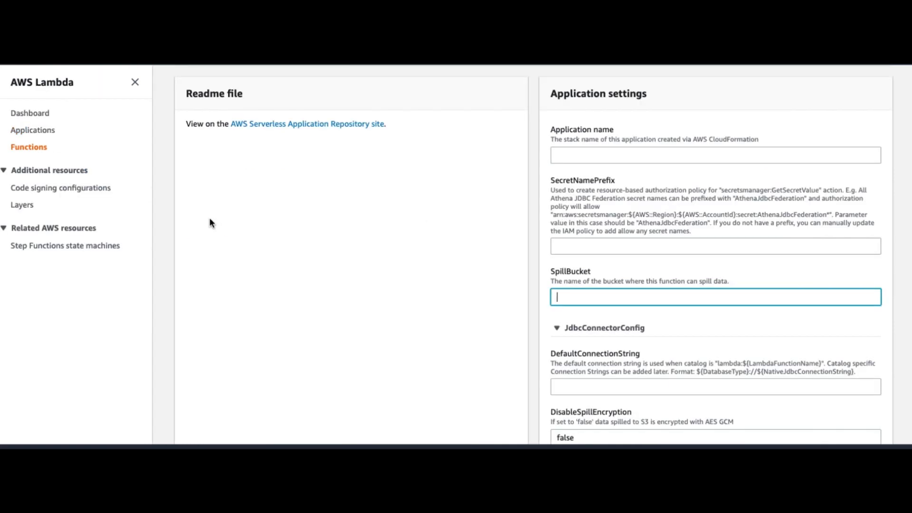
mouse_move(299, 245)
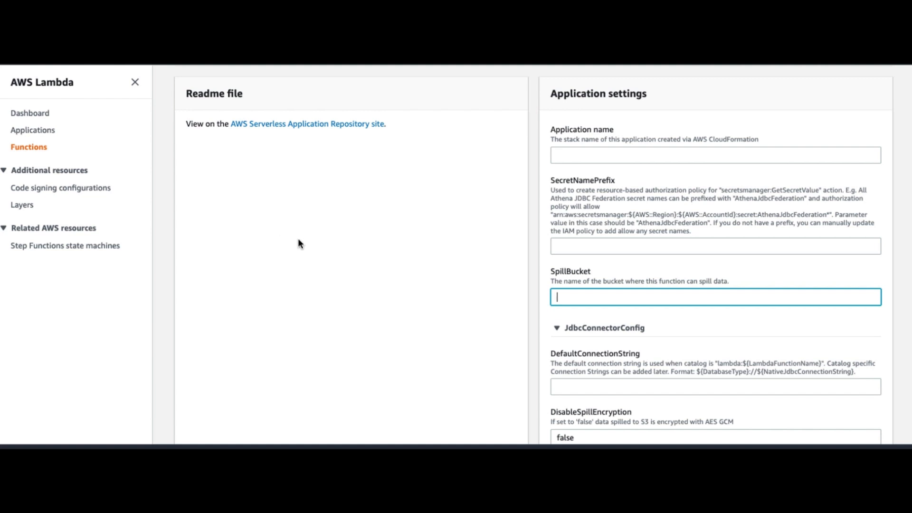
mouse_move(436, 270)
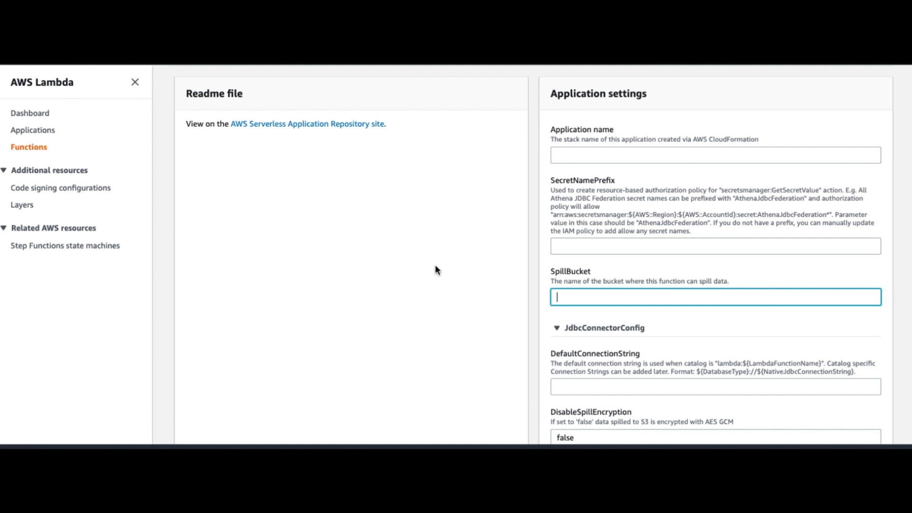
mouse_move(595, 275)
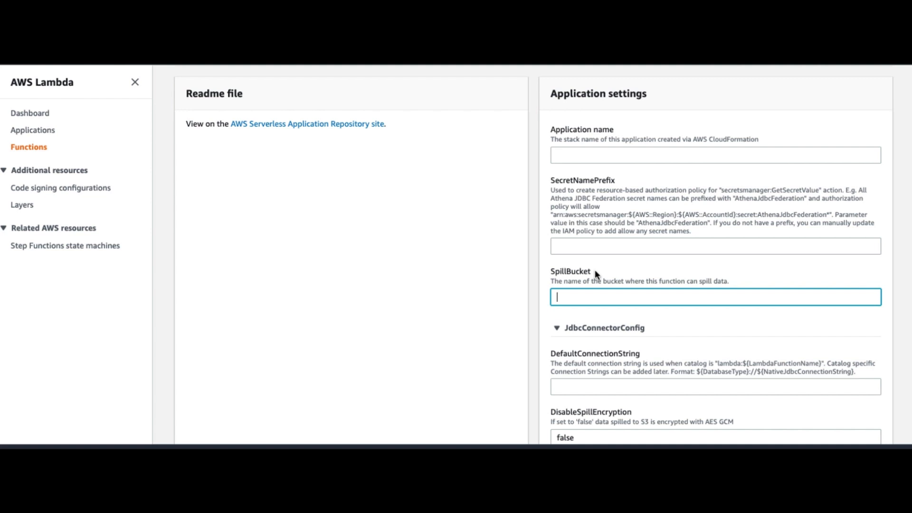
scroll("down", 3)
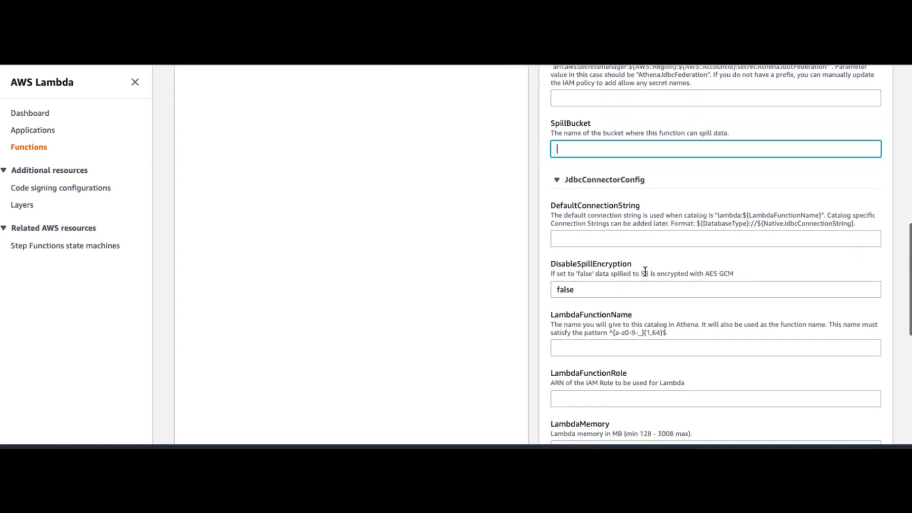
scroll("down", 3)
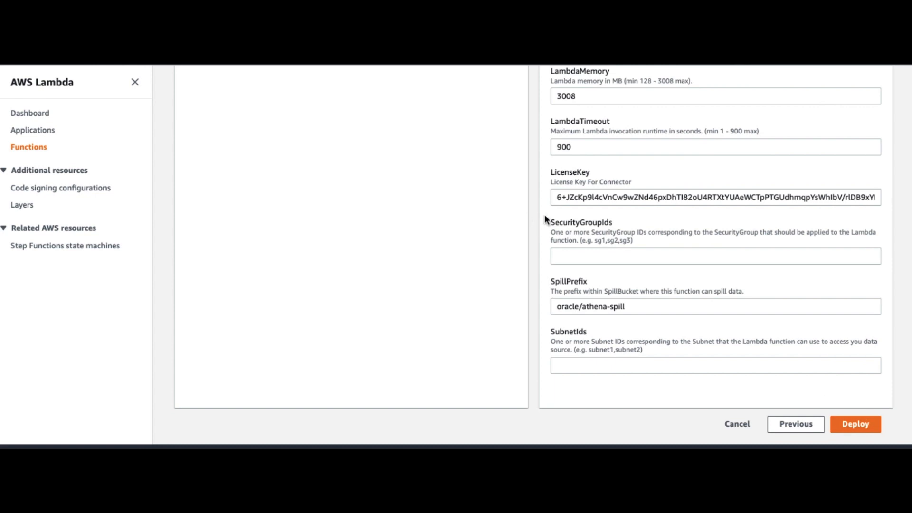
mouse_move(551, 221)
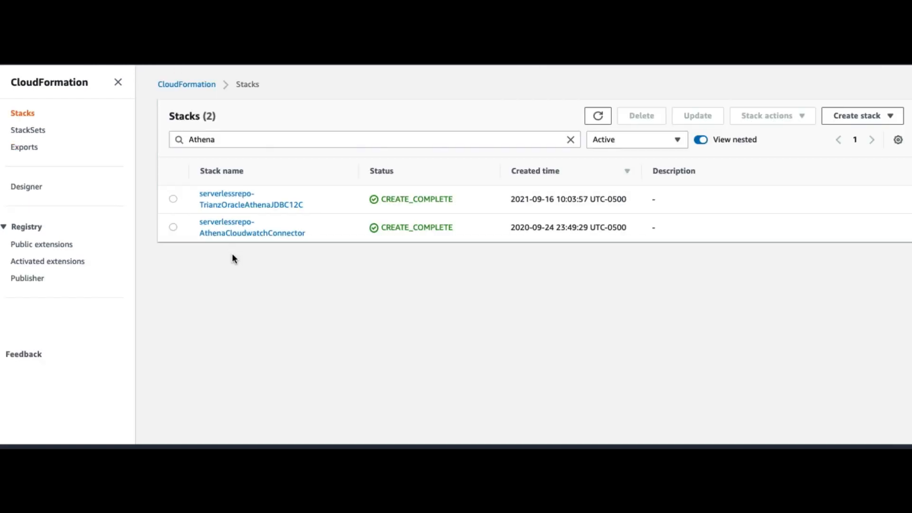
mouse_move(61, 102)
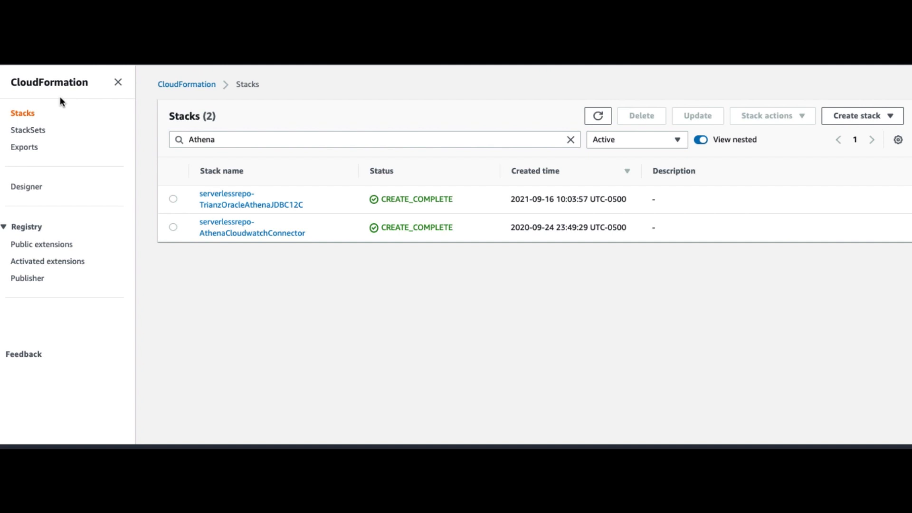
mouse_move(207, 202)
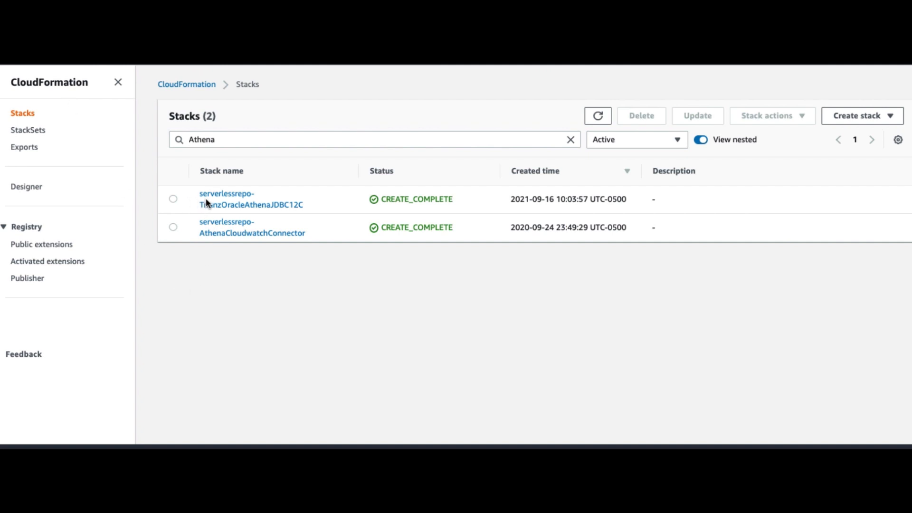
mouse_move(189, 215)
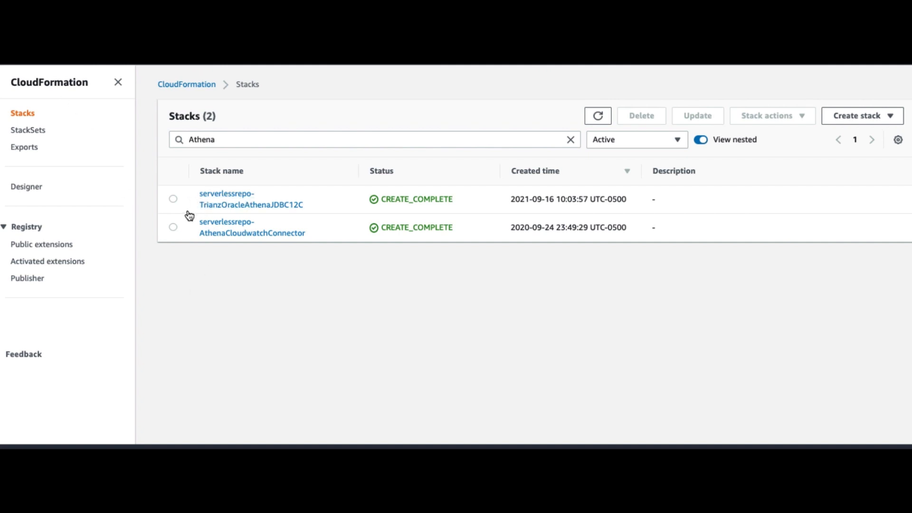
mouse_move(261, 217)
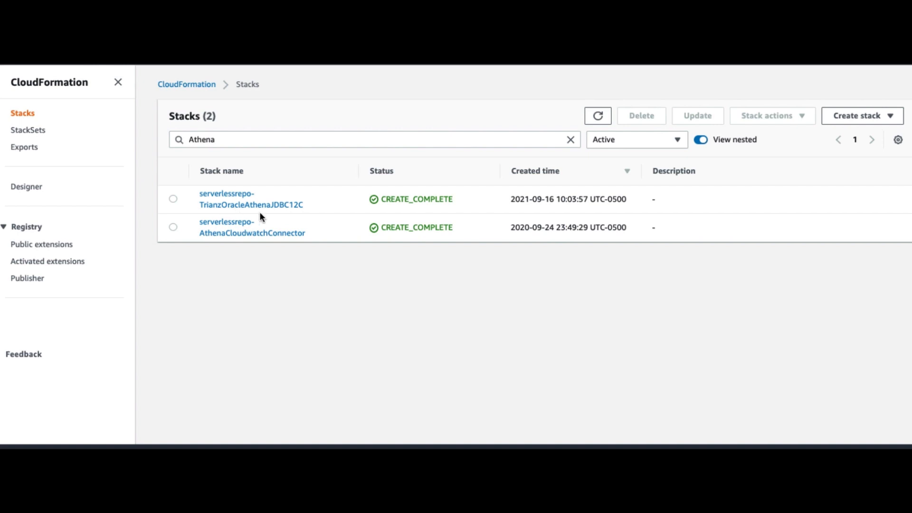
mouse_move(336, 217)
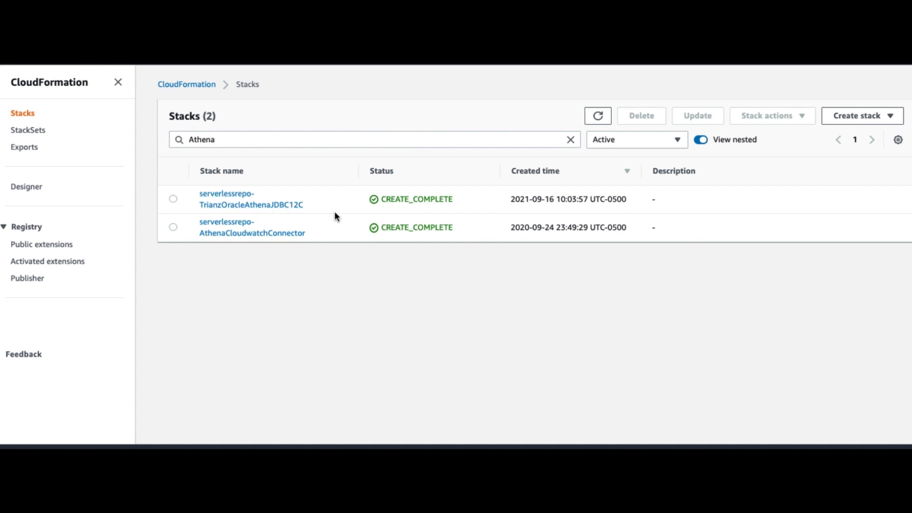
mouse_move(393, 219)
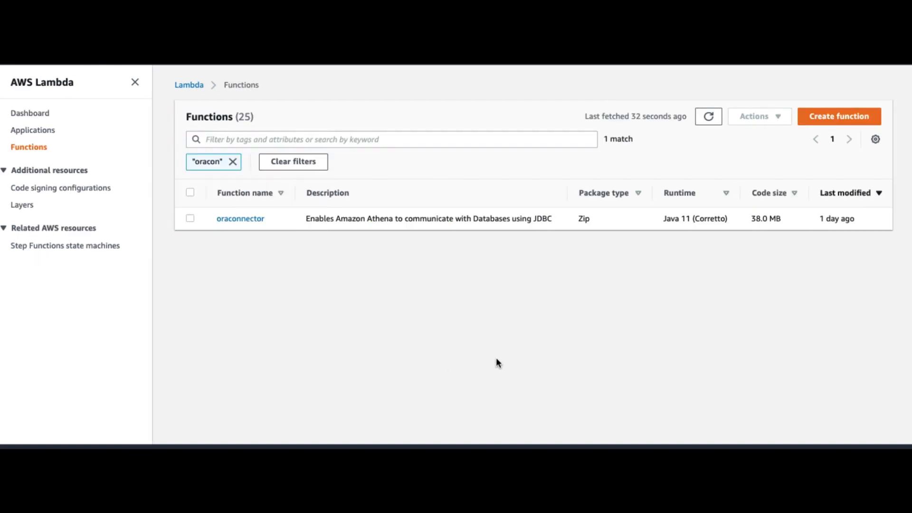
mouse_move(81, 99)
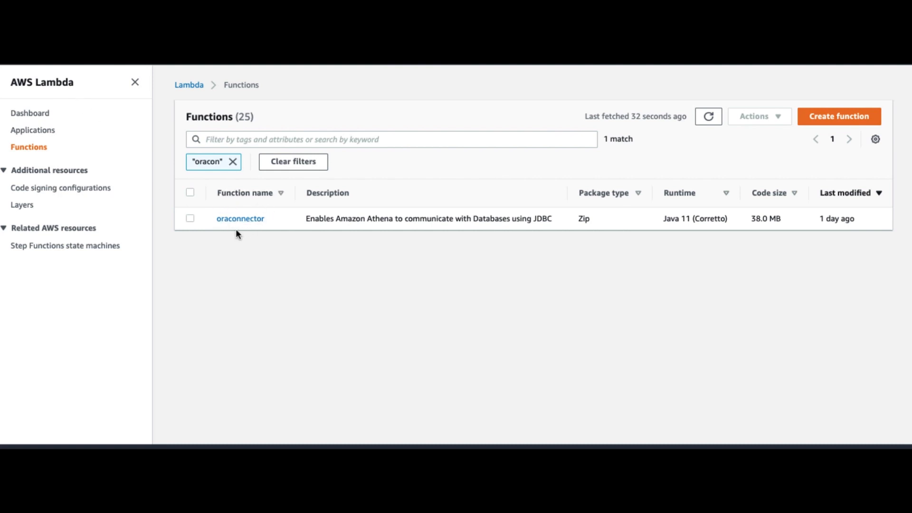
mouse_move(311, 240)
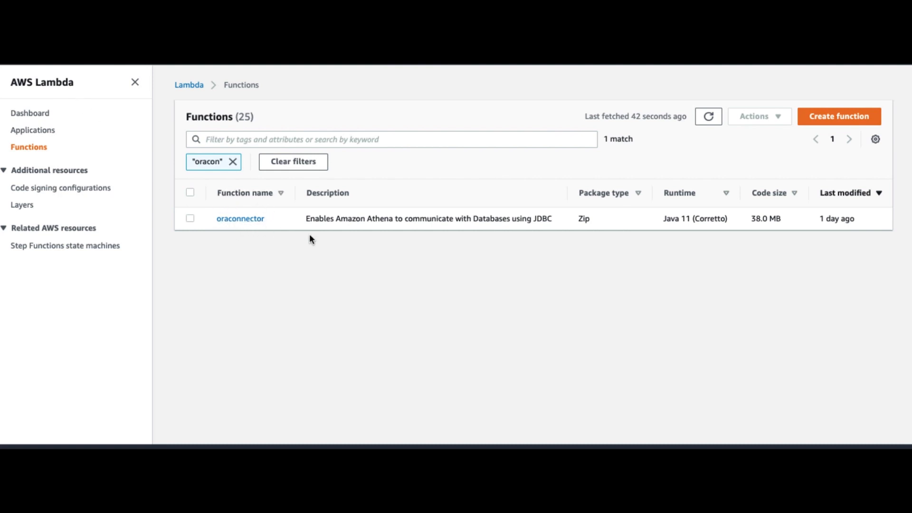
mouse_move(390, 241)
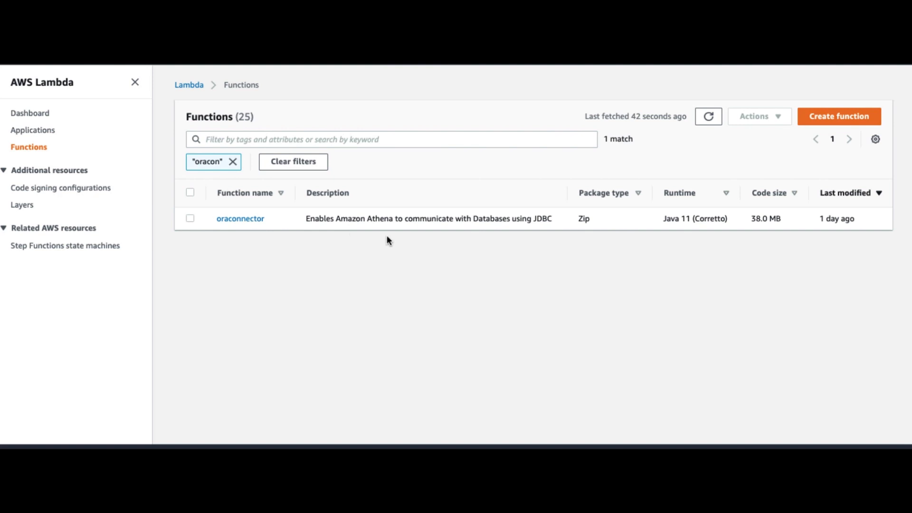
mouse_move(535, 241)
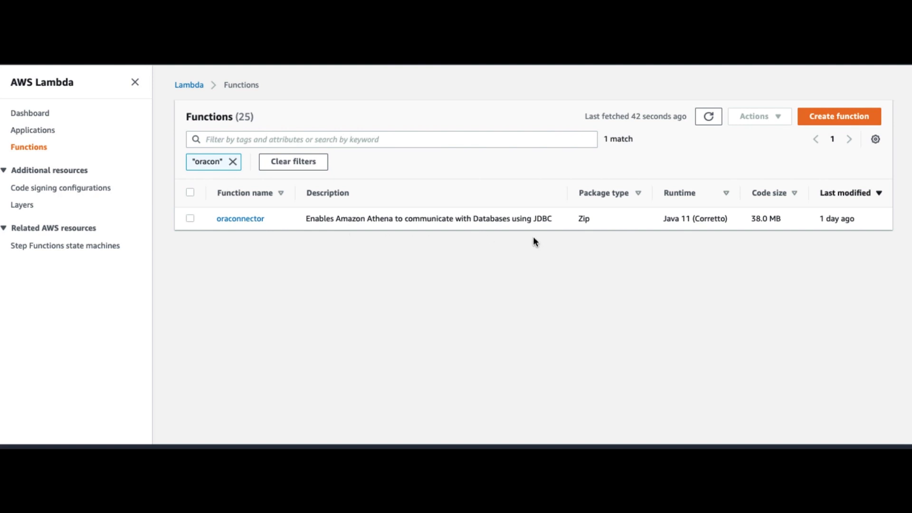
mouse_move(398, 251)
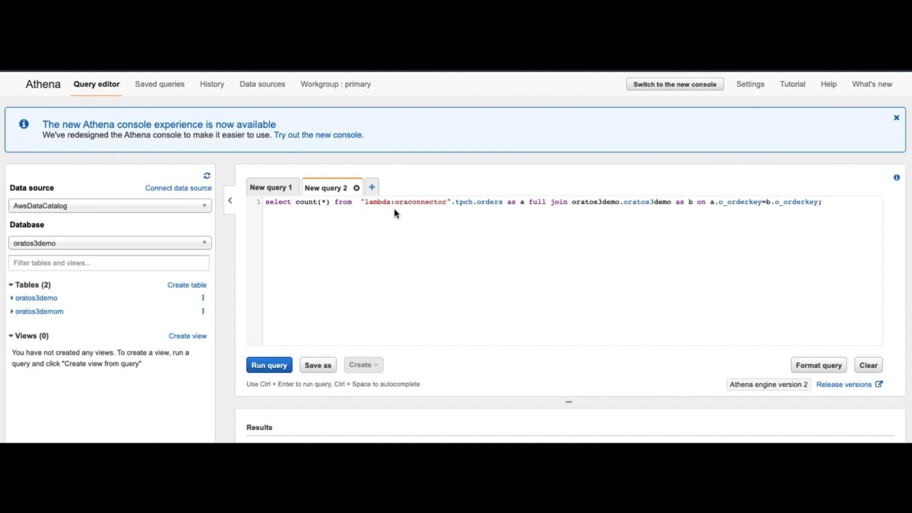
Step: Run the full-join count over lambda:oraconnector tpch.orders and oratos3demo, returning 2461217
left_click(269, 365)
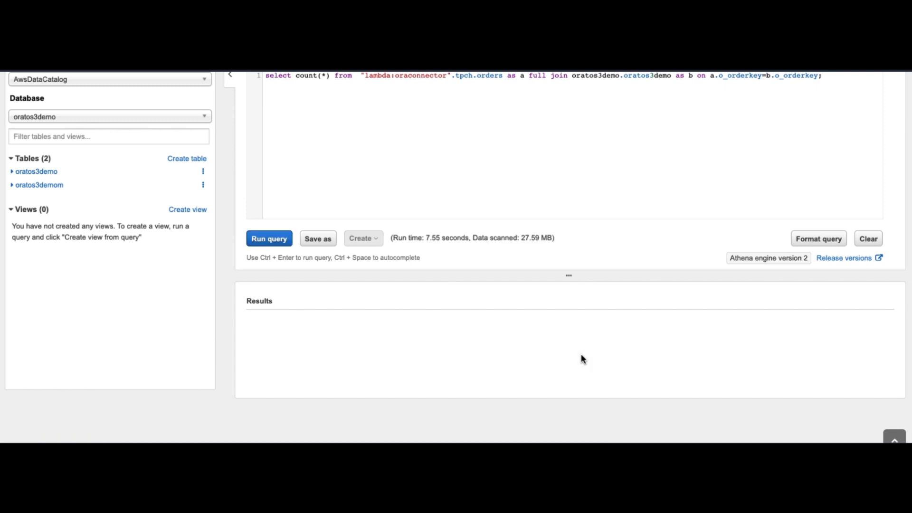
left_click(269, 238)
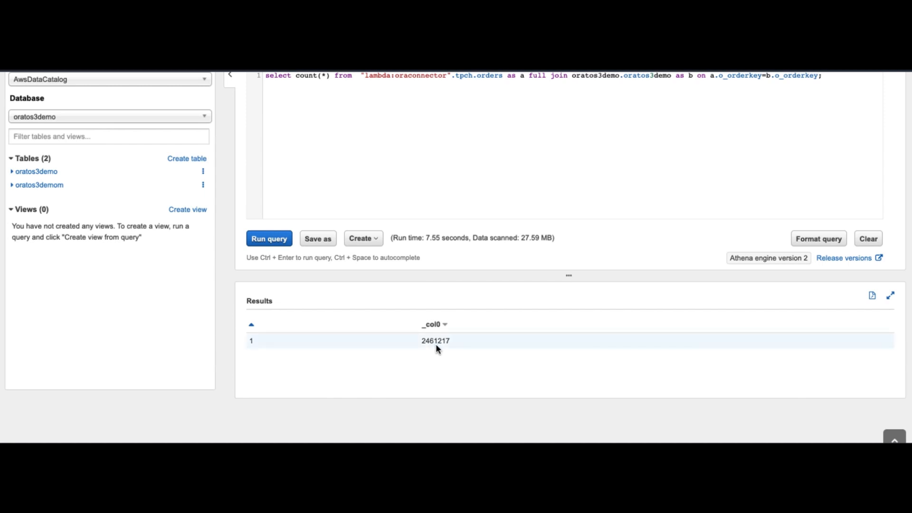
mouse_move(448, 350)
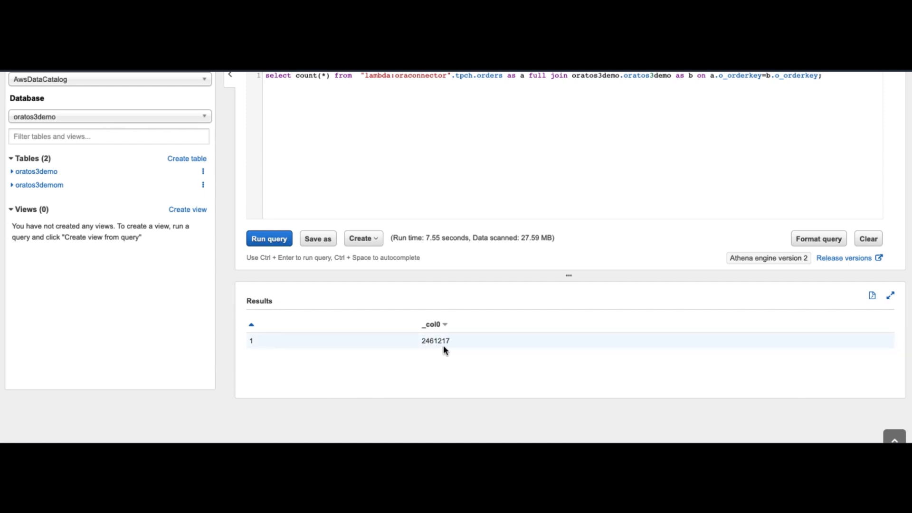
mouse_move(455, 351)
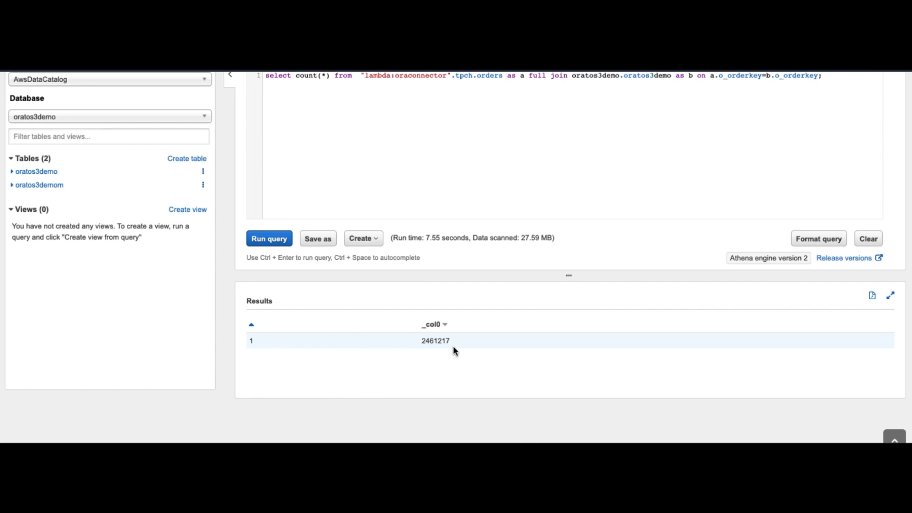
mouse_move(195, 300)
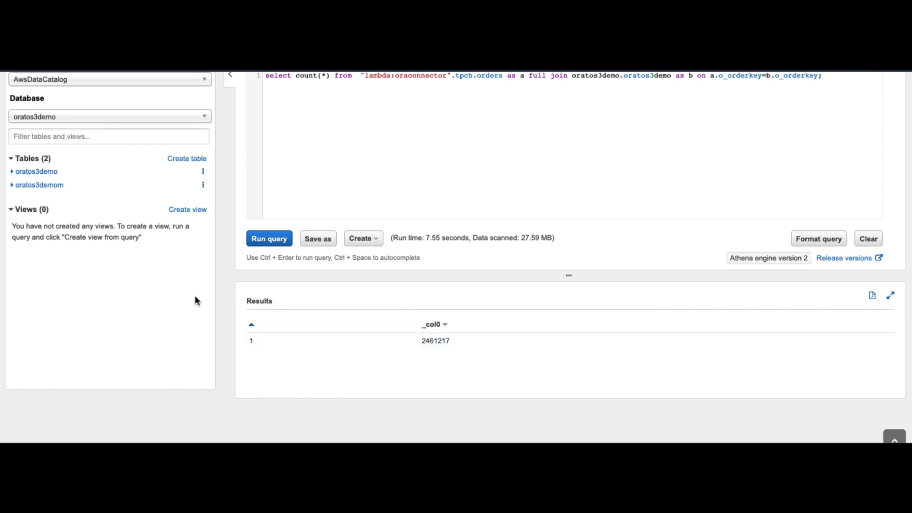